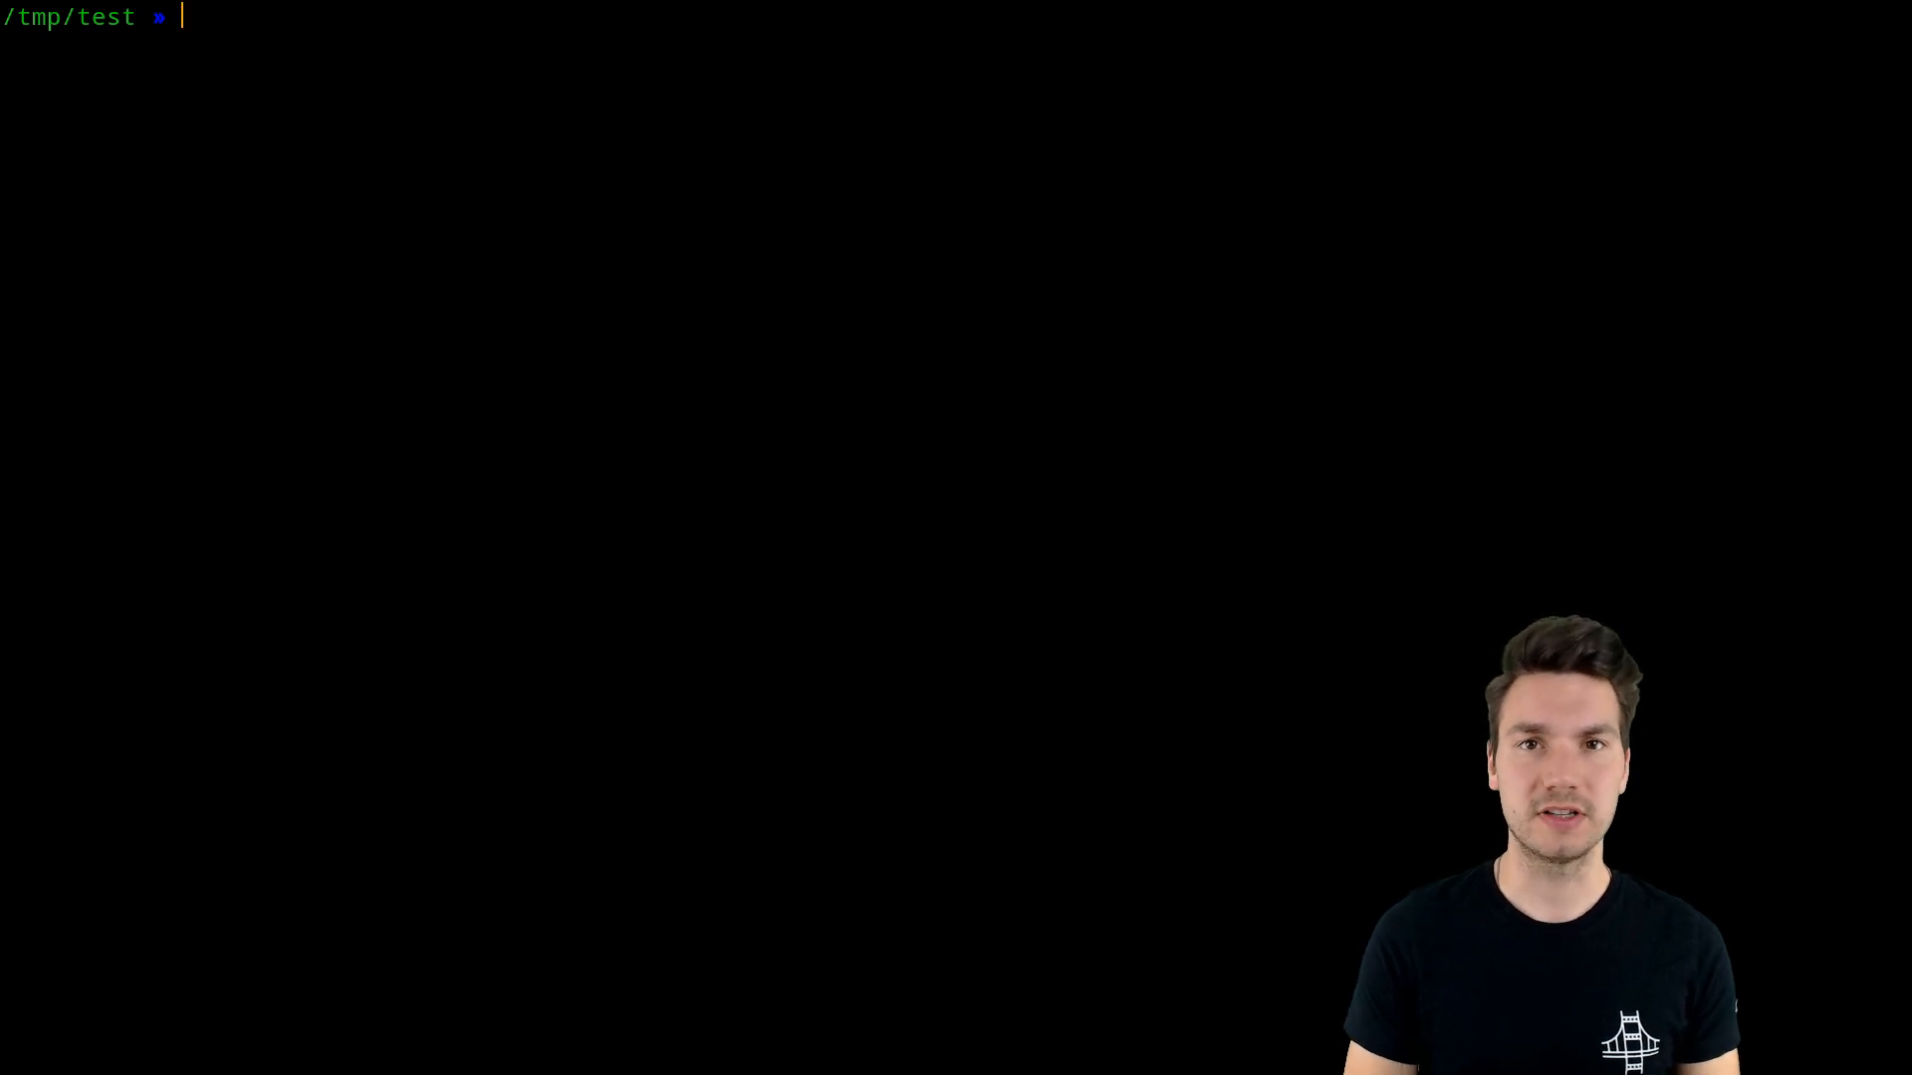
- Start a full cd ~/workspaces/sdaschner/coffee/coffee-shop/ and abandon it with Ctrl+C
{"action": "type", "text": "zsh"}
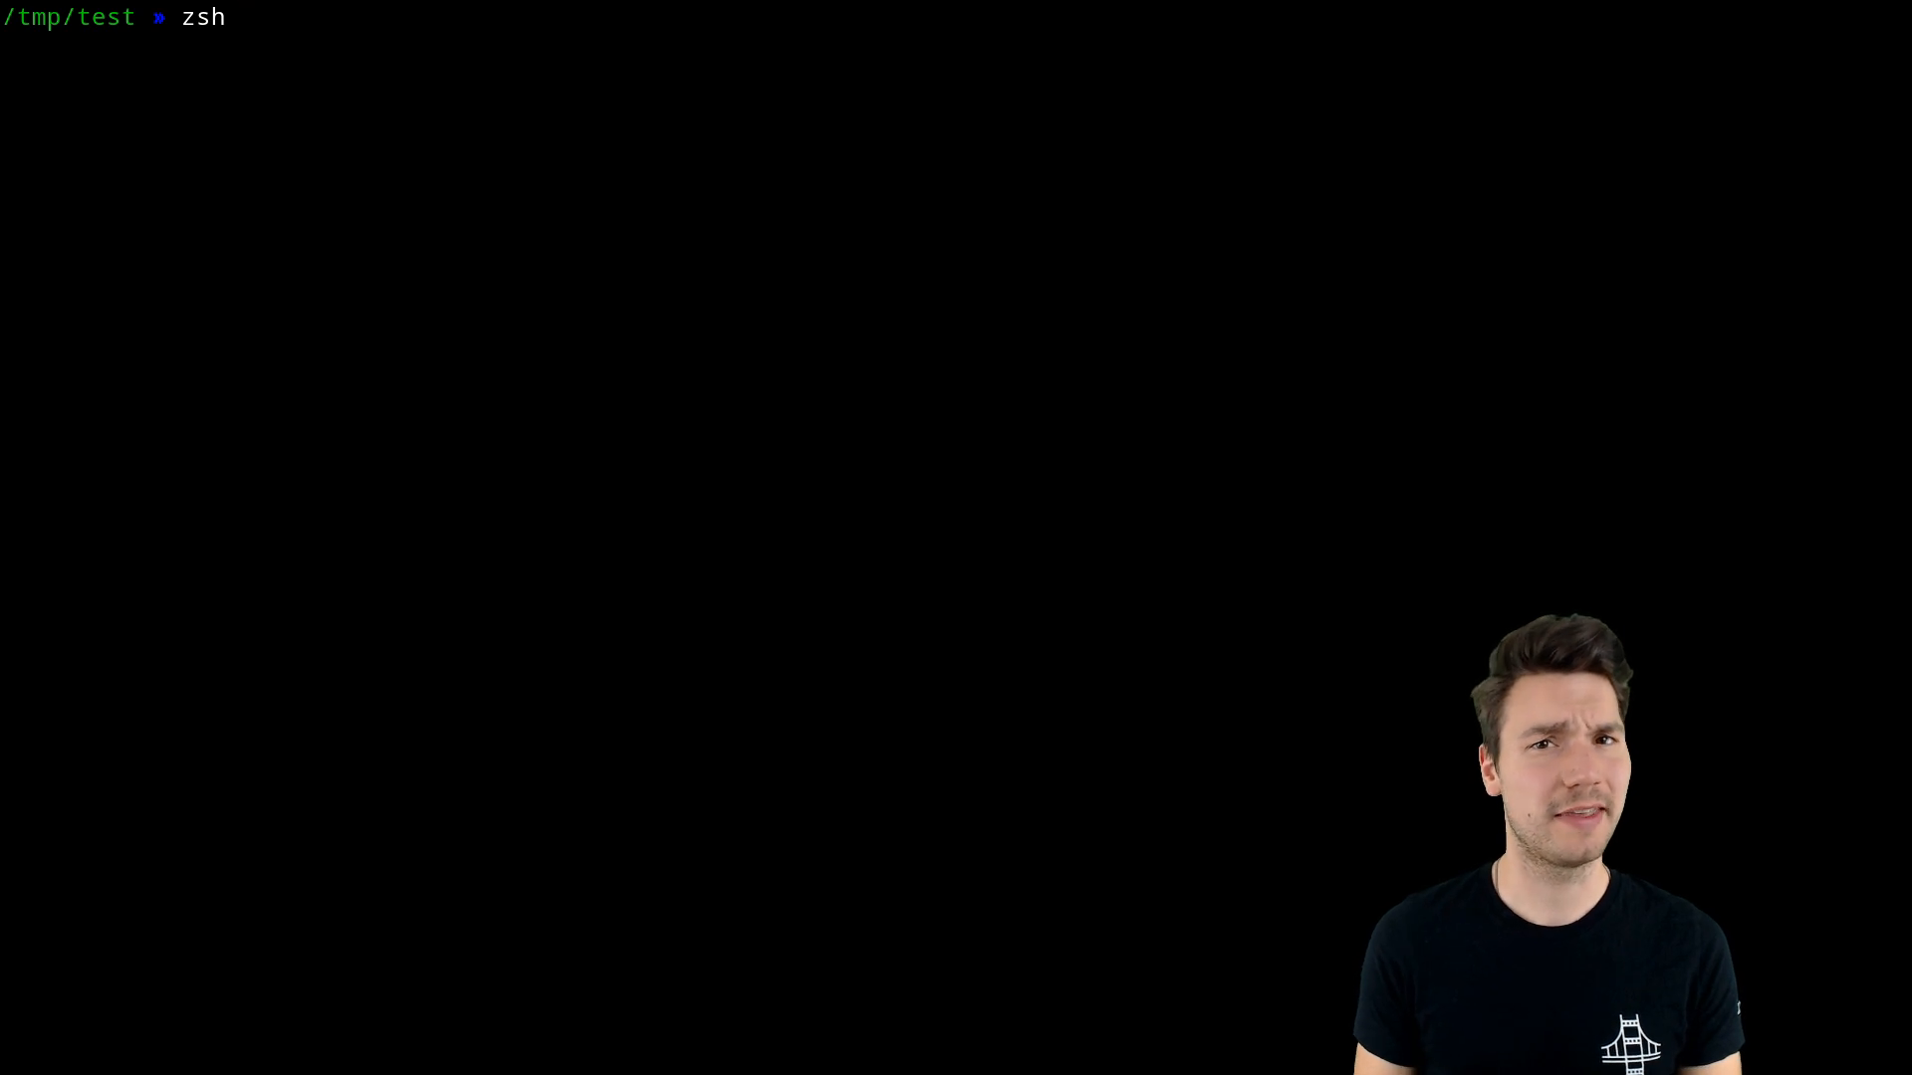
{"action": "key", "text": "Backspace"}
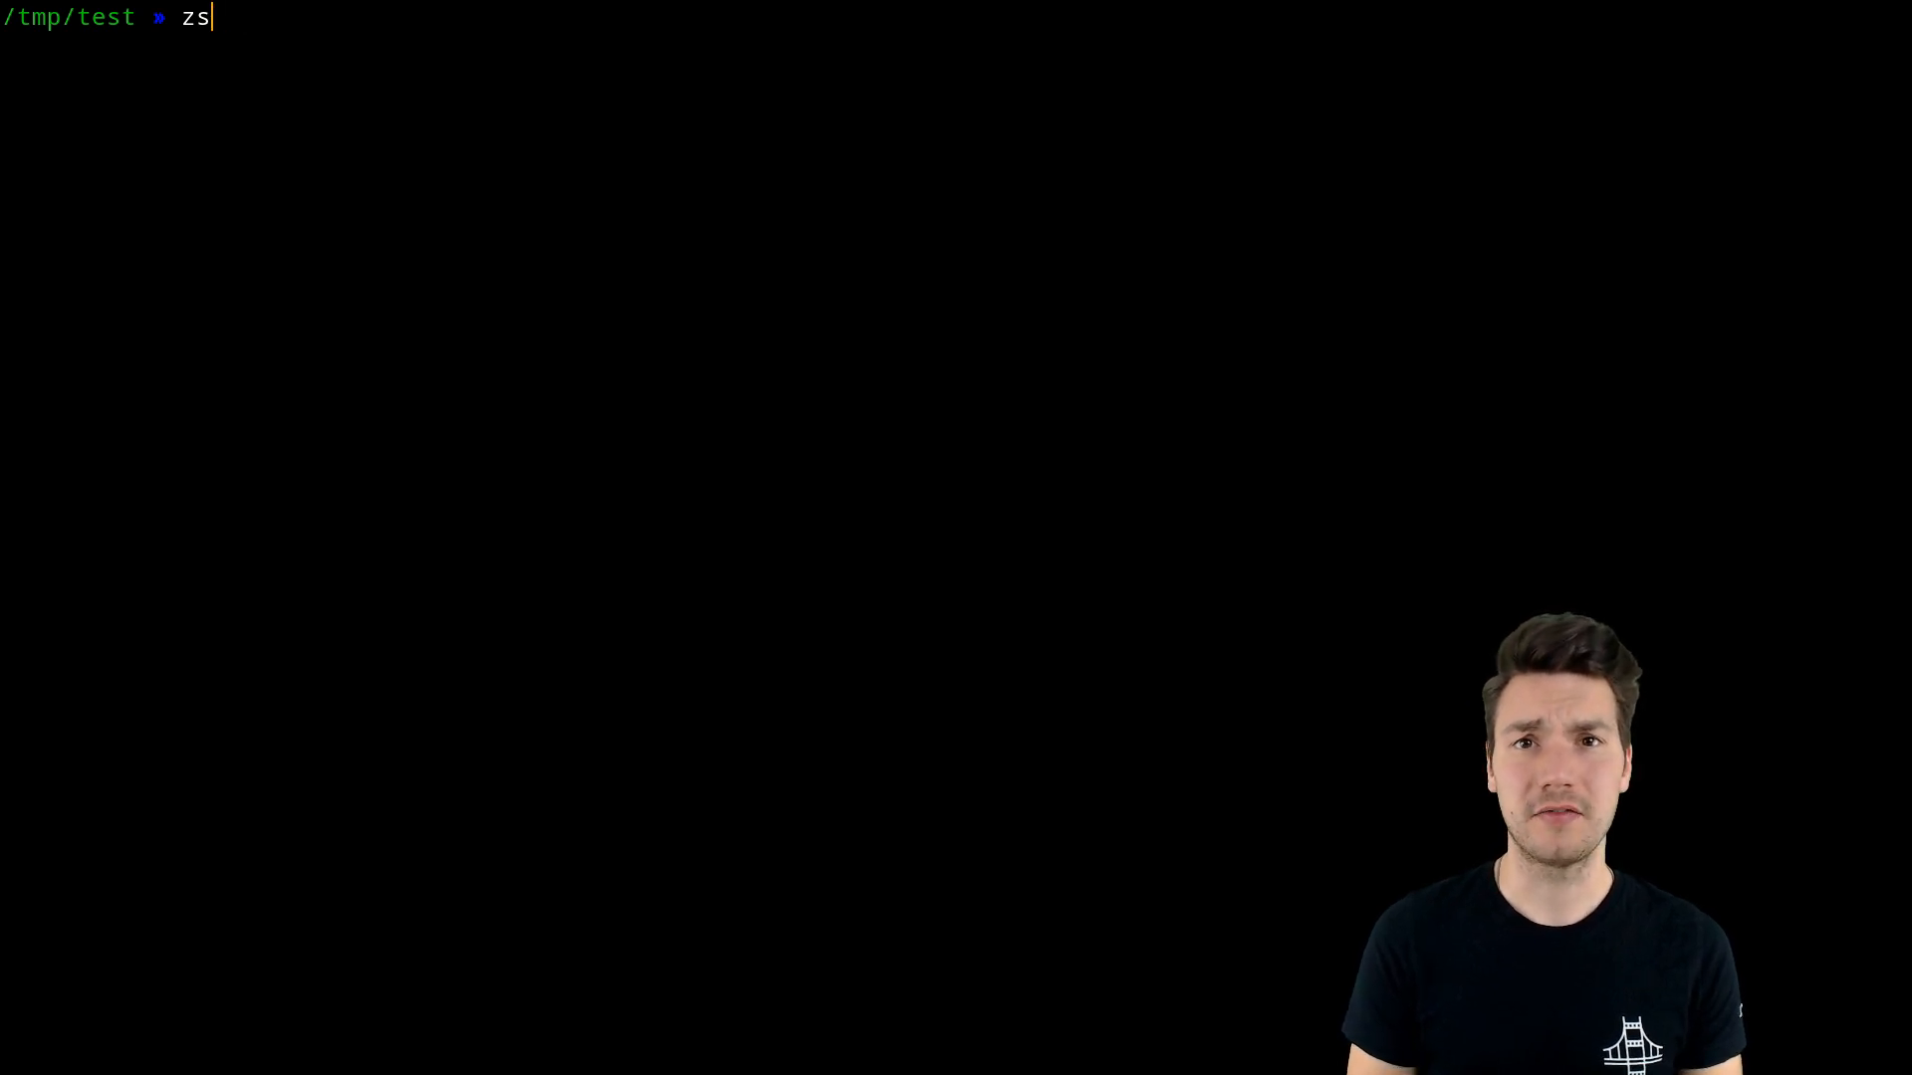
{"action": "type", "text": "cd"}
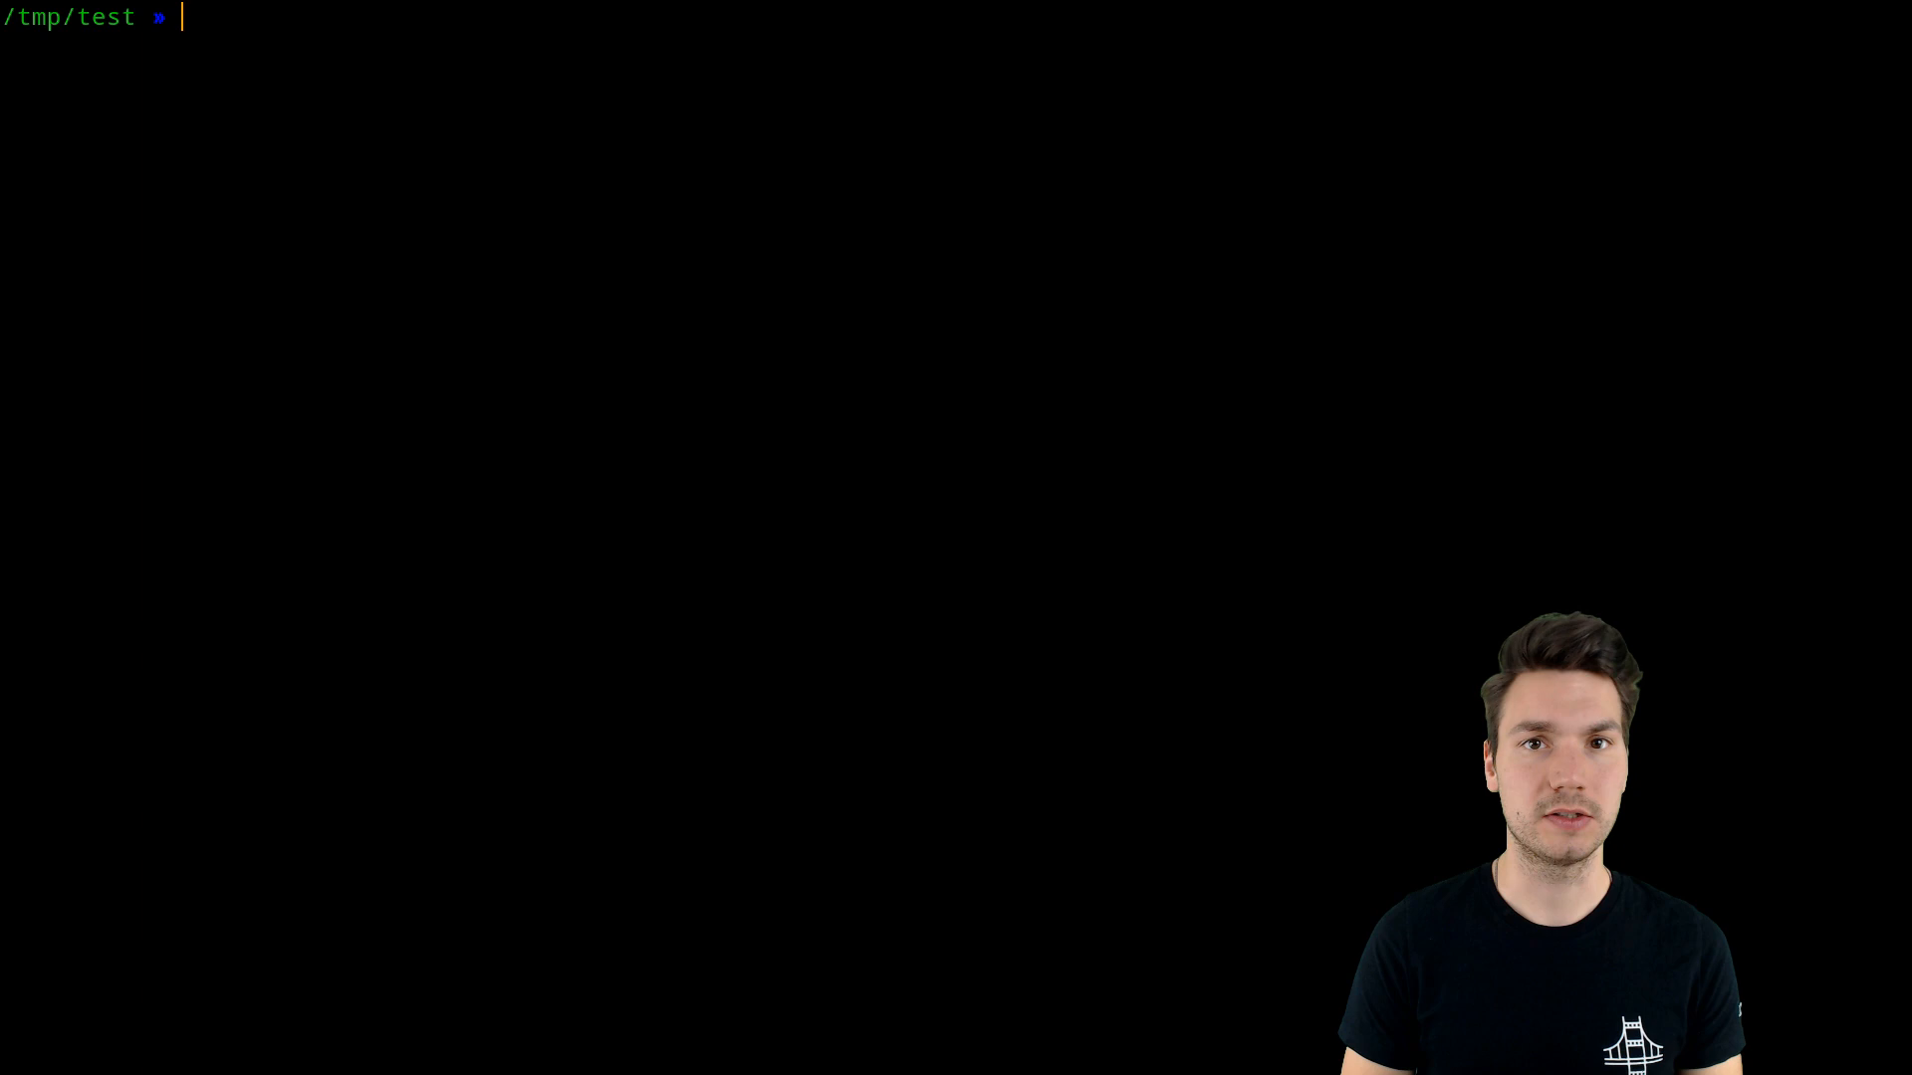
{"action": "type", "text": "cd ~/"}
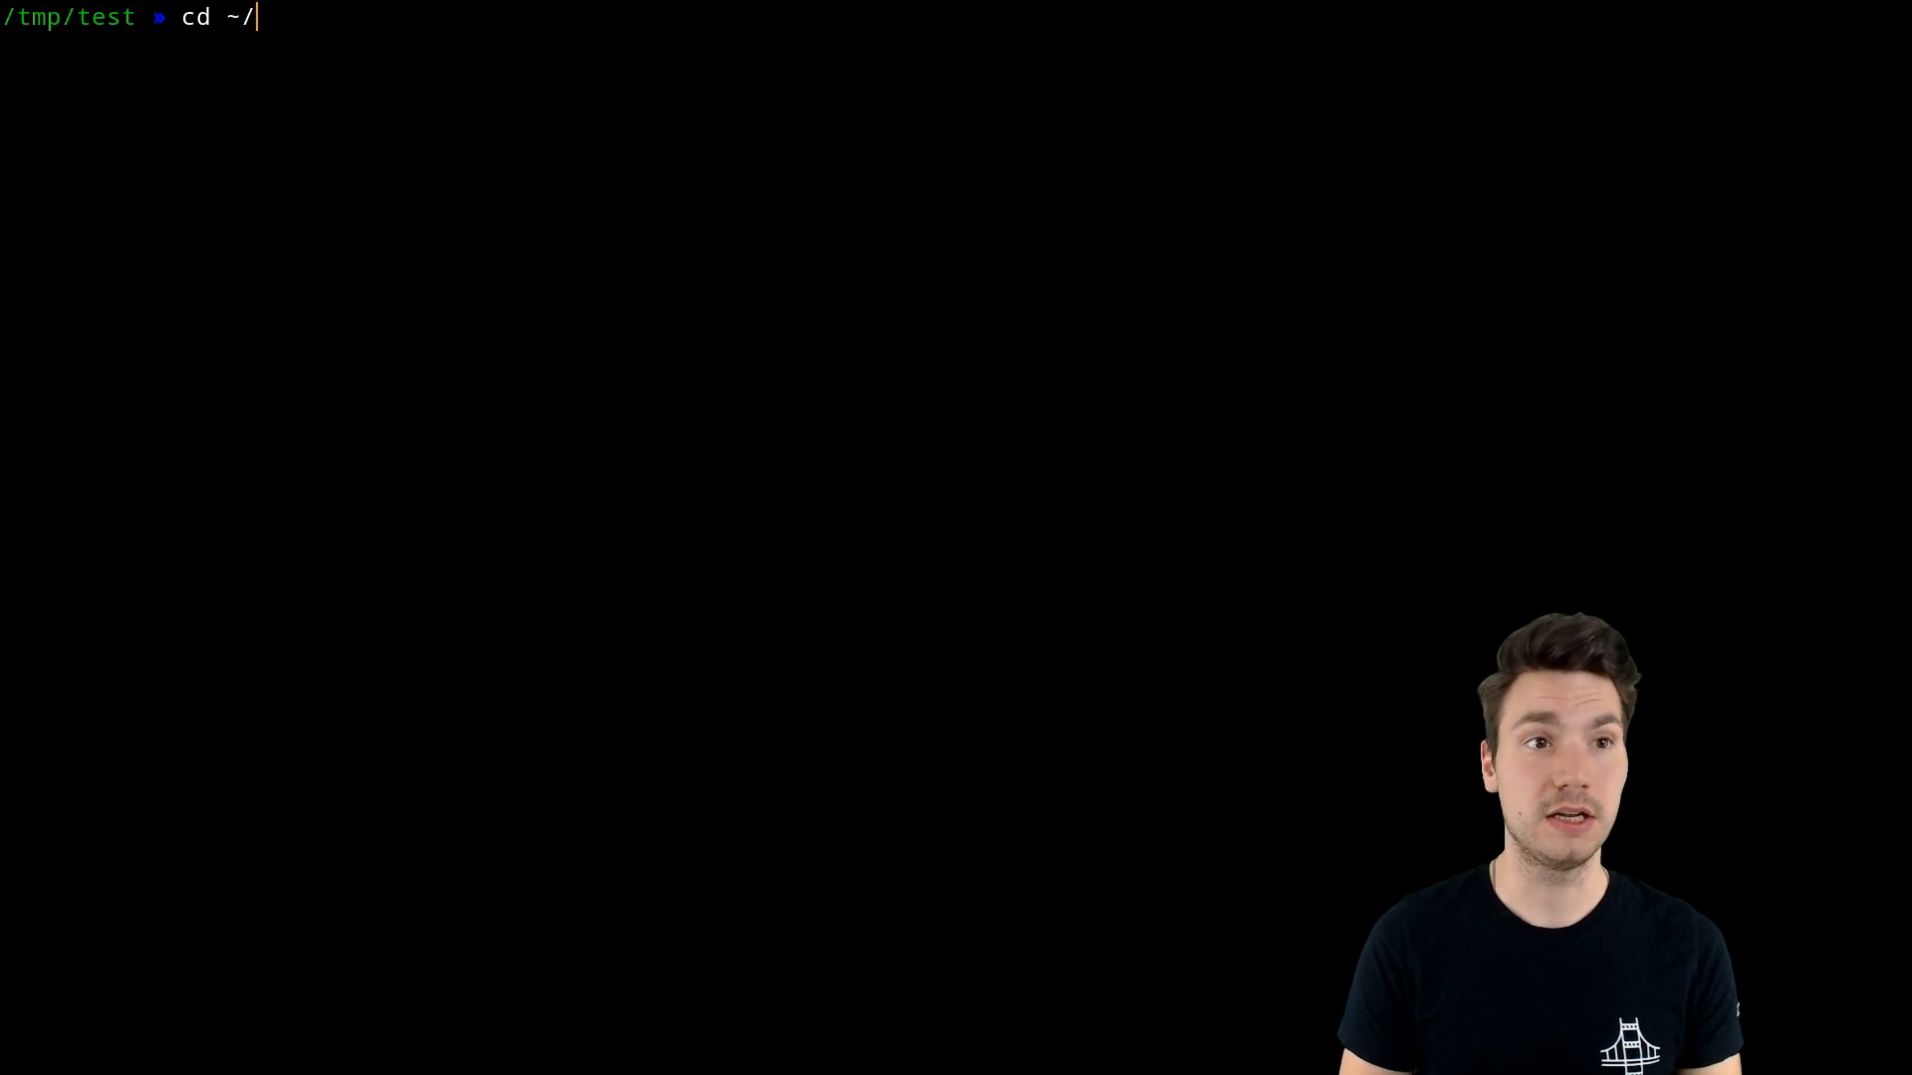
{"action": "type", "text": "workspaces/"}
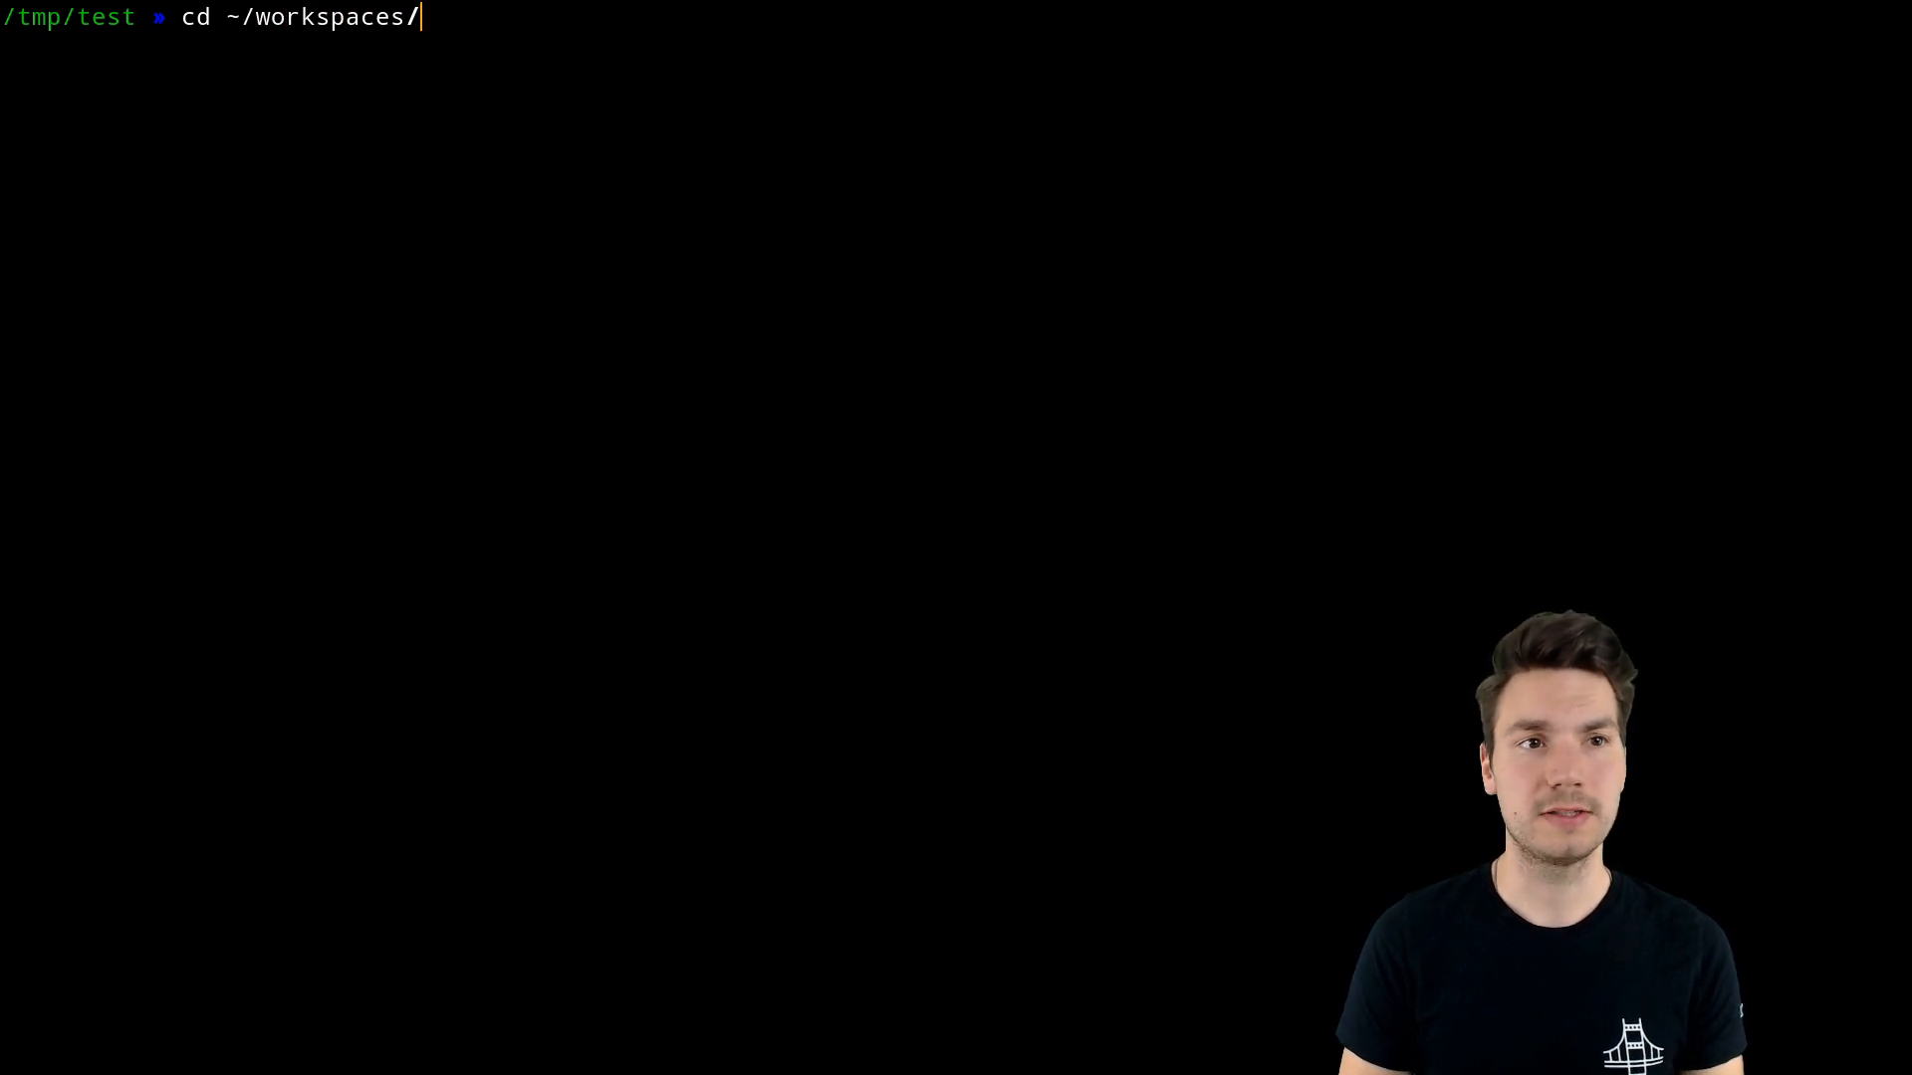
{"action": "type", "text": "sdaschner/"}
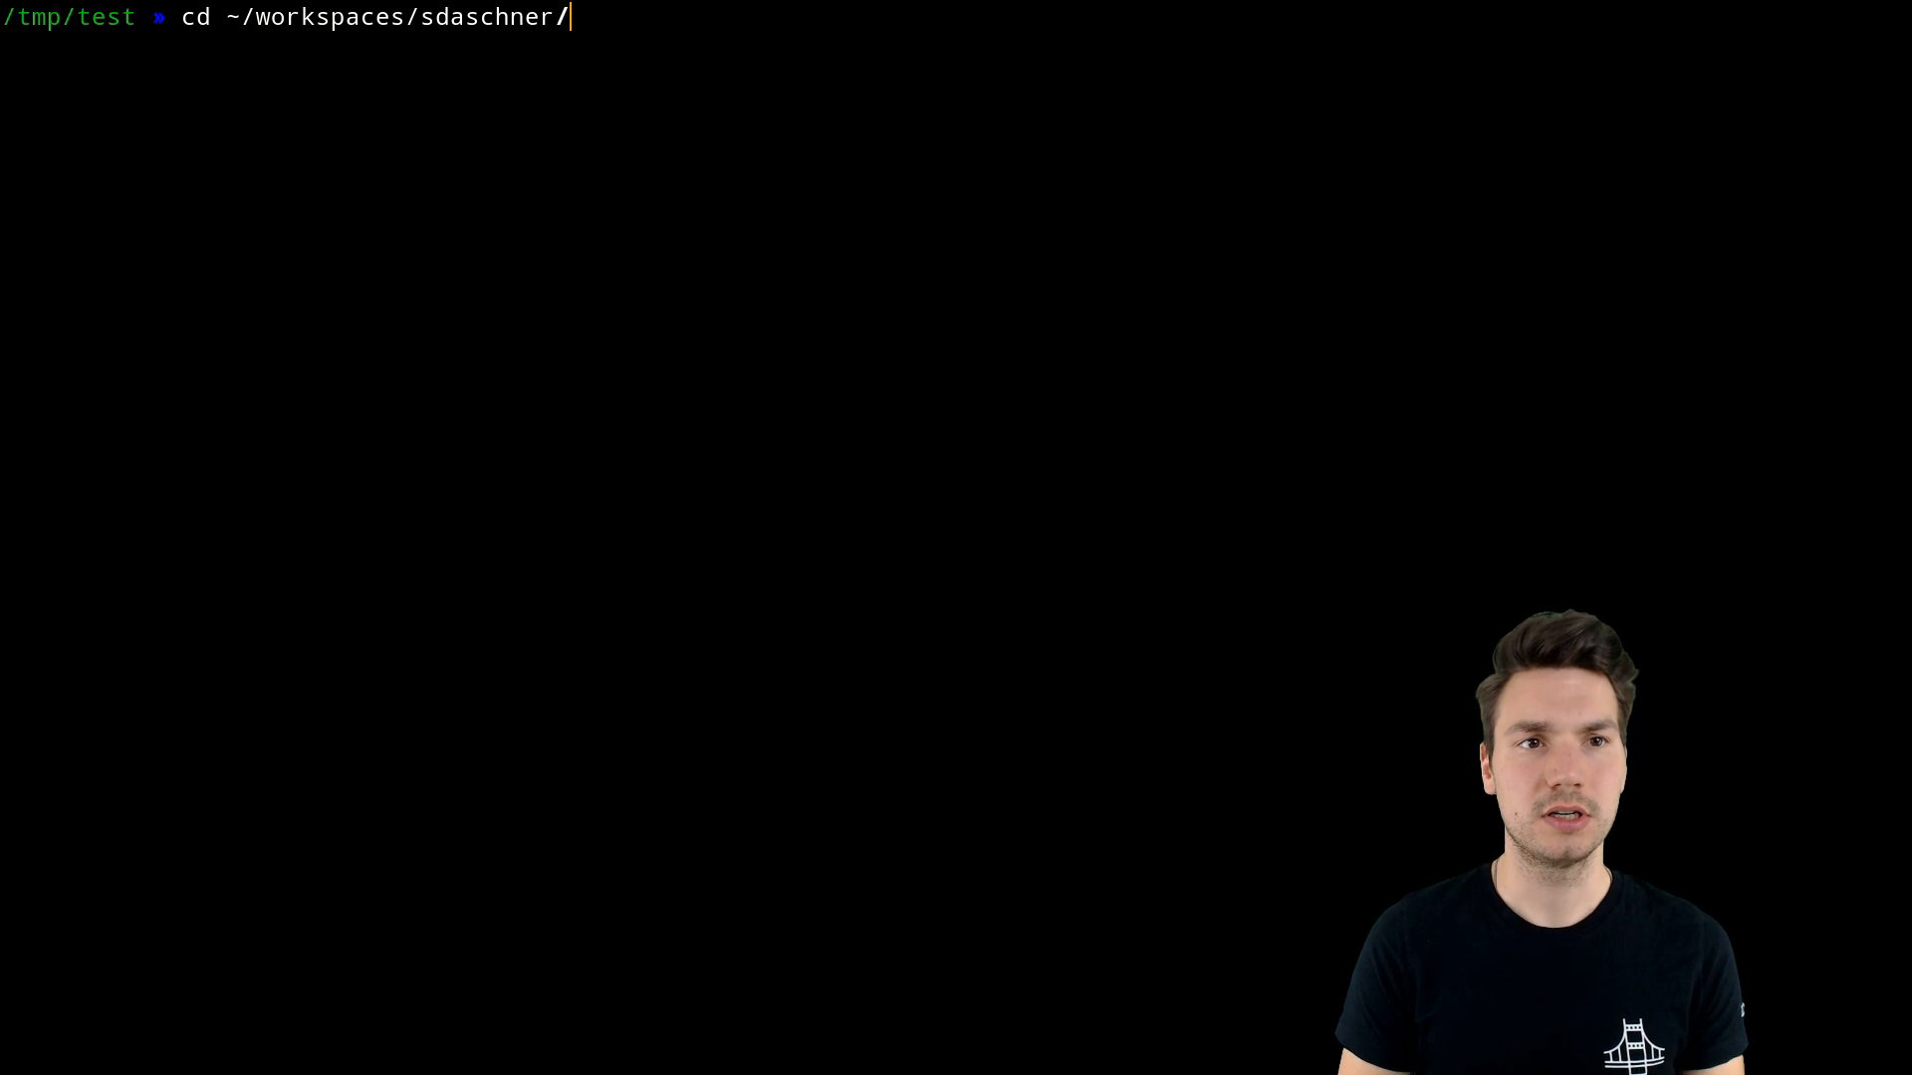
{"action": "type", "text": "coffee"}
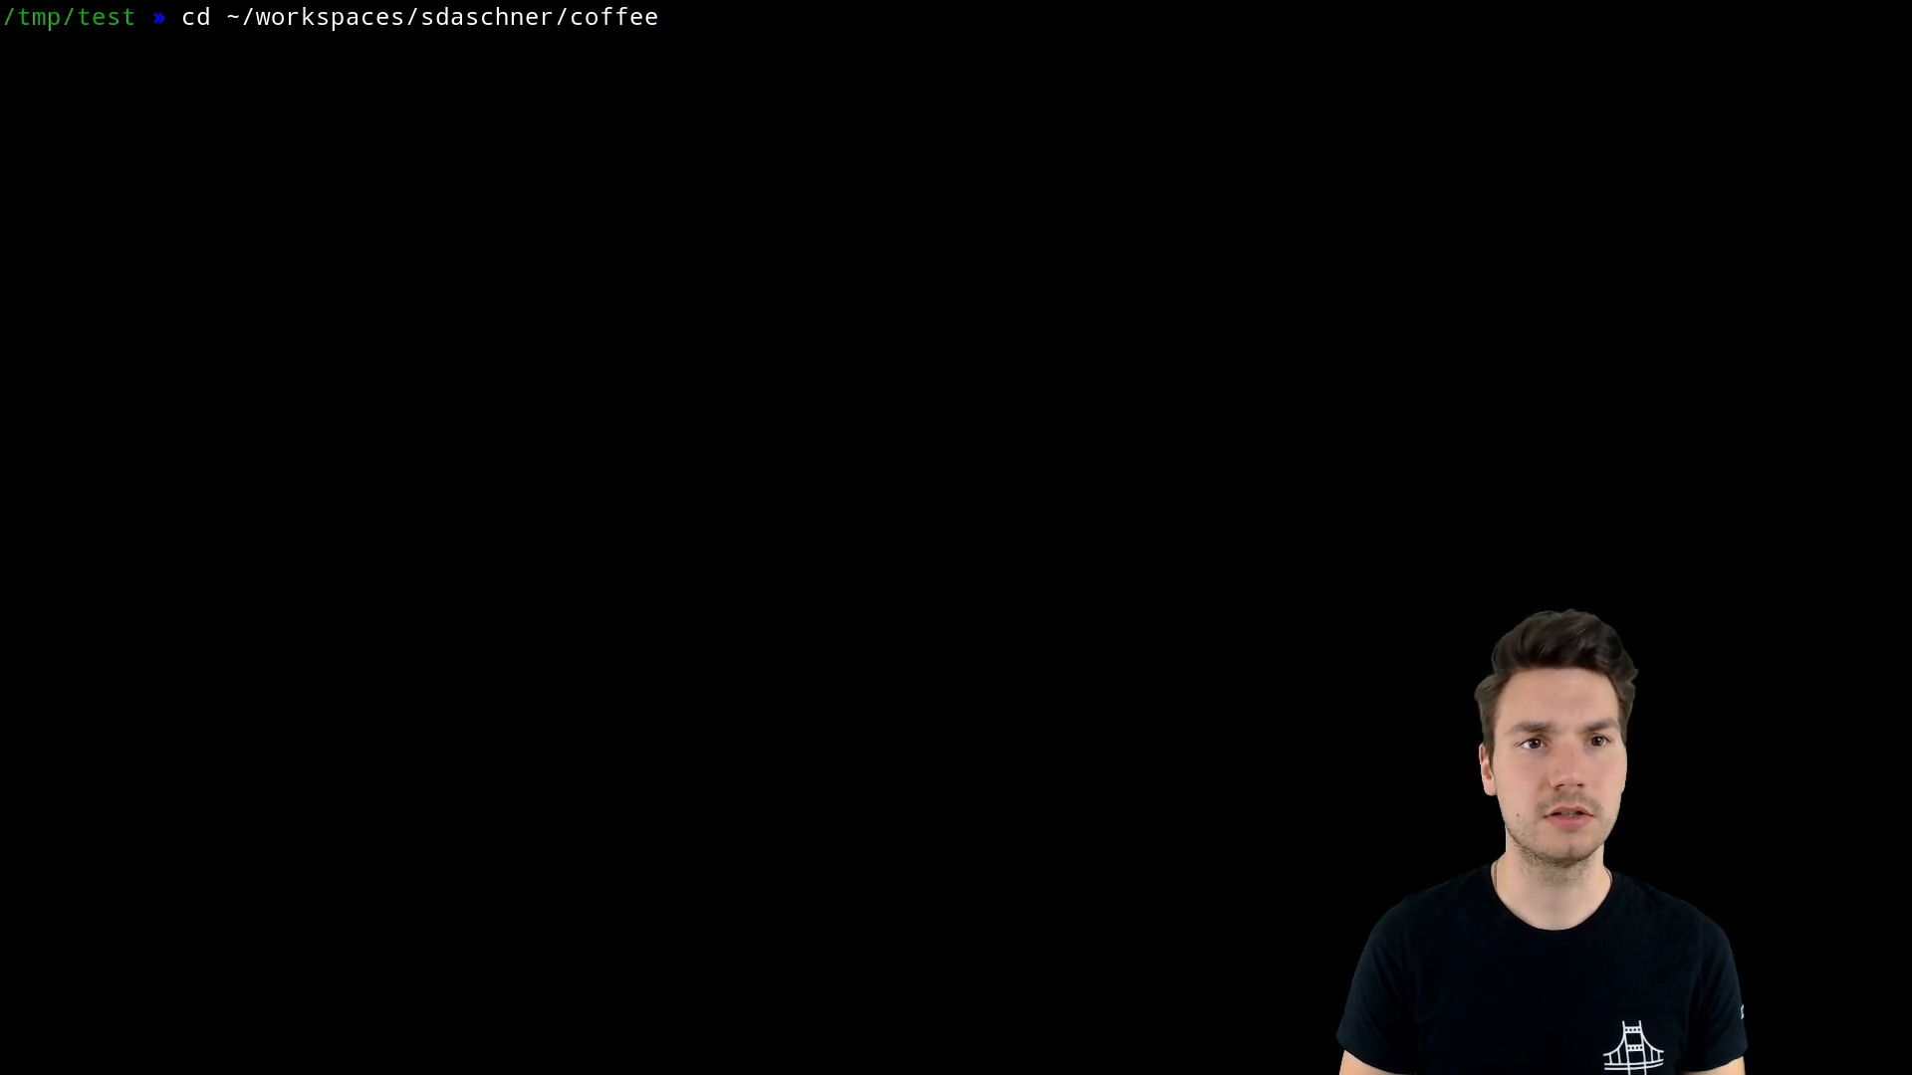
{"action": "type", "text": "coffee-shop/"}
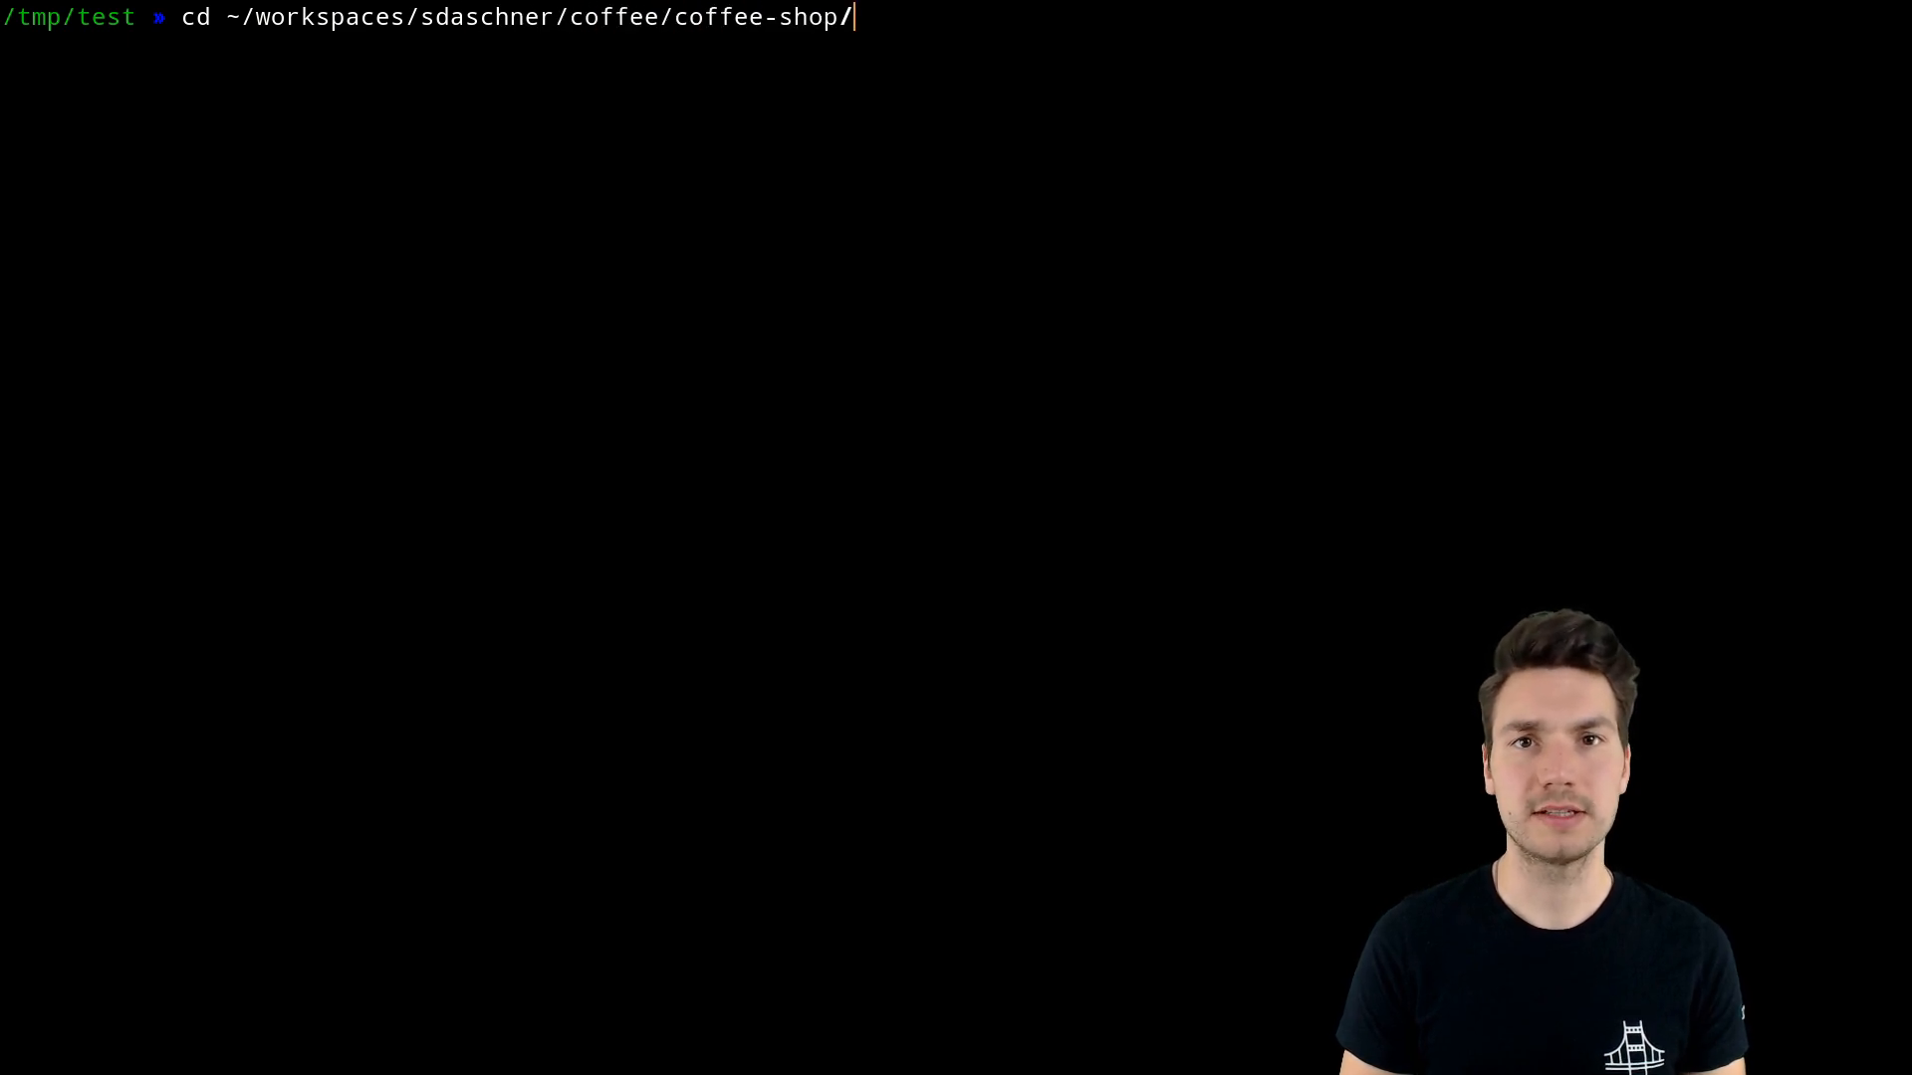
{"action": "key", "text": "ctrl+c"}
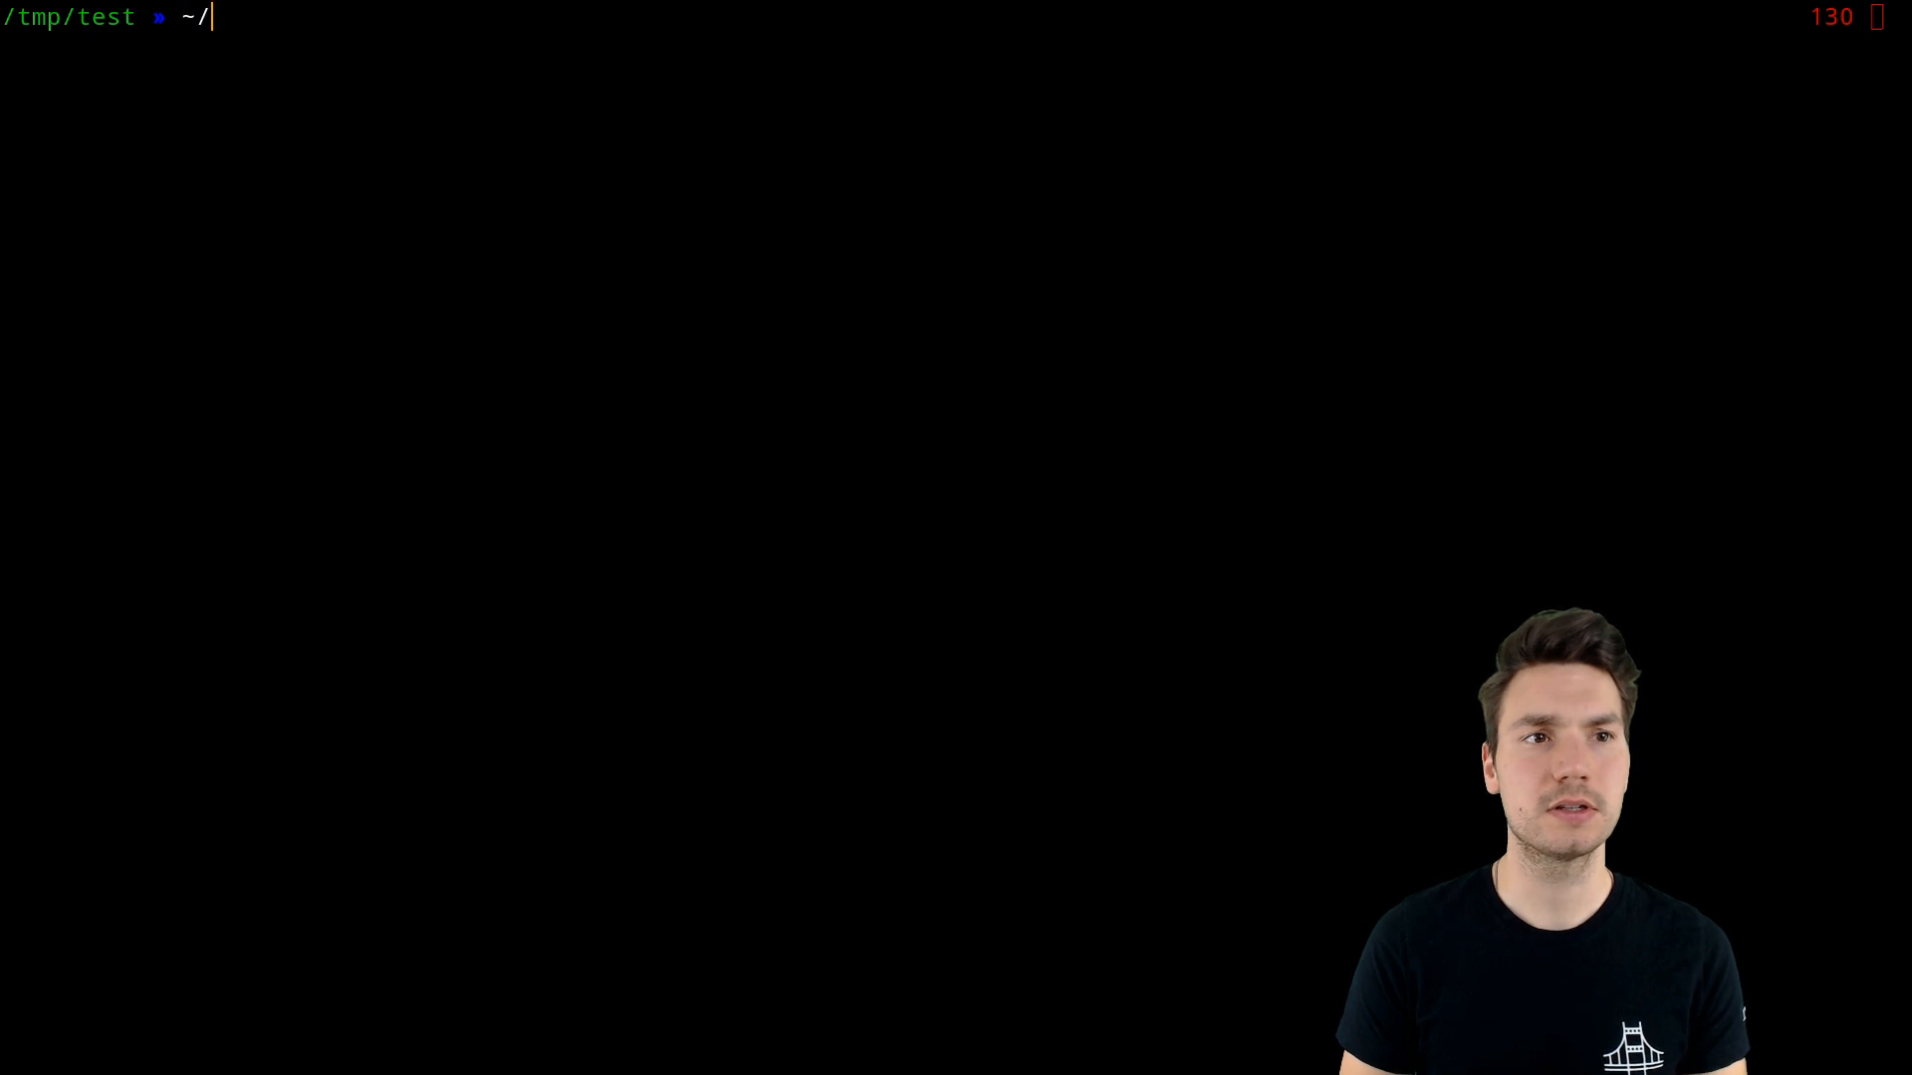
- Enter the coffee-shop folder via the abbreviated path ~/wo/sda/coff/coff, Tab-expanded
{"action": "type", "text": "wo/sda"}
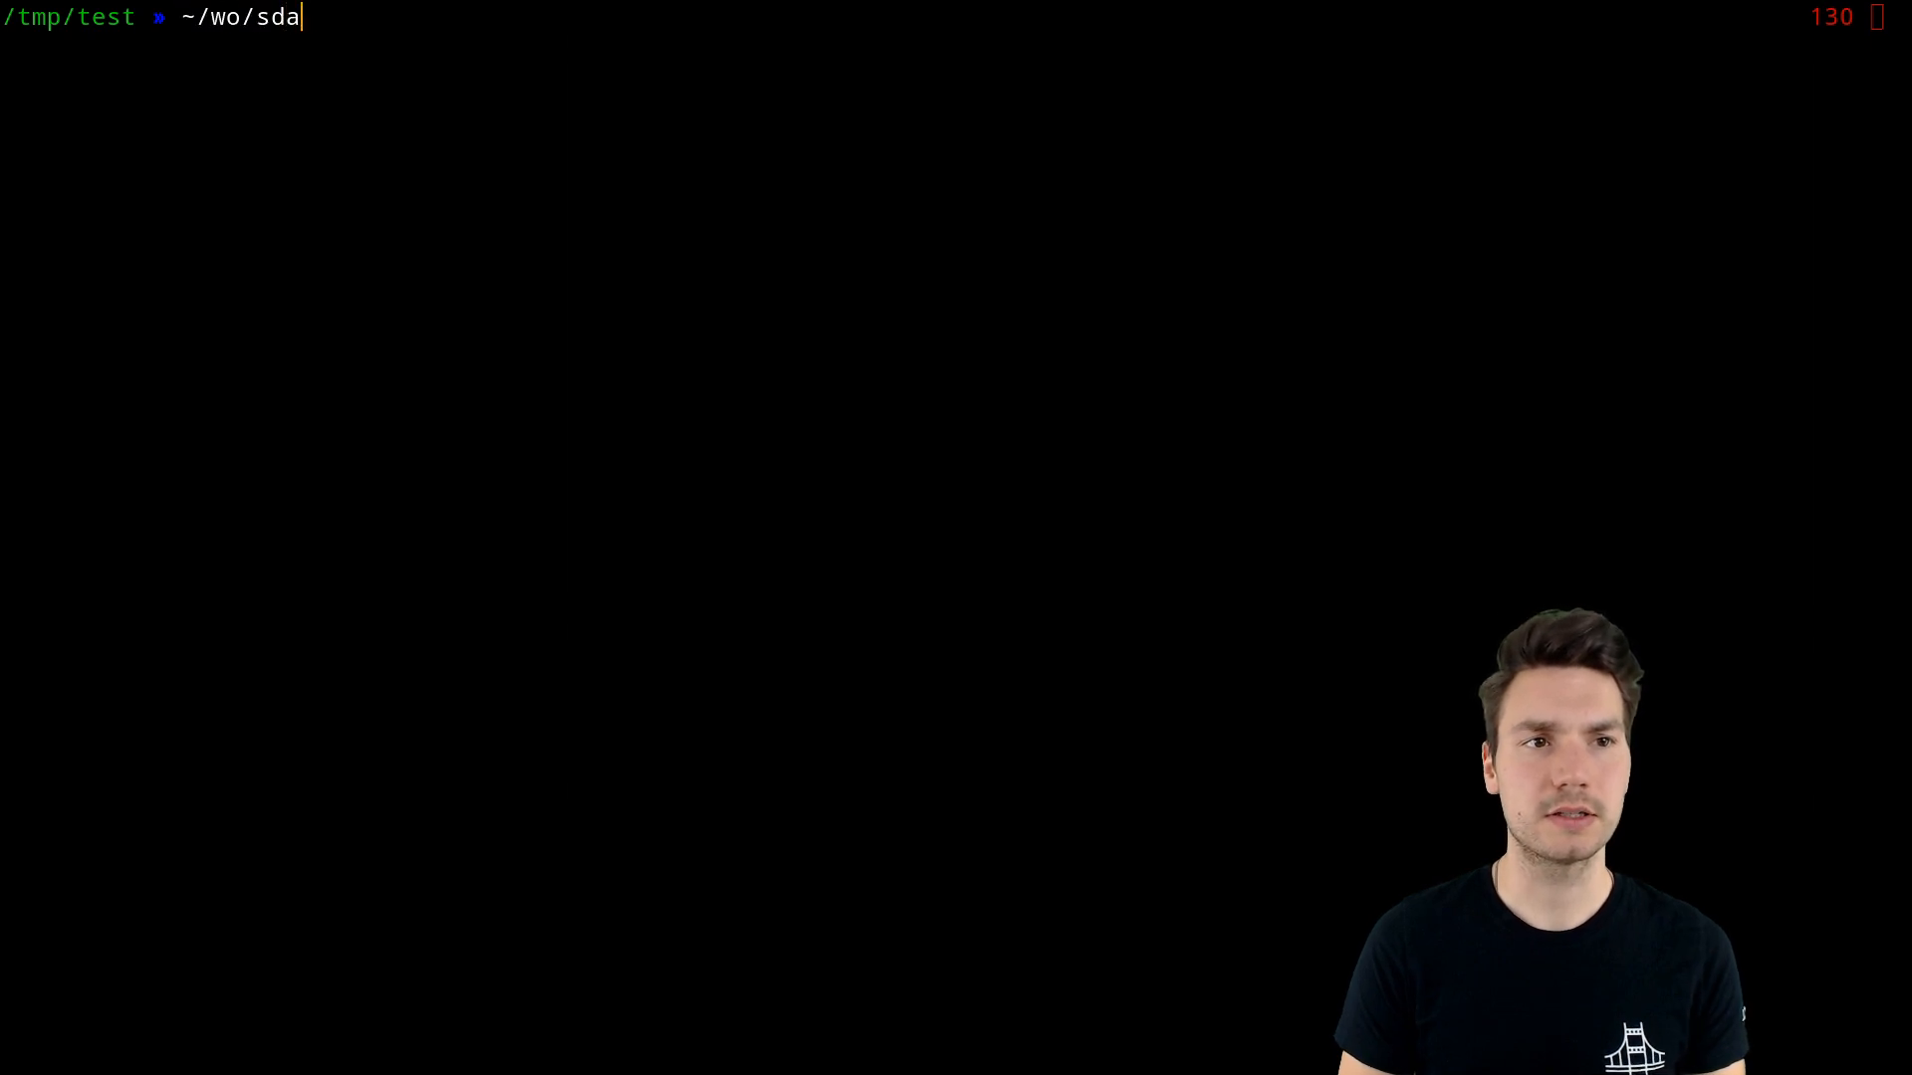
{"action": "type", "text": "/coff/coff"}
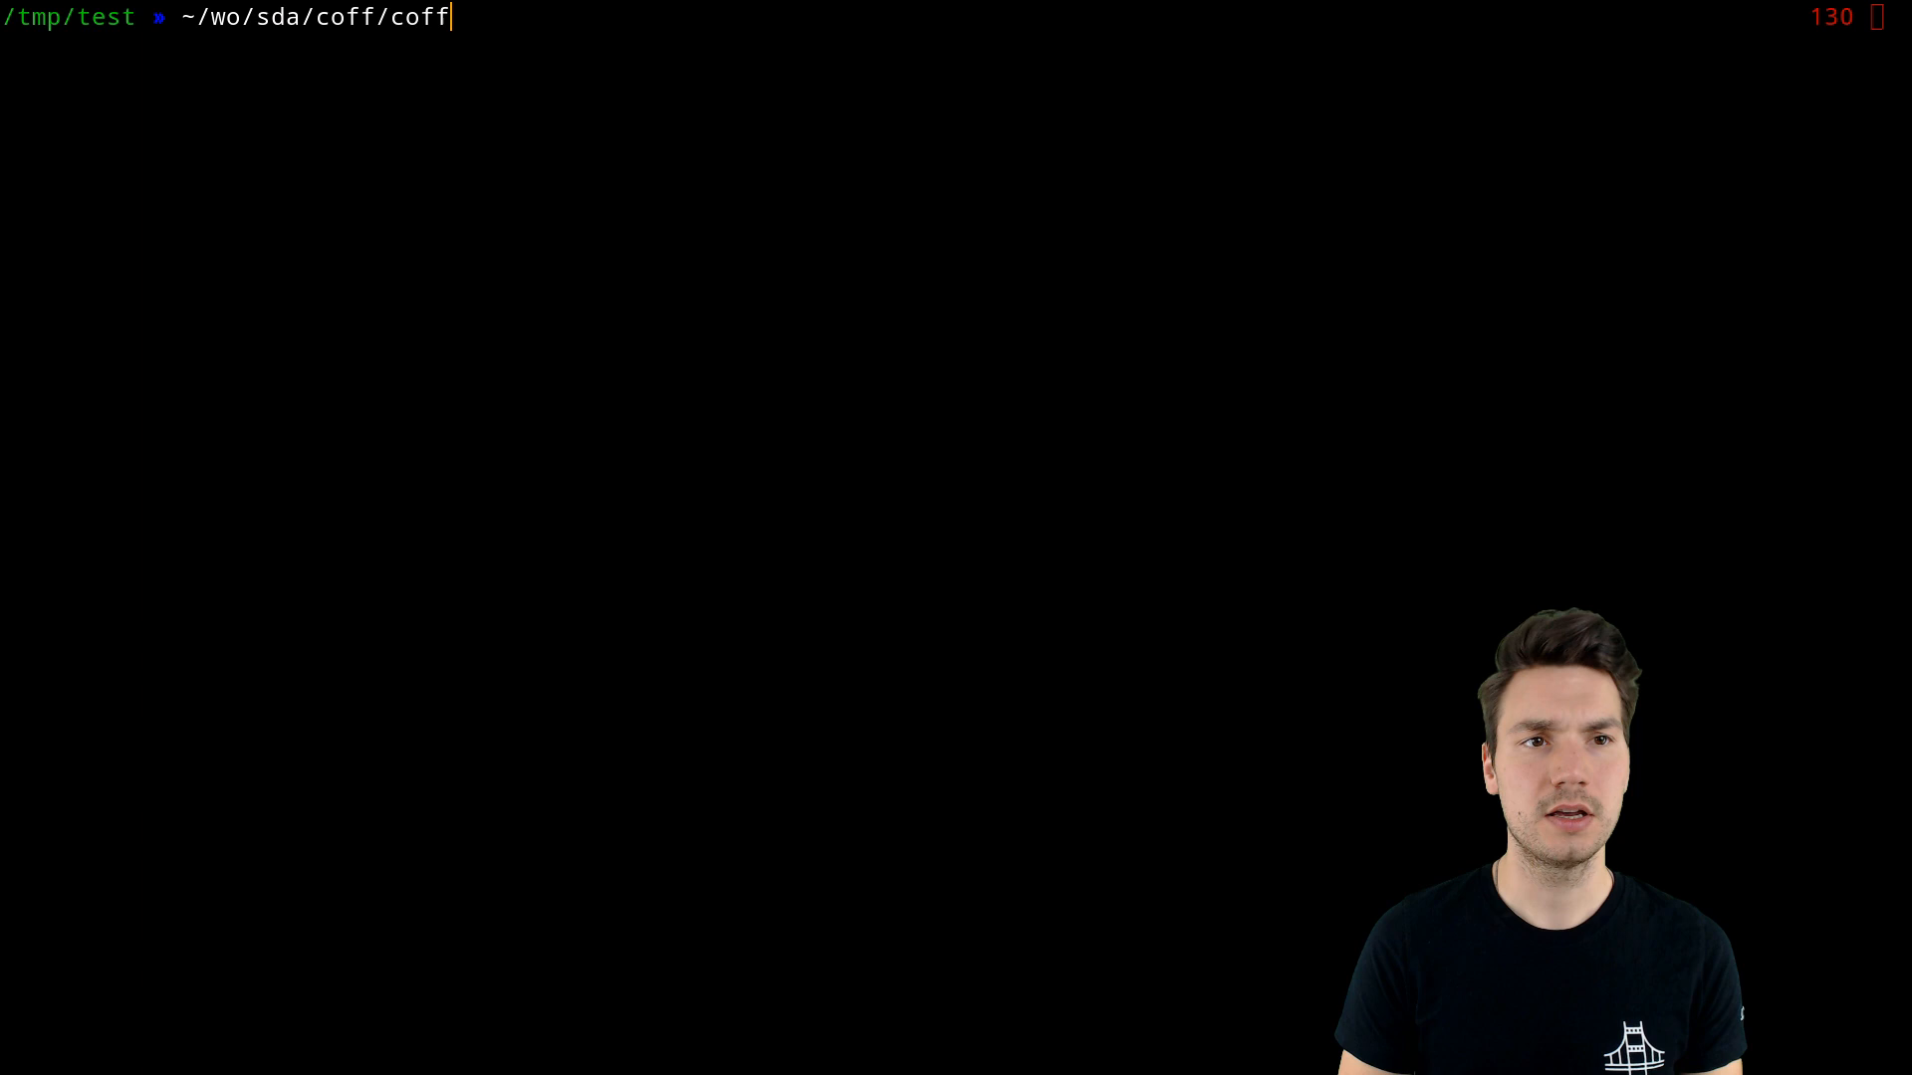
{"action": "key", "text": "Tab"}
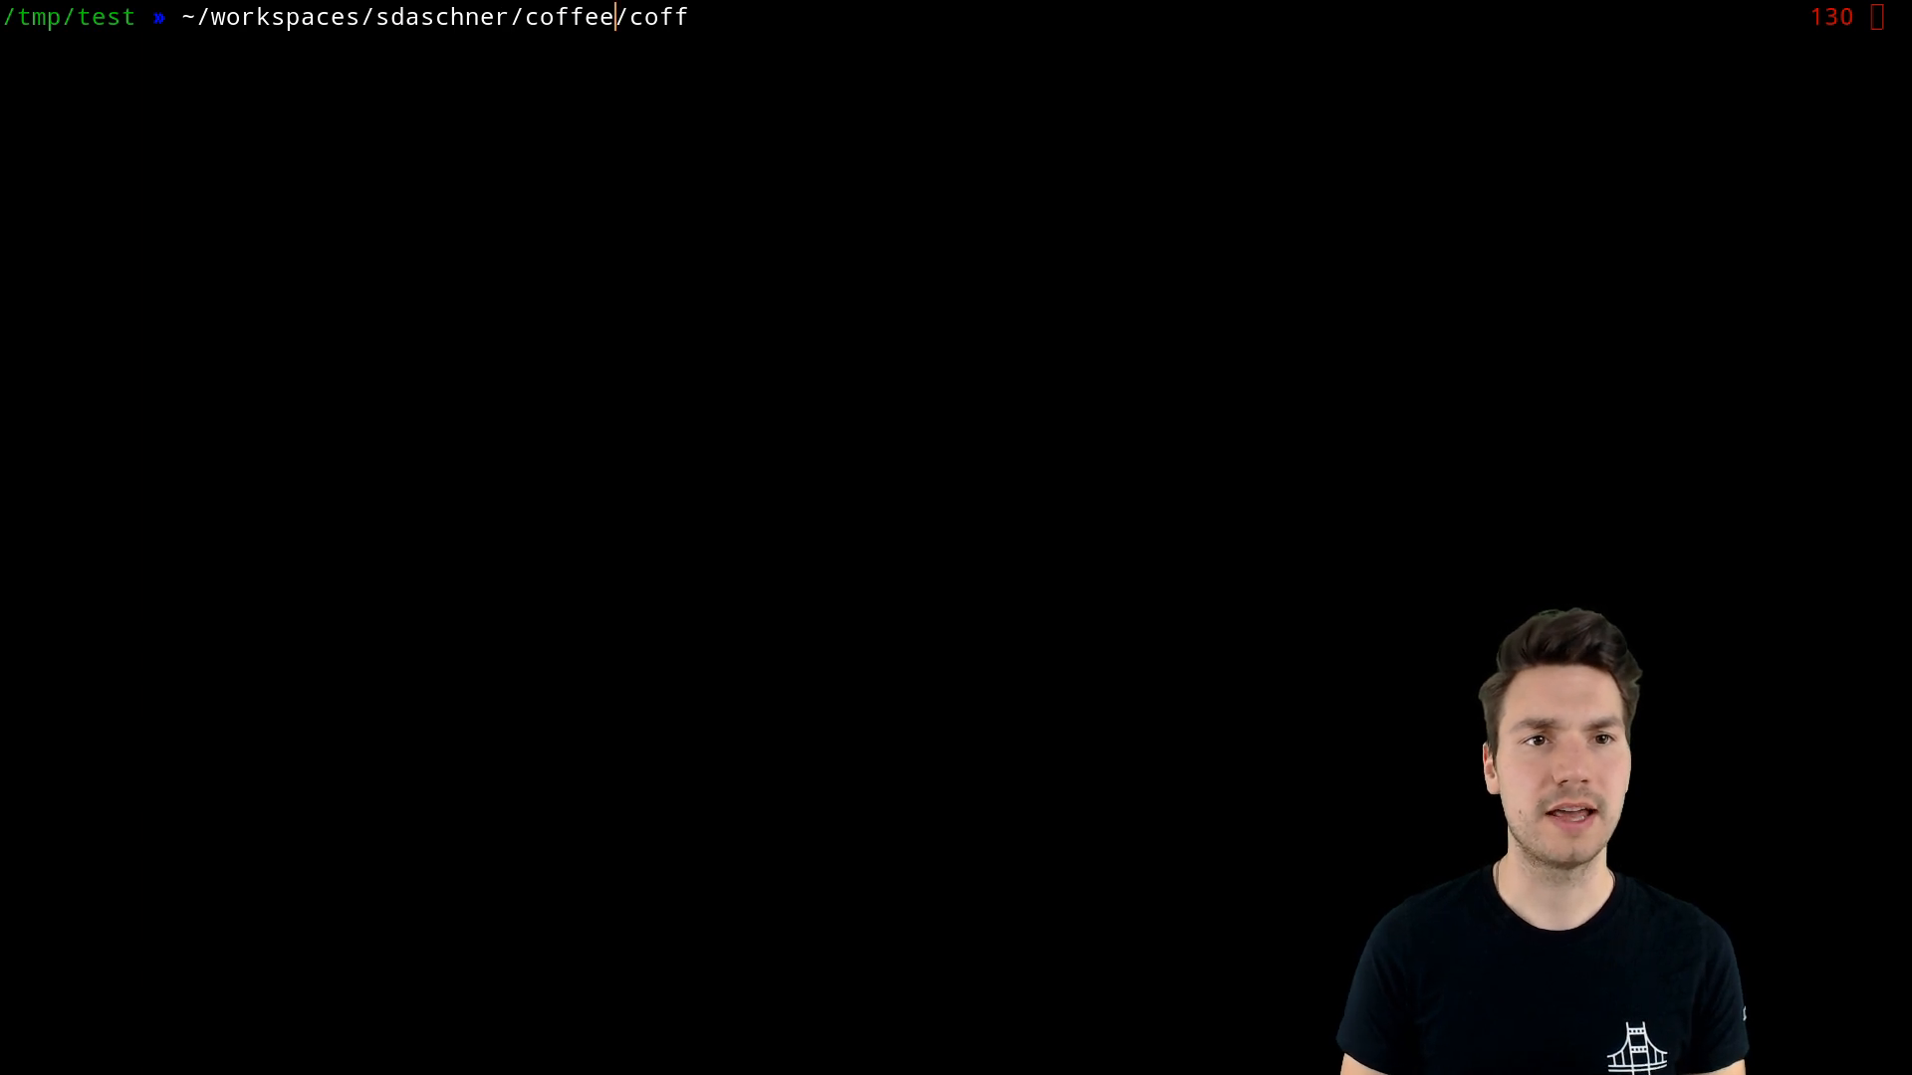
{"action": "key", "text": "Tab"}
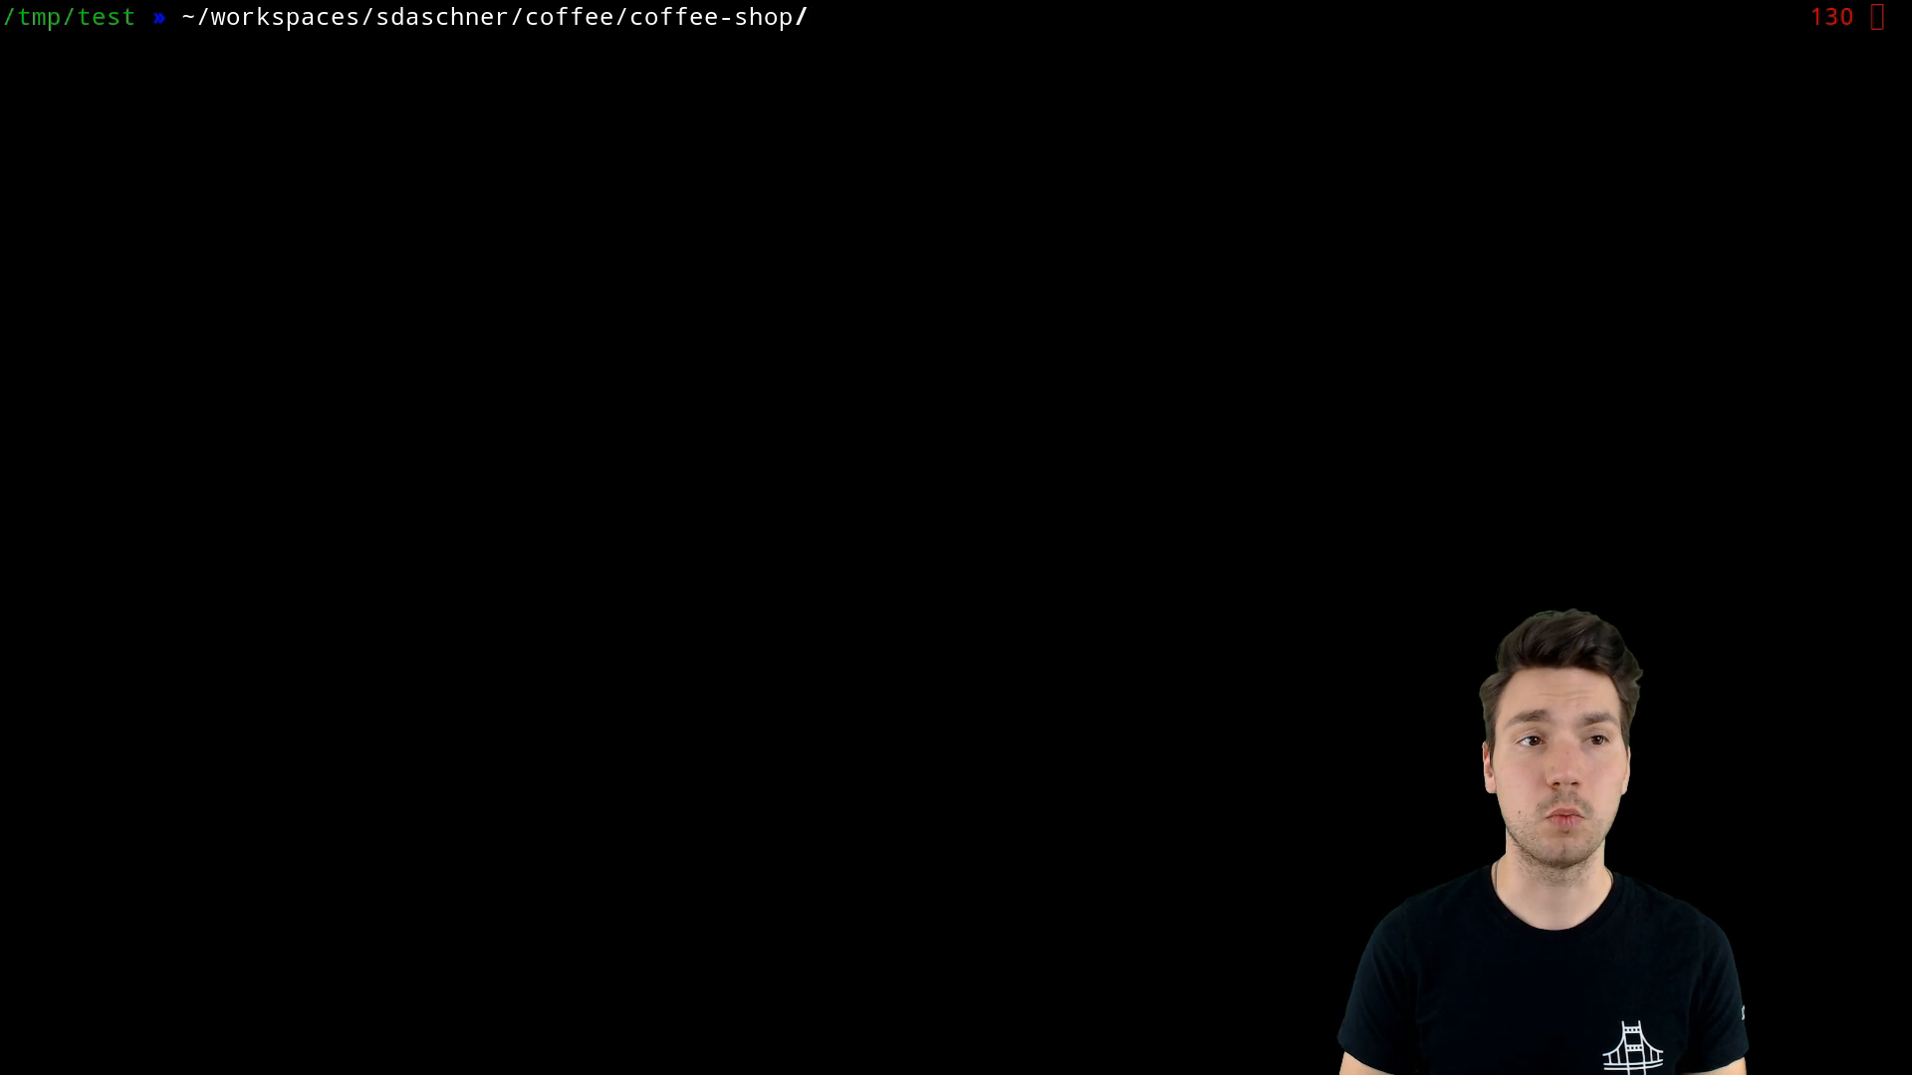
{"action": "key", "text": "Return"}
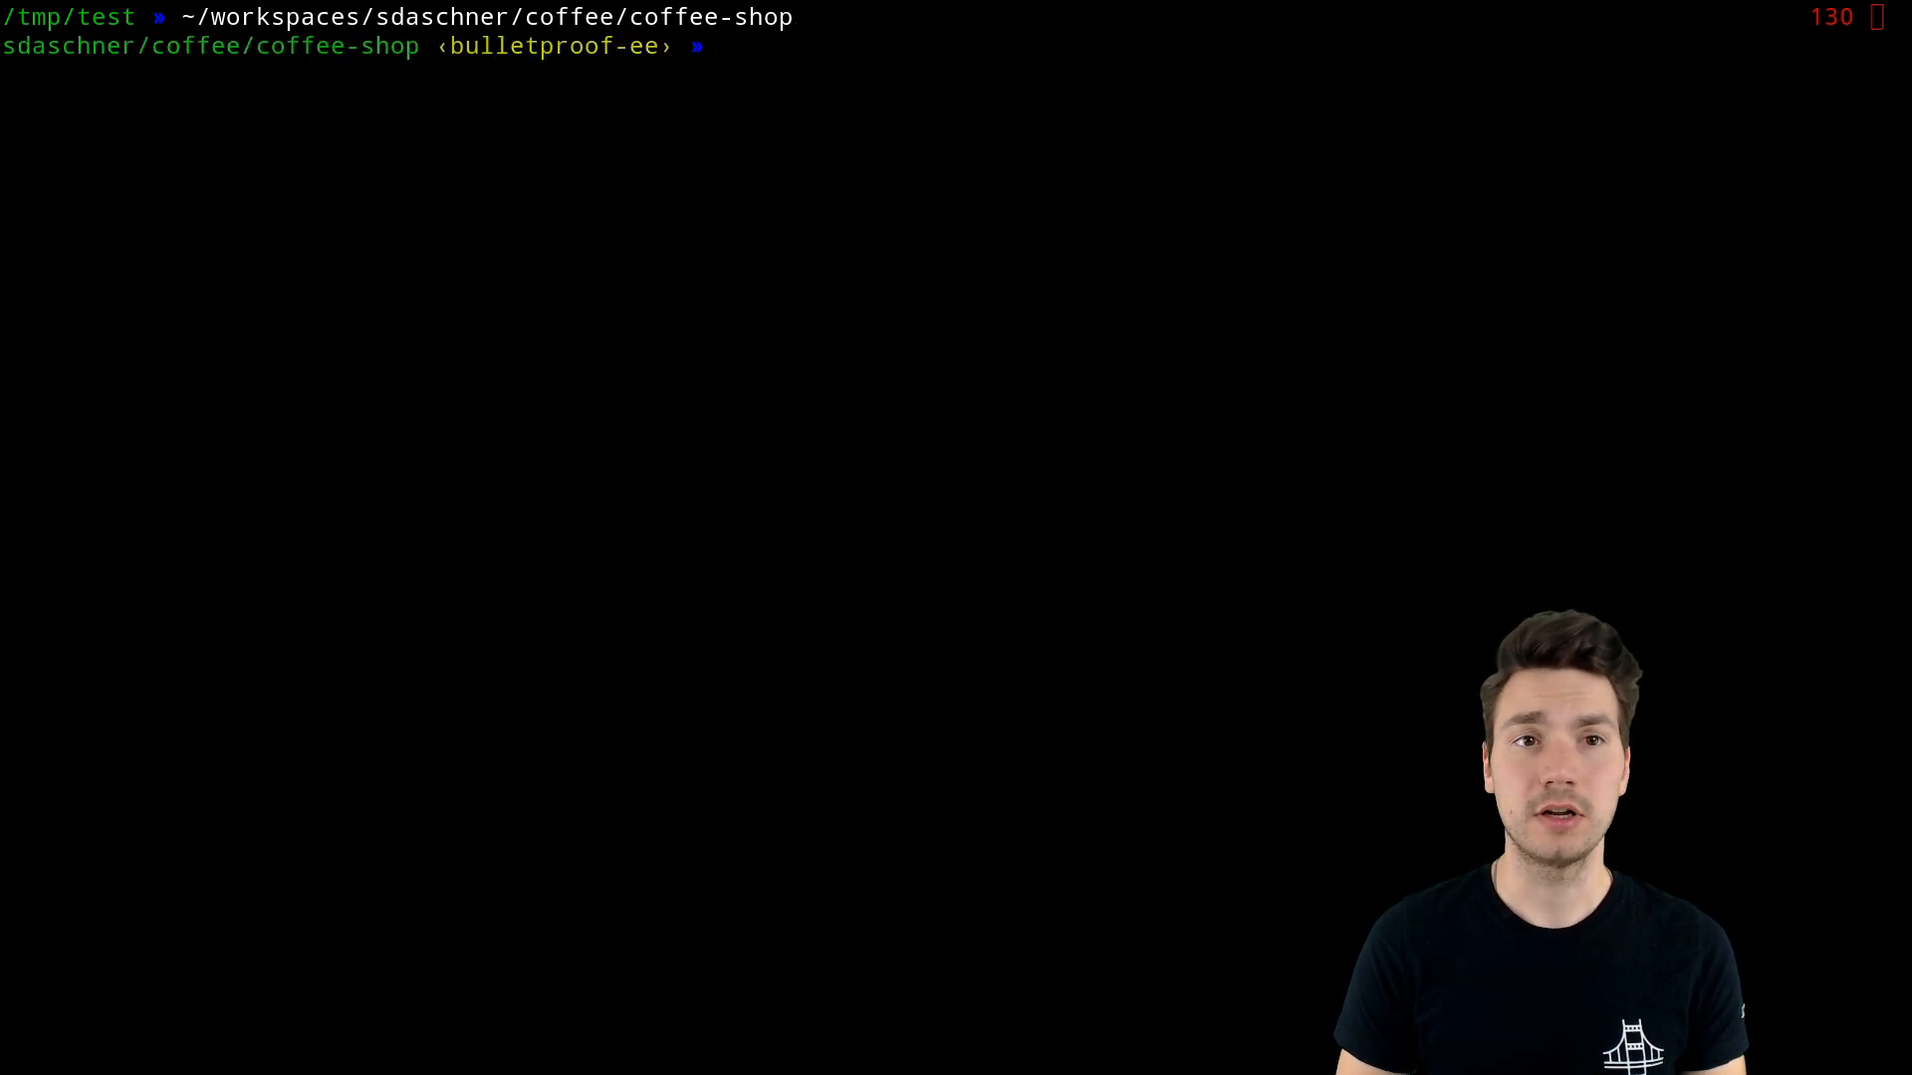
{"action": "key", "text": "Return"}
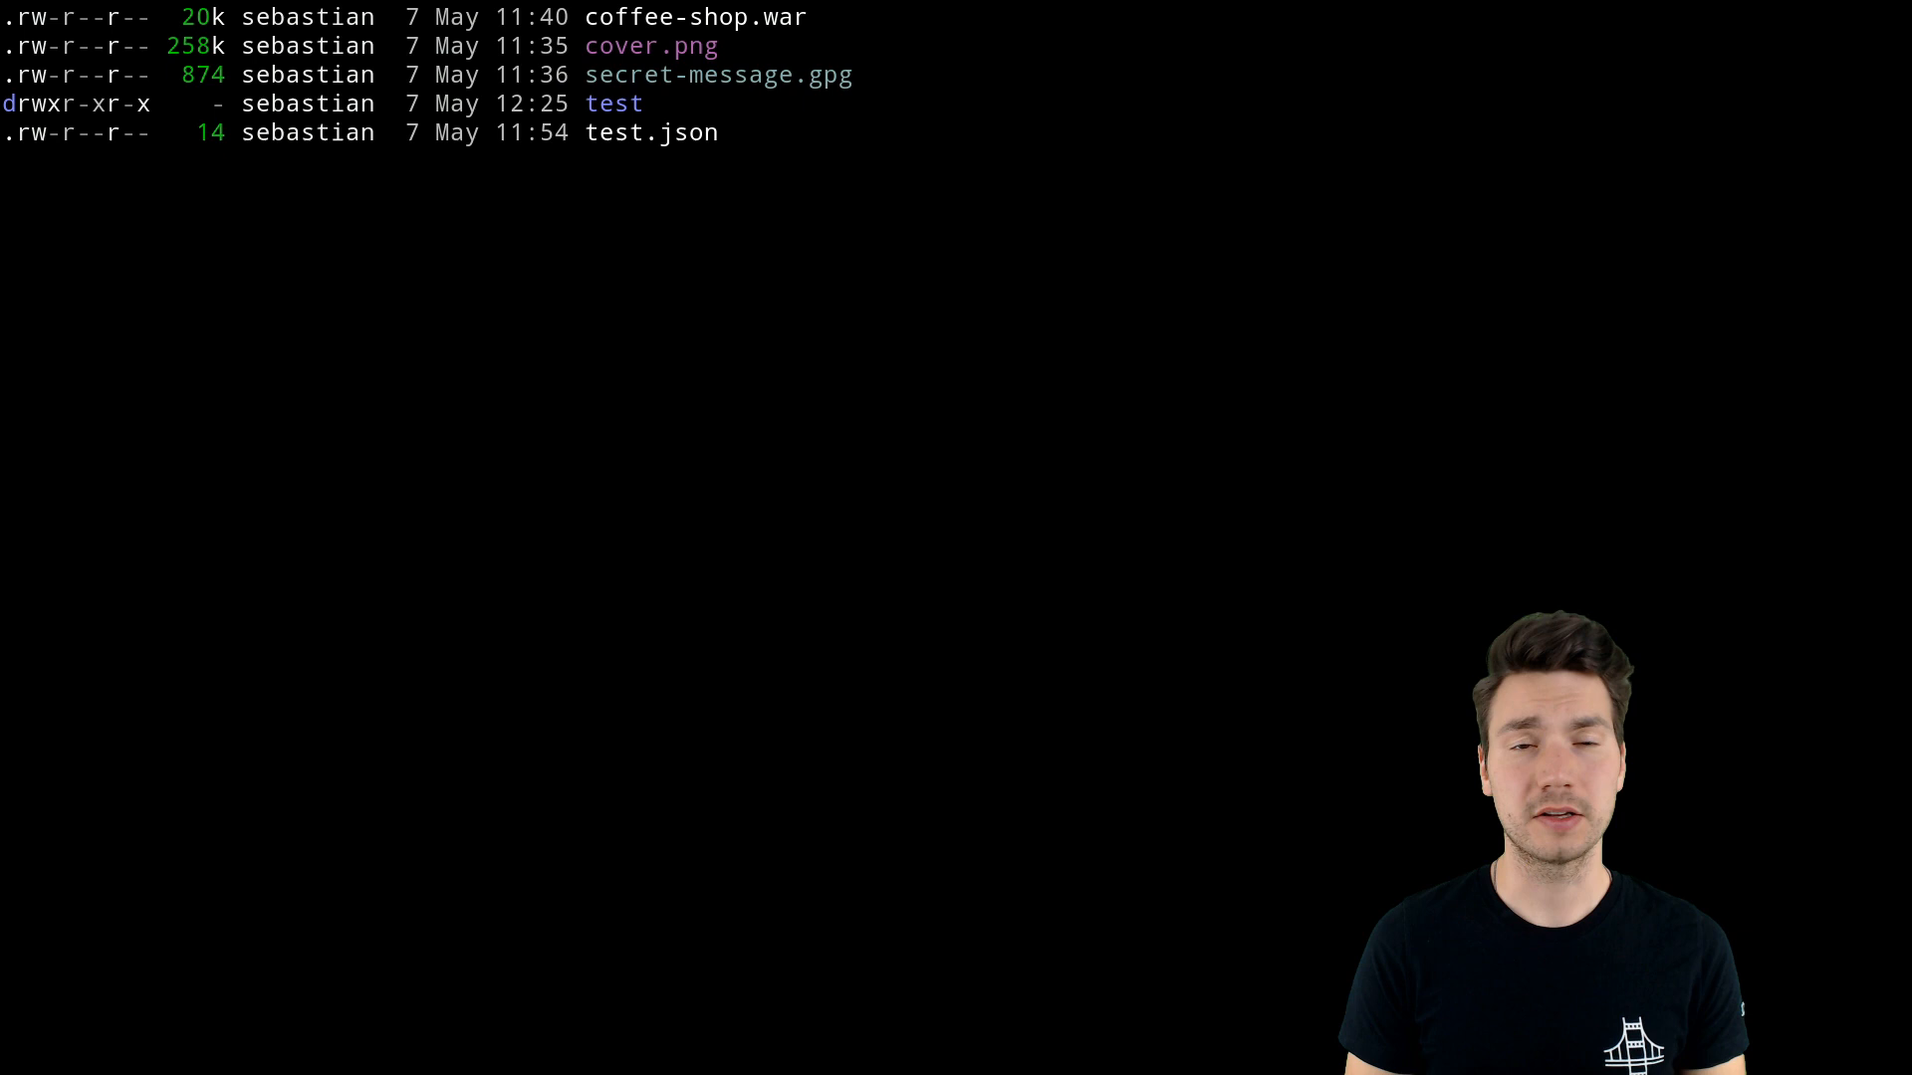
- List the folder with ls, clear the screen, and show the detailed listing again
{"action": "type", "text": "ls"}
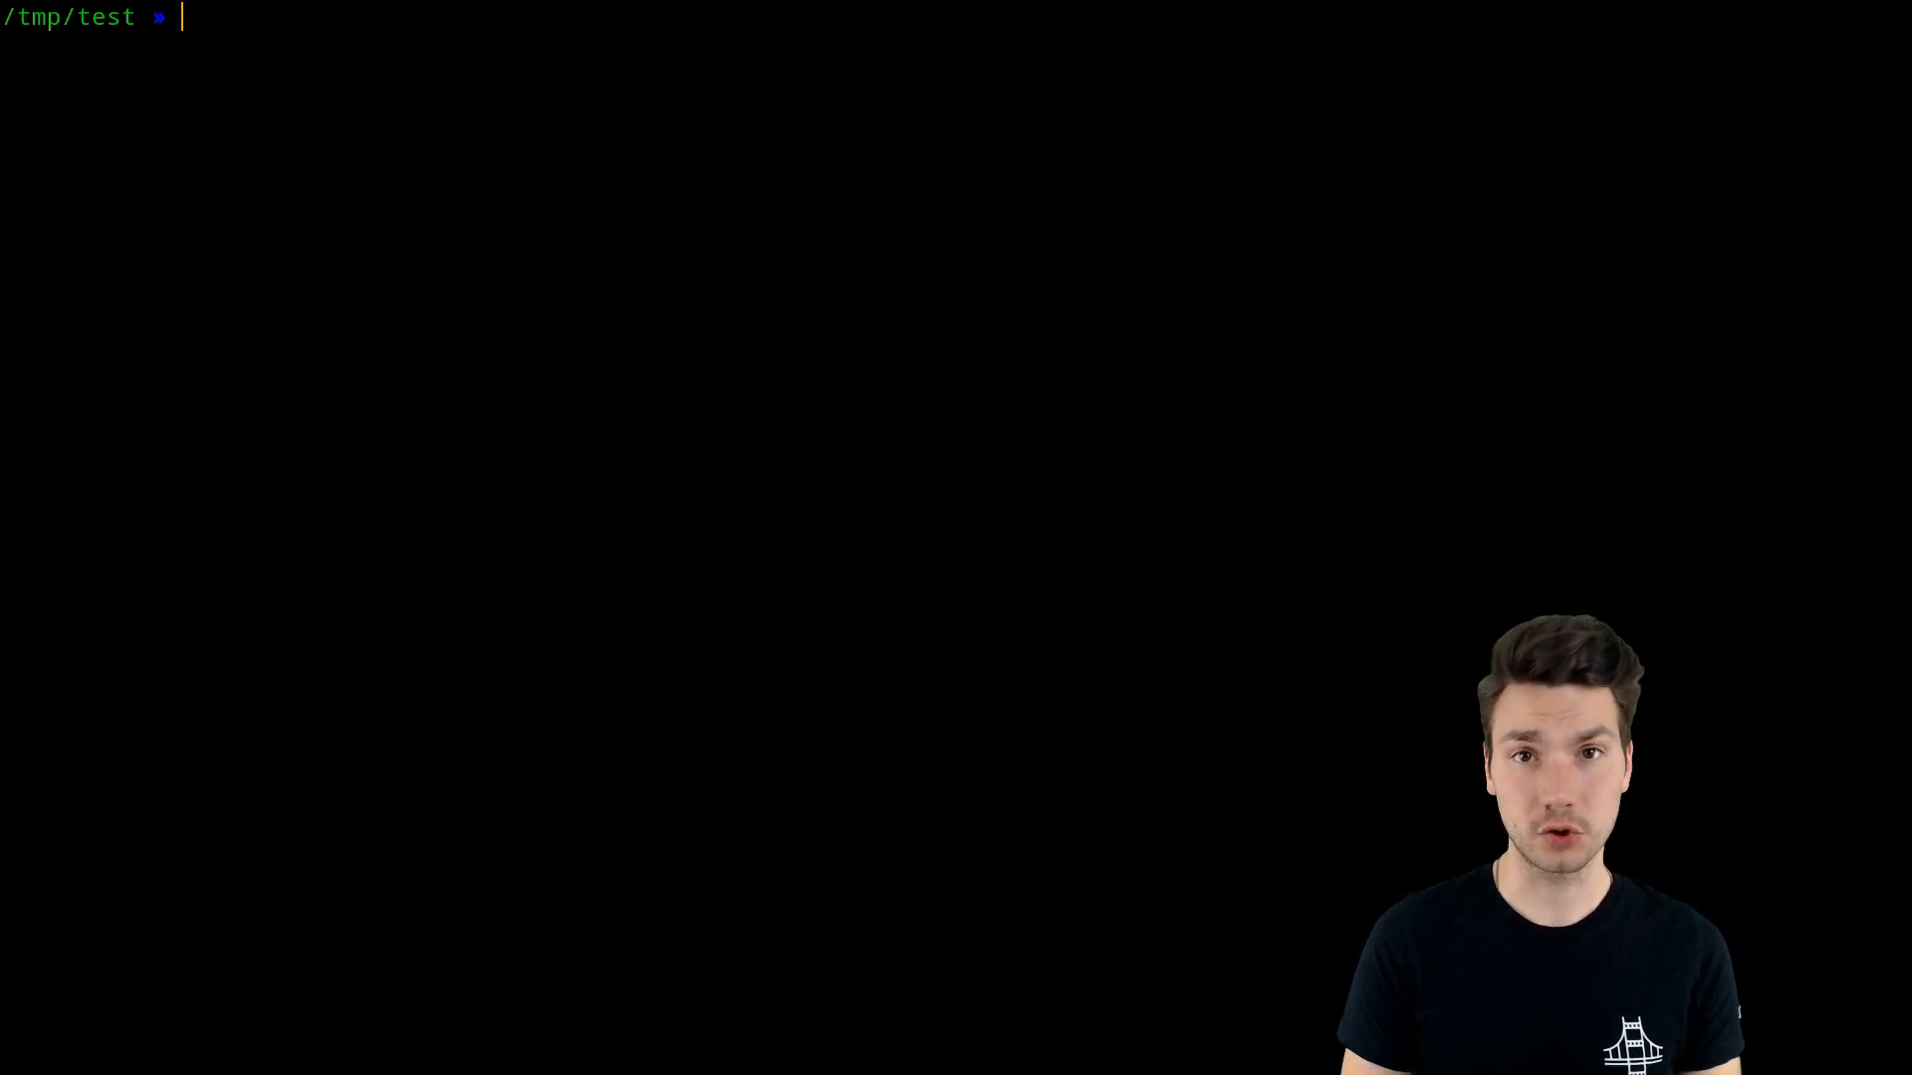
{"action": "key", "text": "Return"}
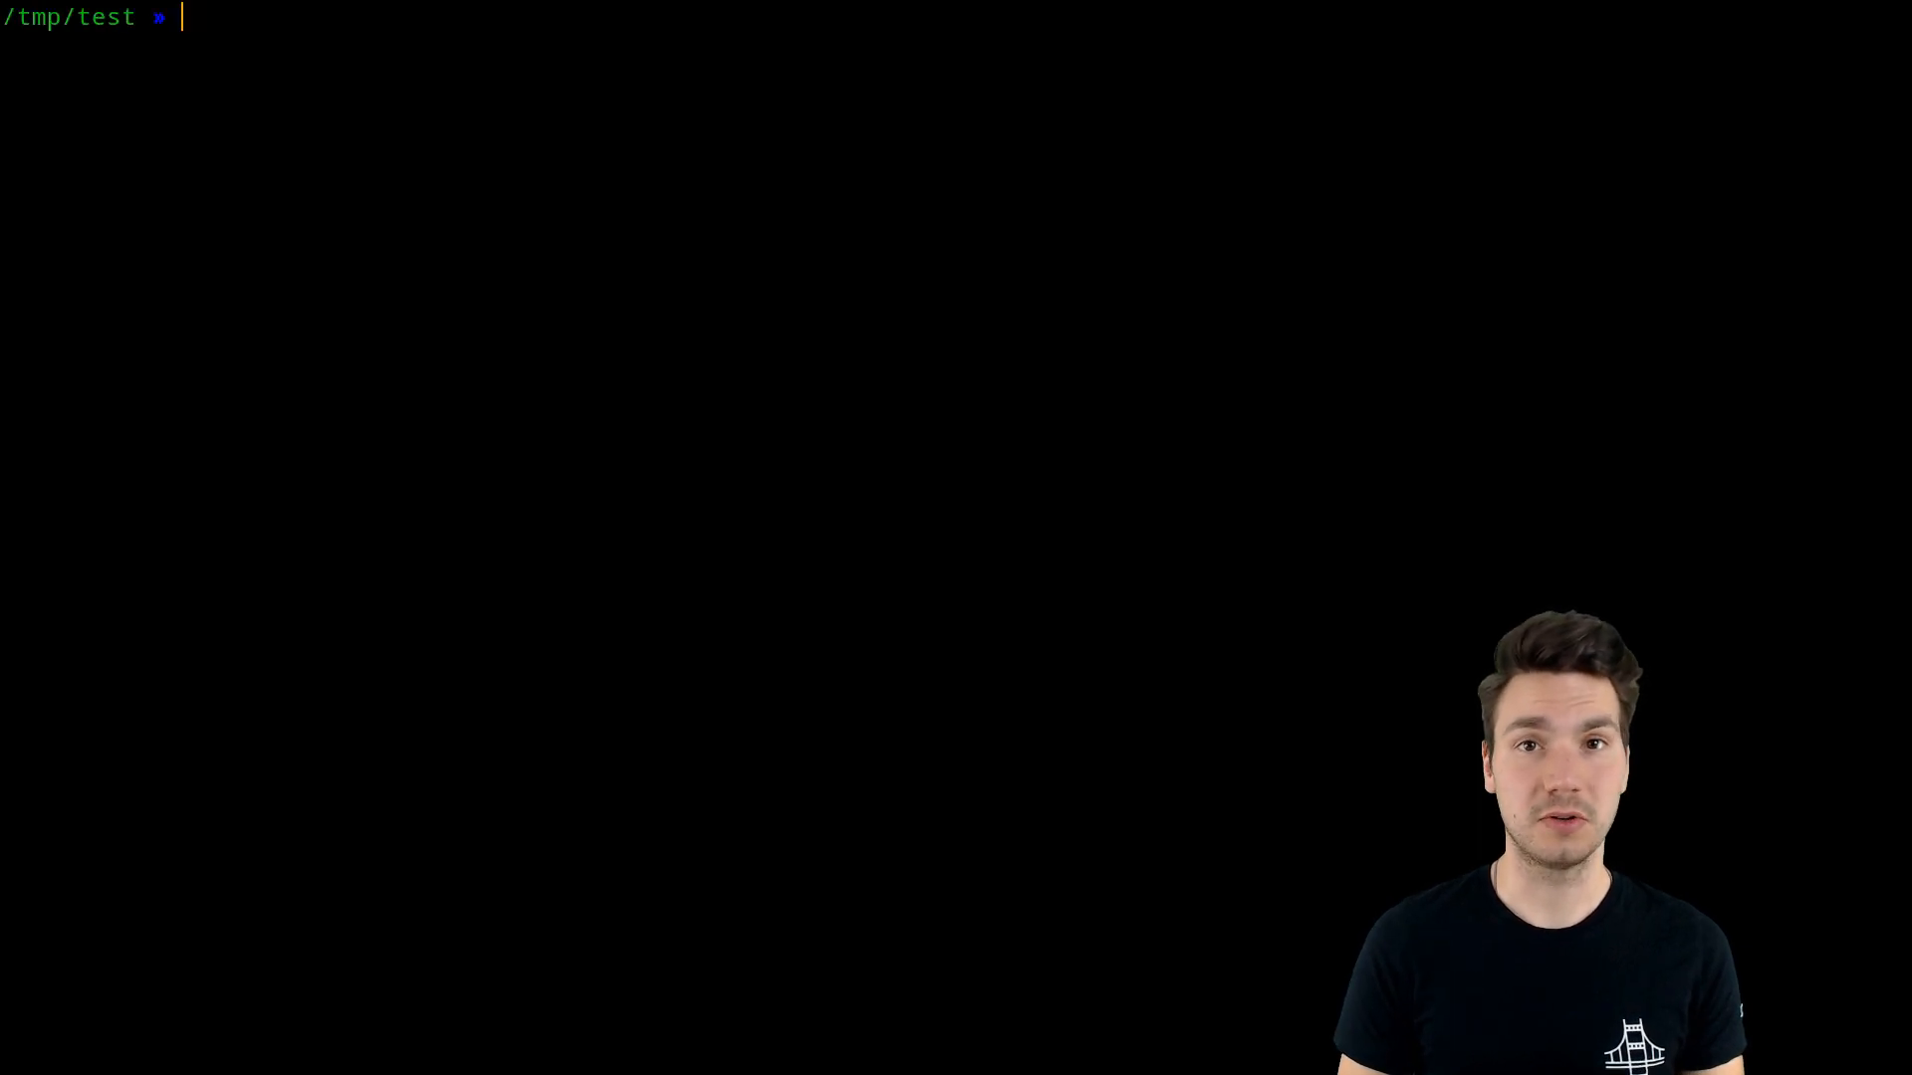
{"action": "type", "text": "clea"}
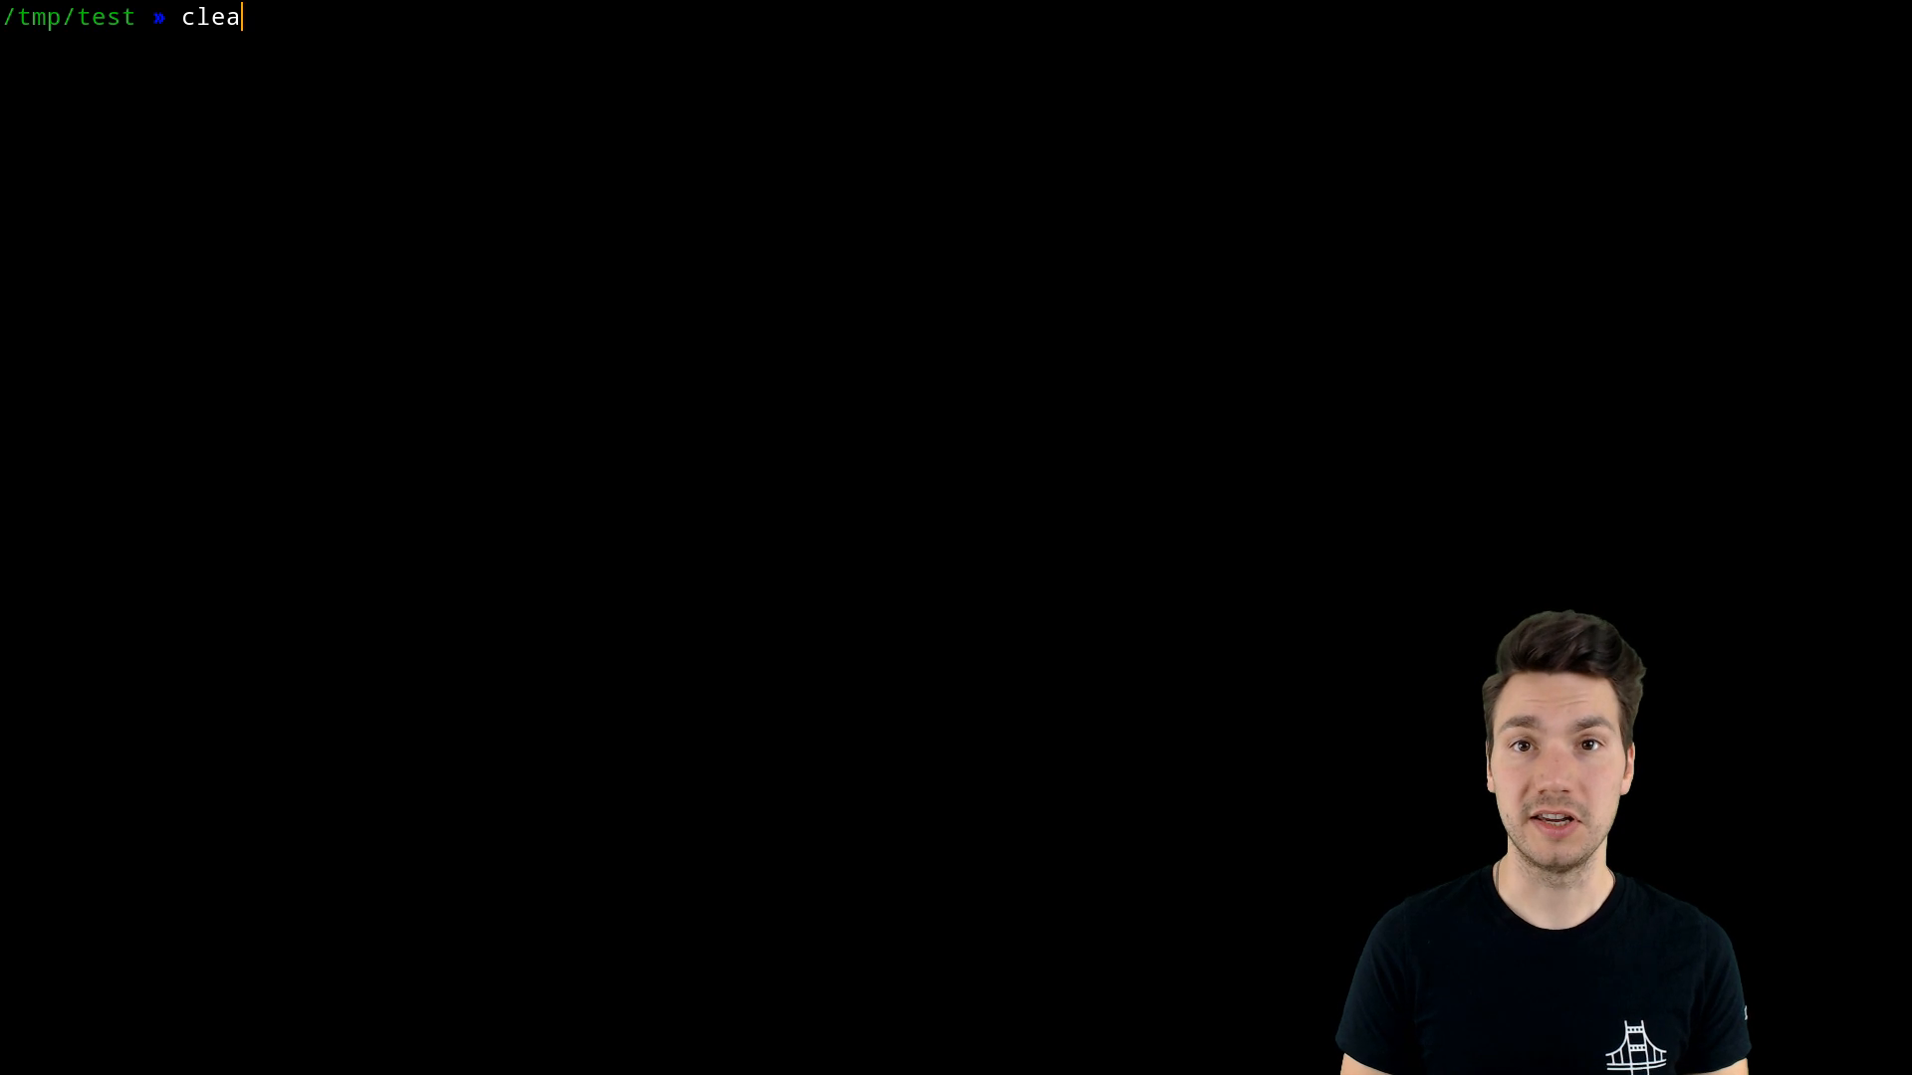
{"action": "key", "text": "Return"}
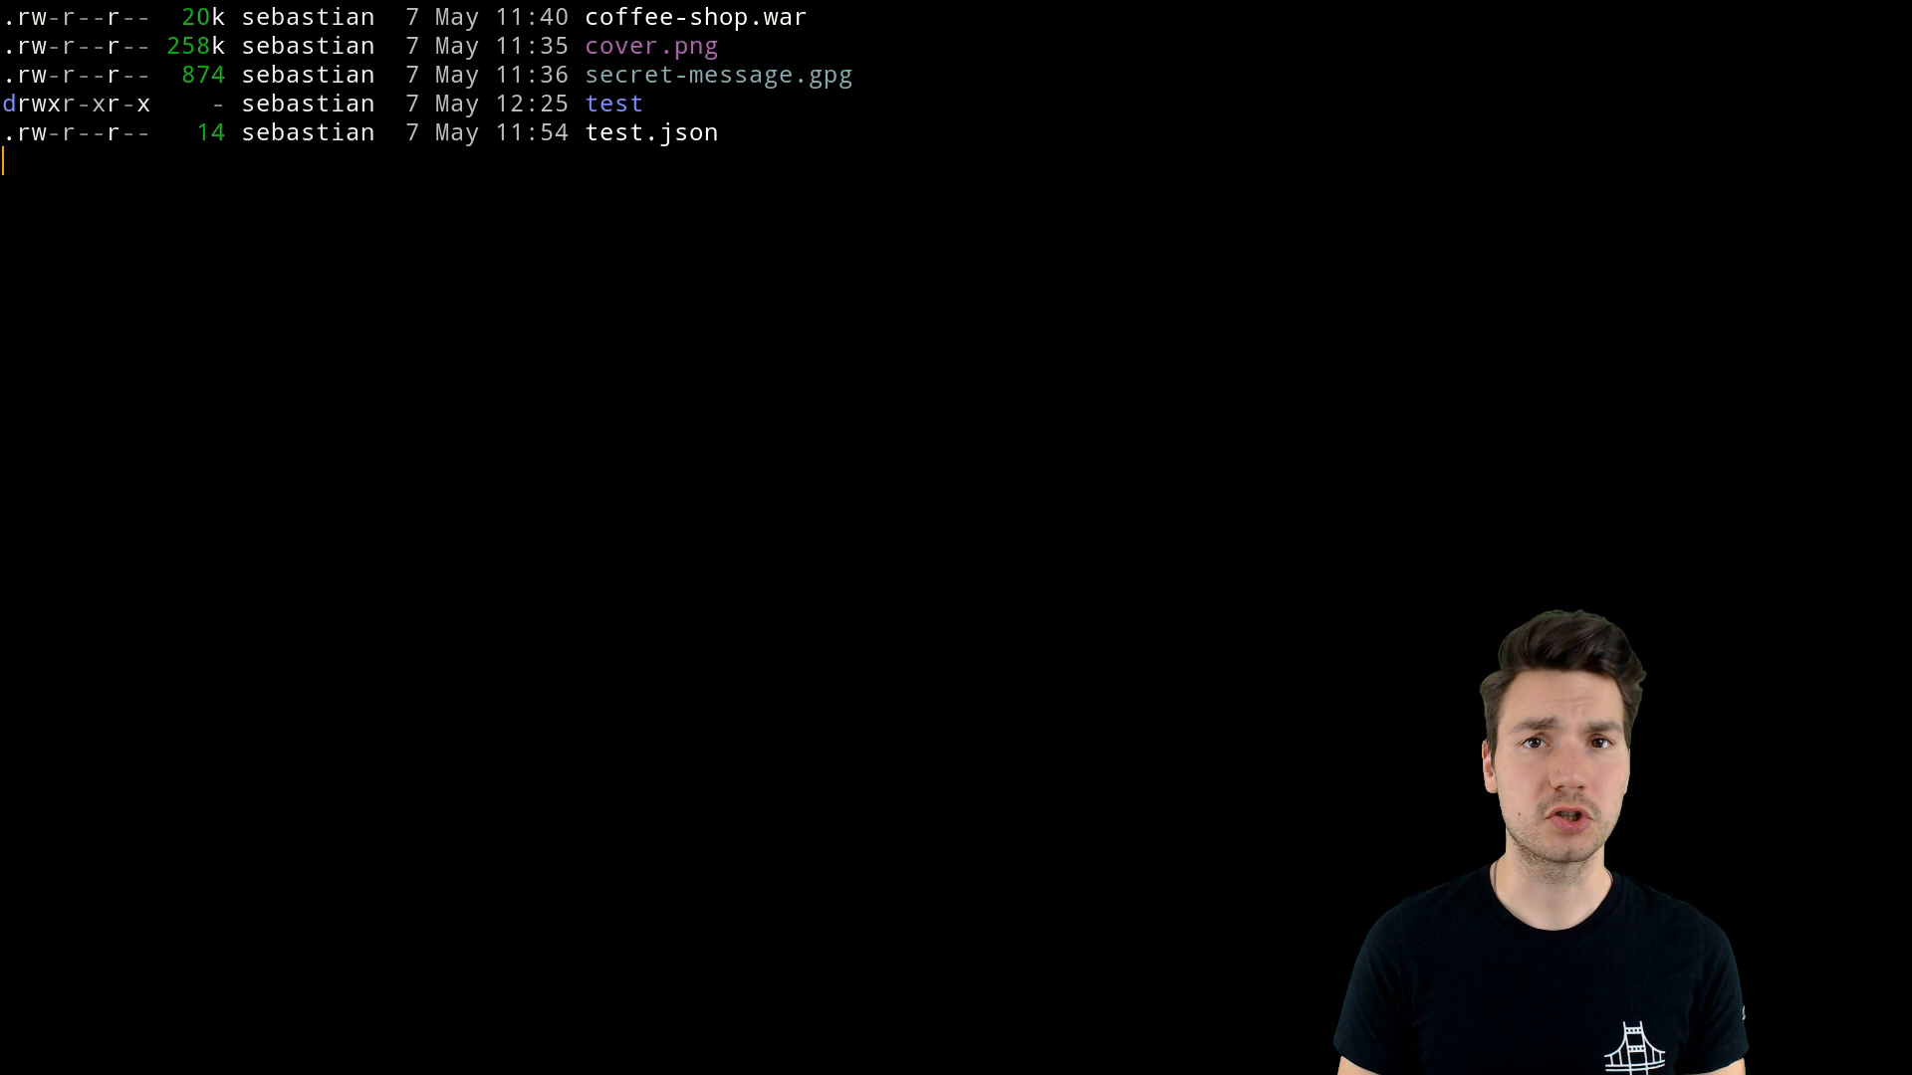
- Drop the partial tree -L and run tree to show 4 directories and 8 files
{"action": "type", "text": "tree"}
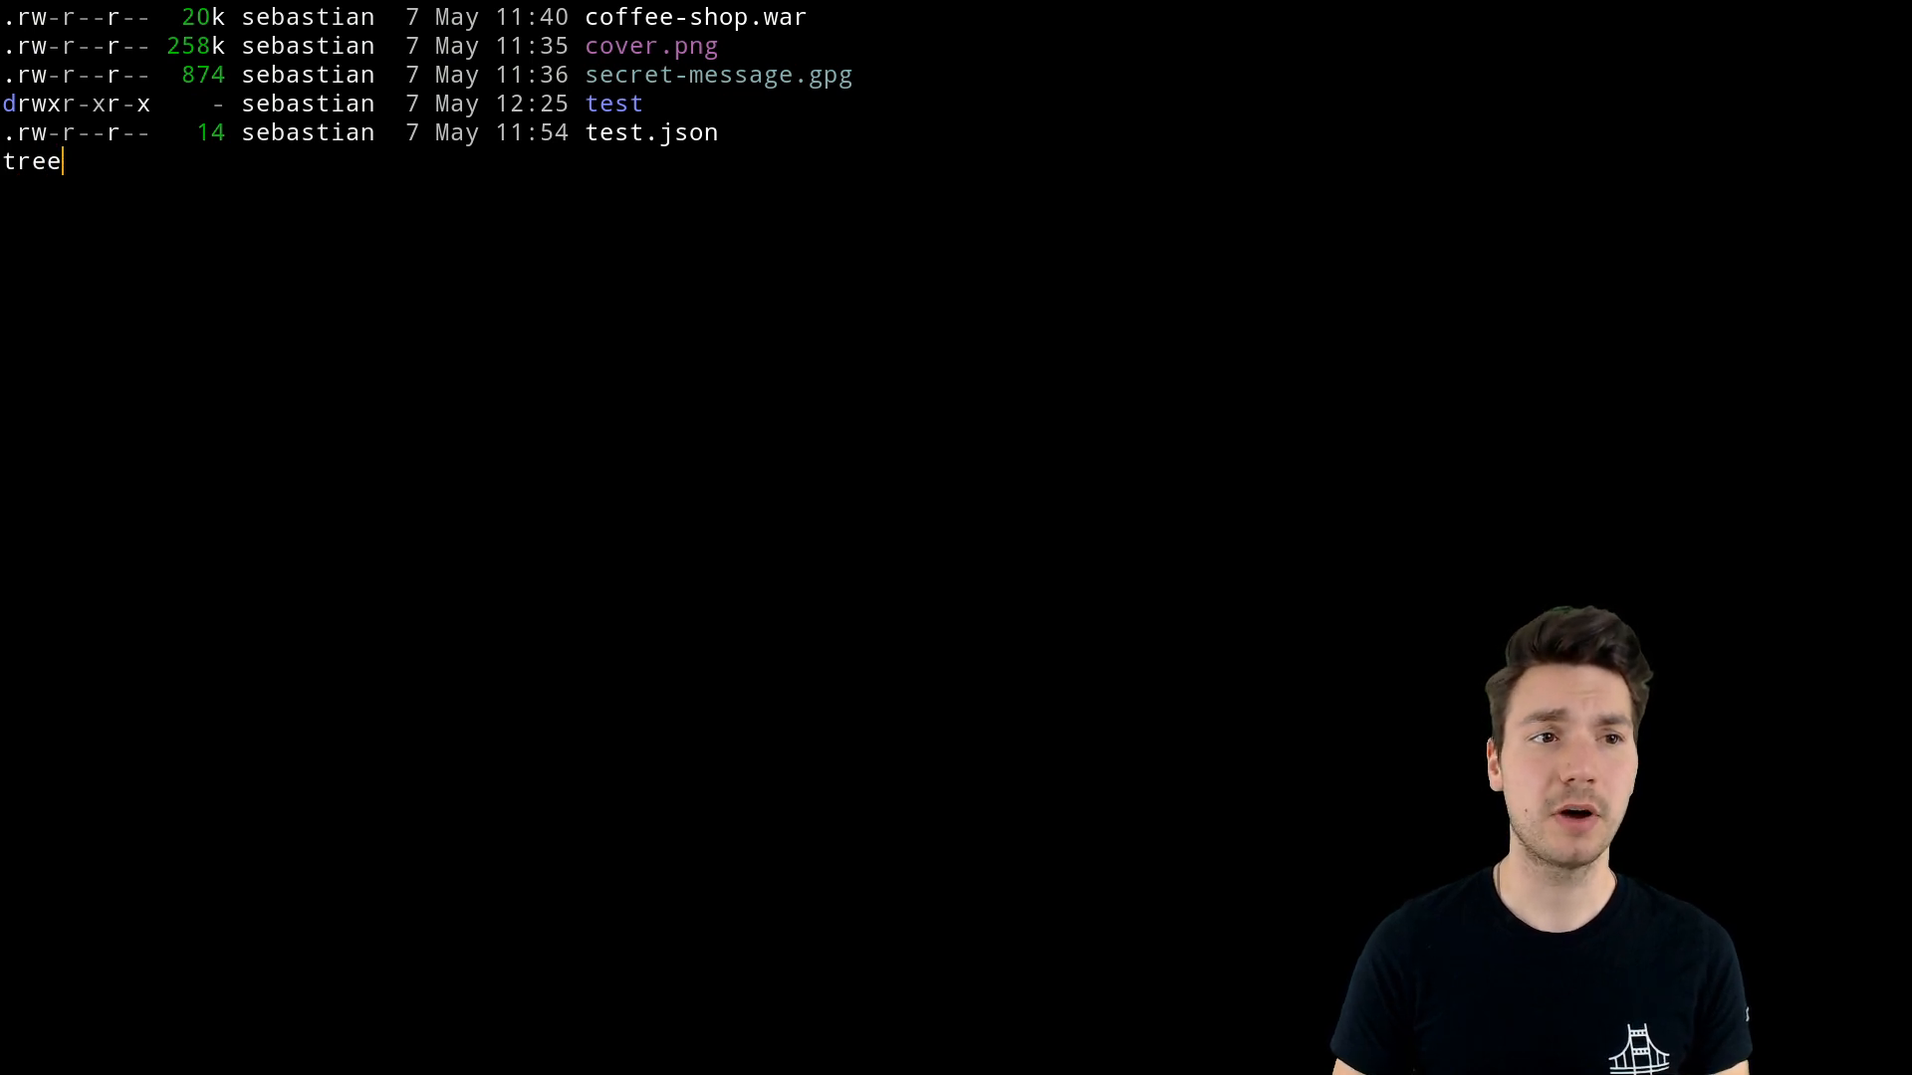
{"action": "type", "text": "-L"}
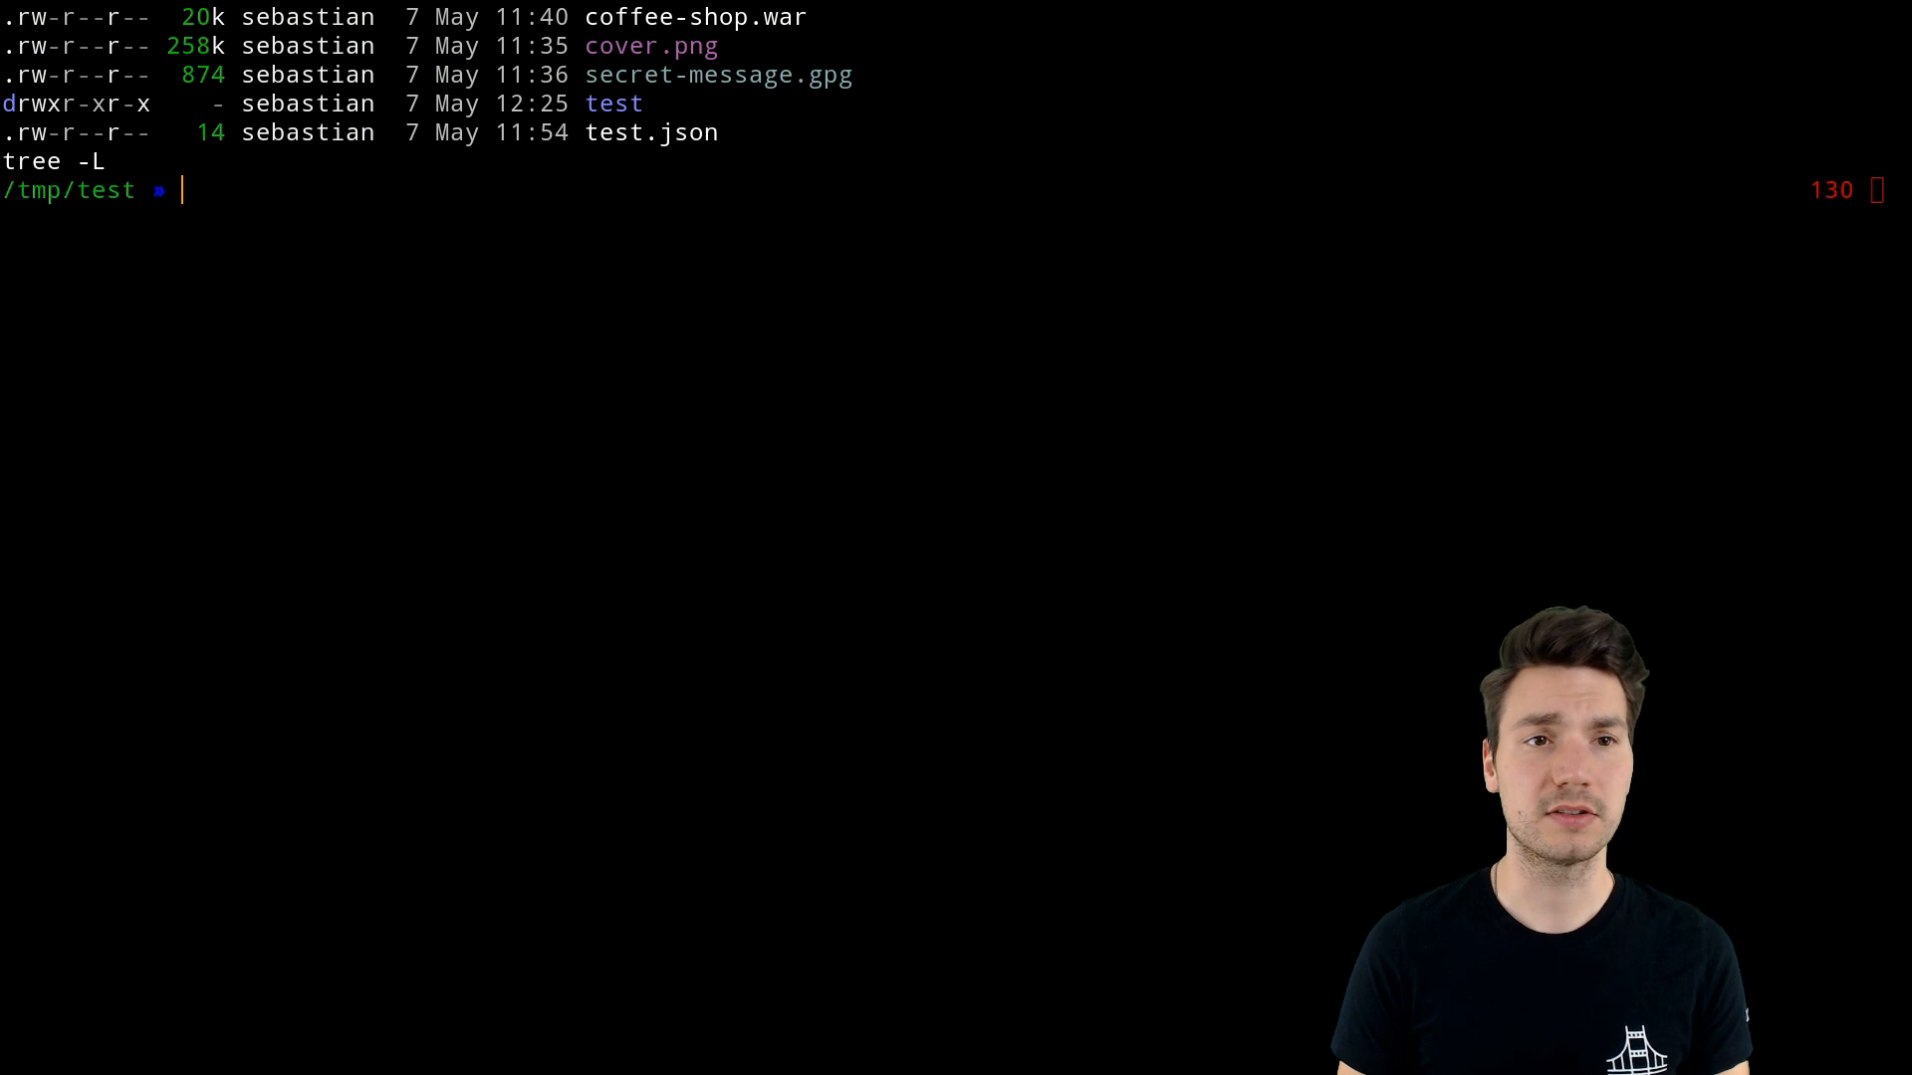
{"action": "key", "text": "Return"}
{"action": "type", "text": "t"}
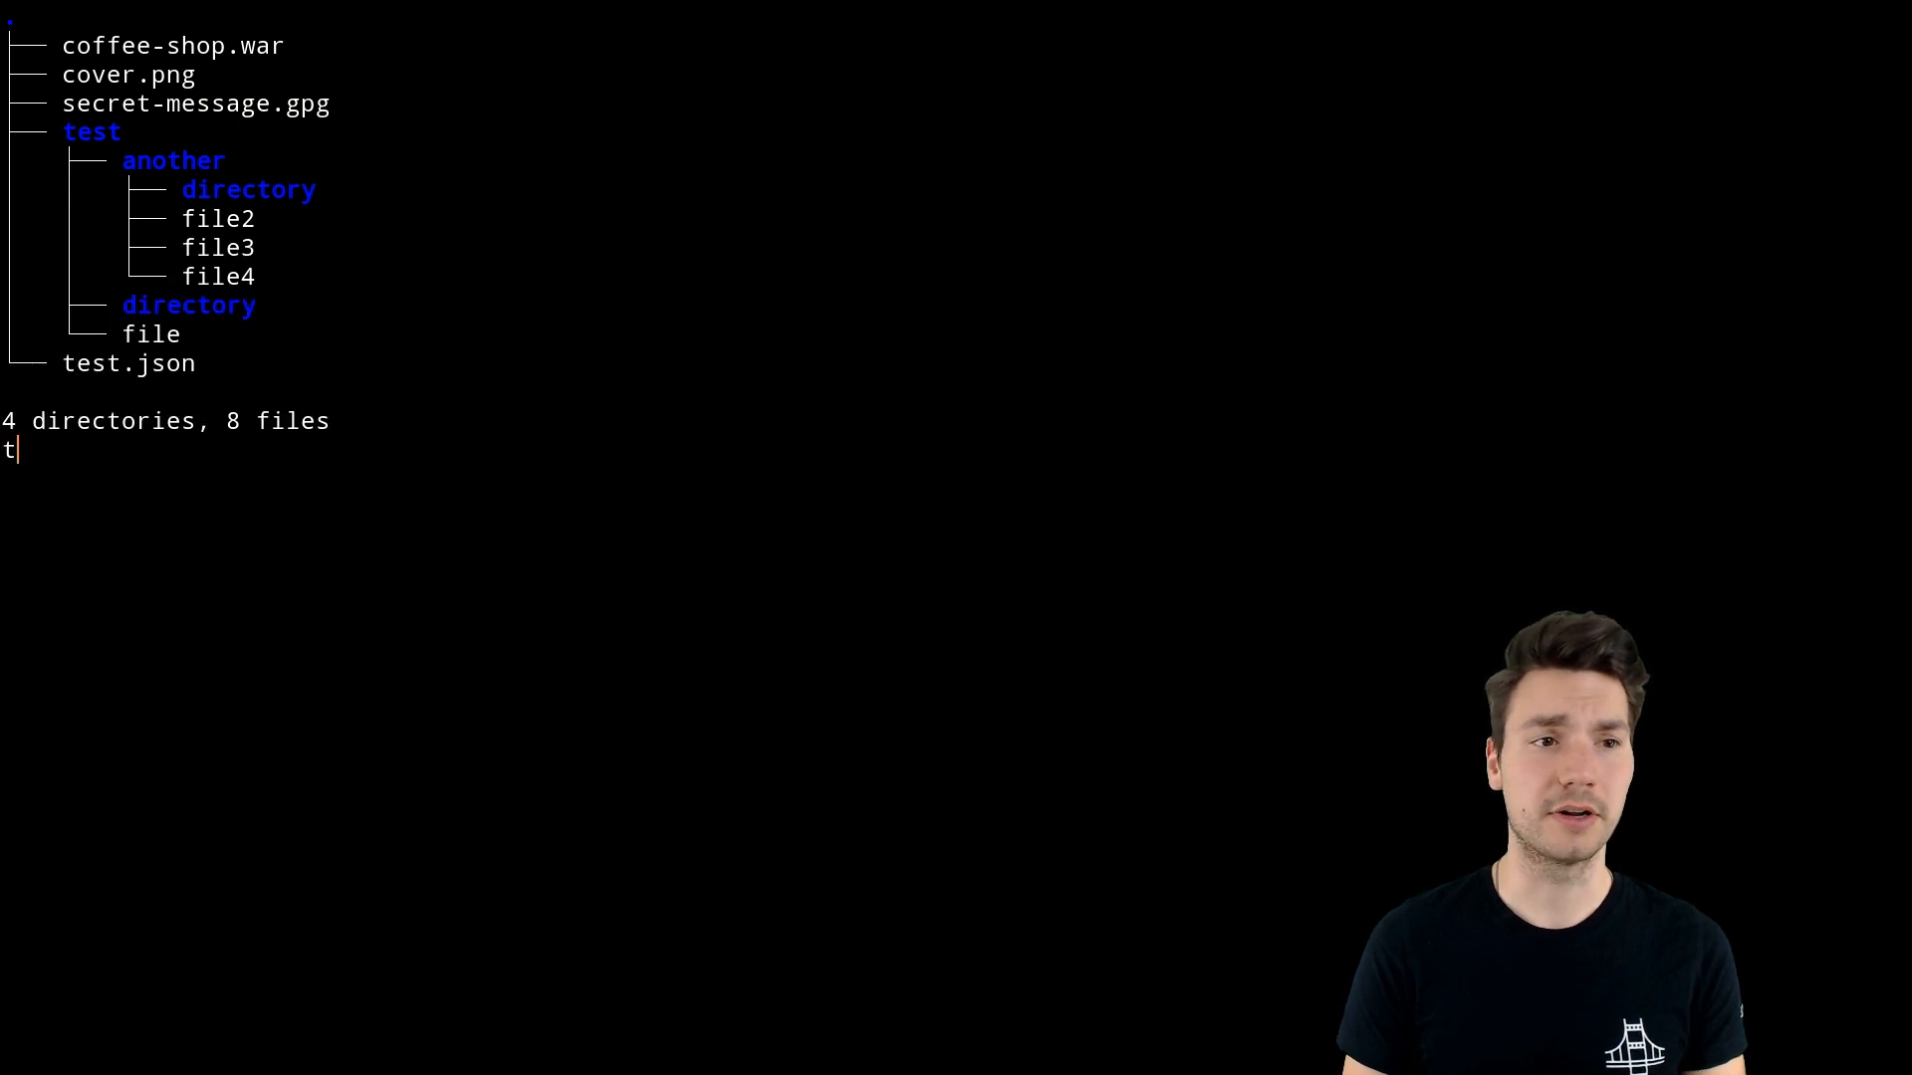
{"action": "key", "text": "Return"}
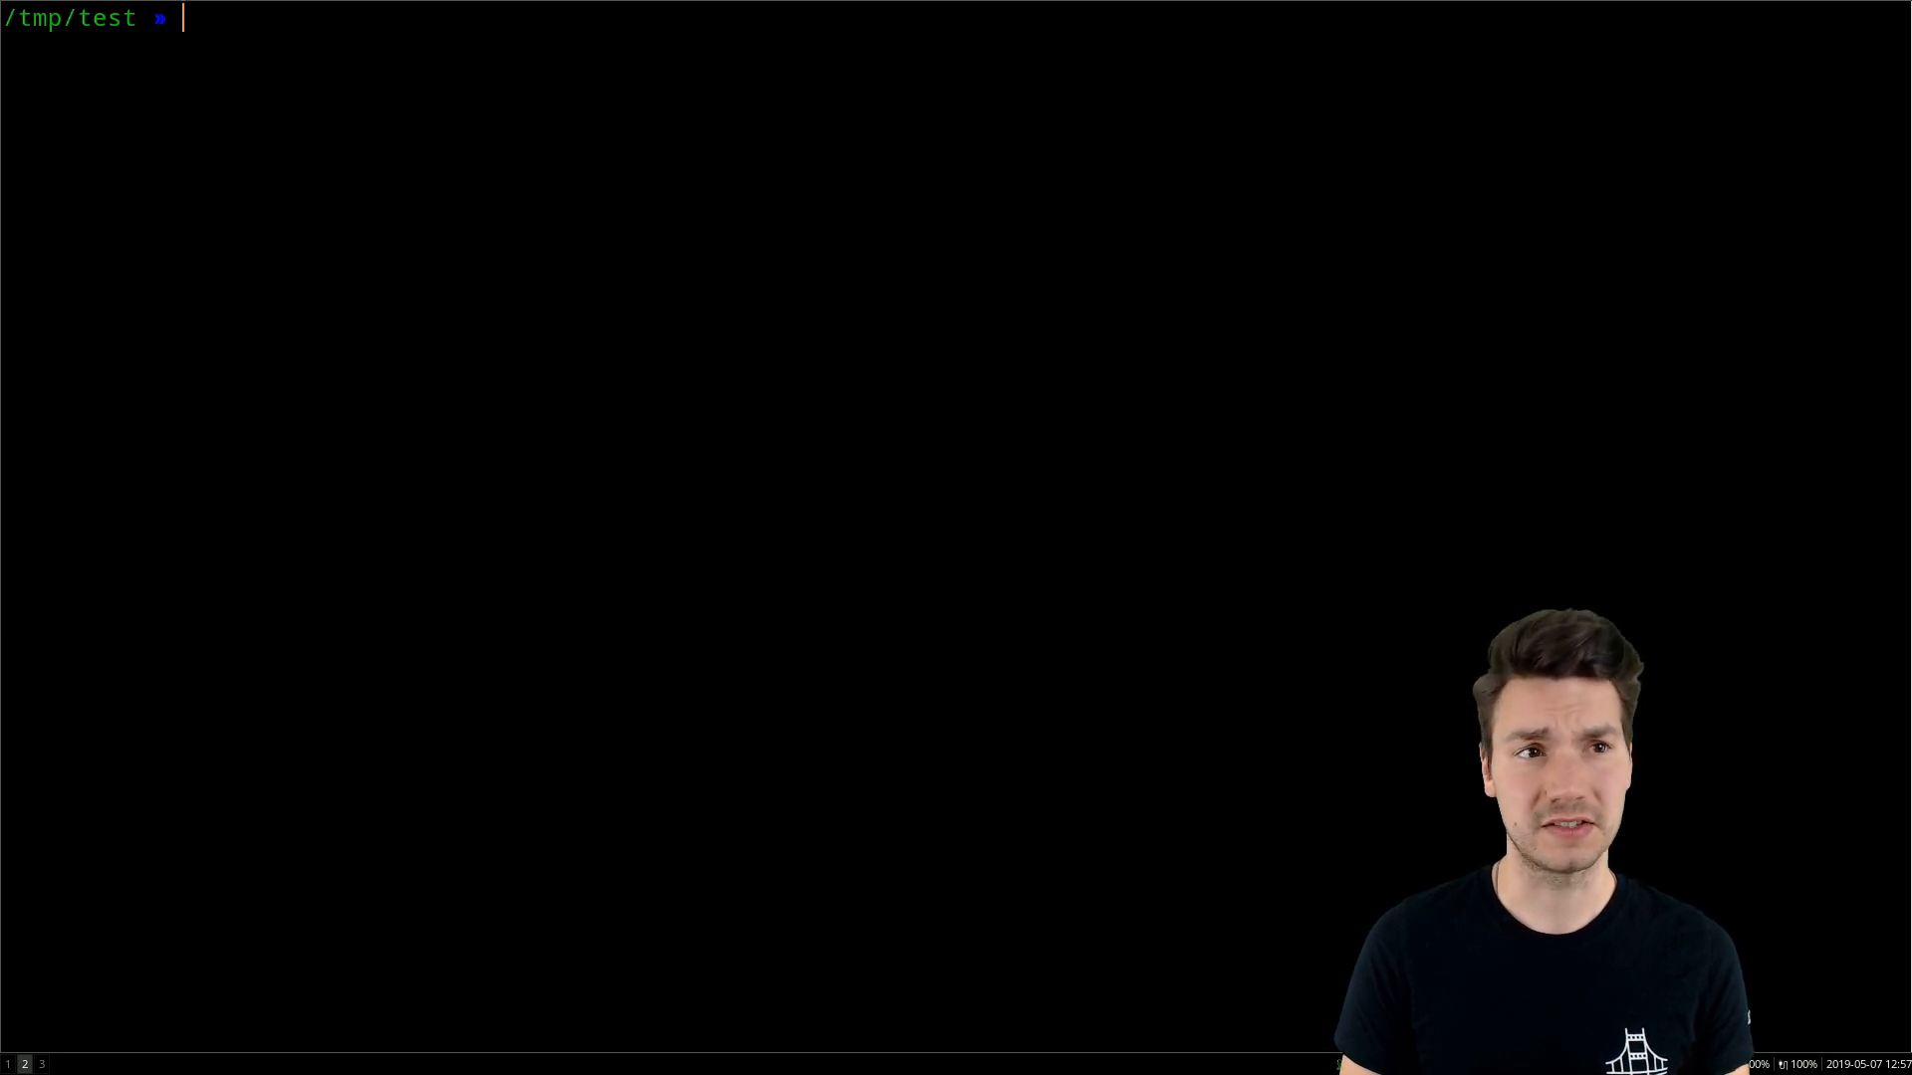
{"action": "type", "text": "cover.png"}
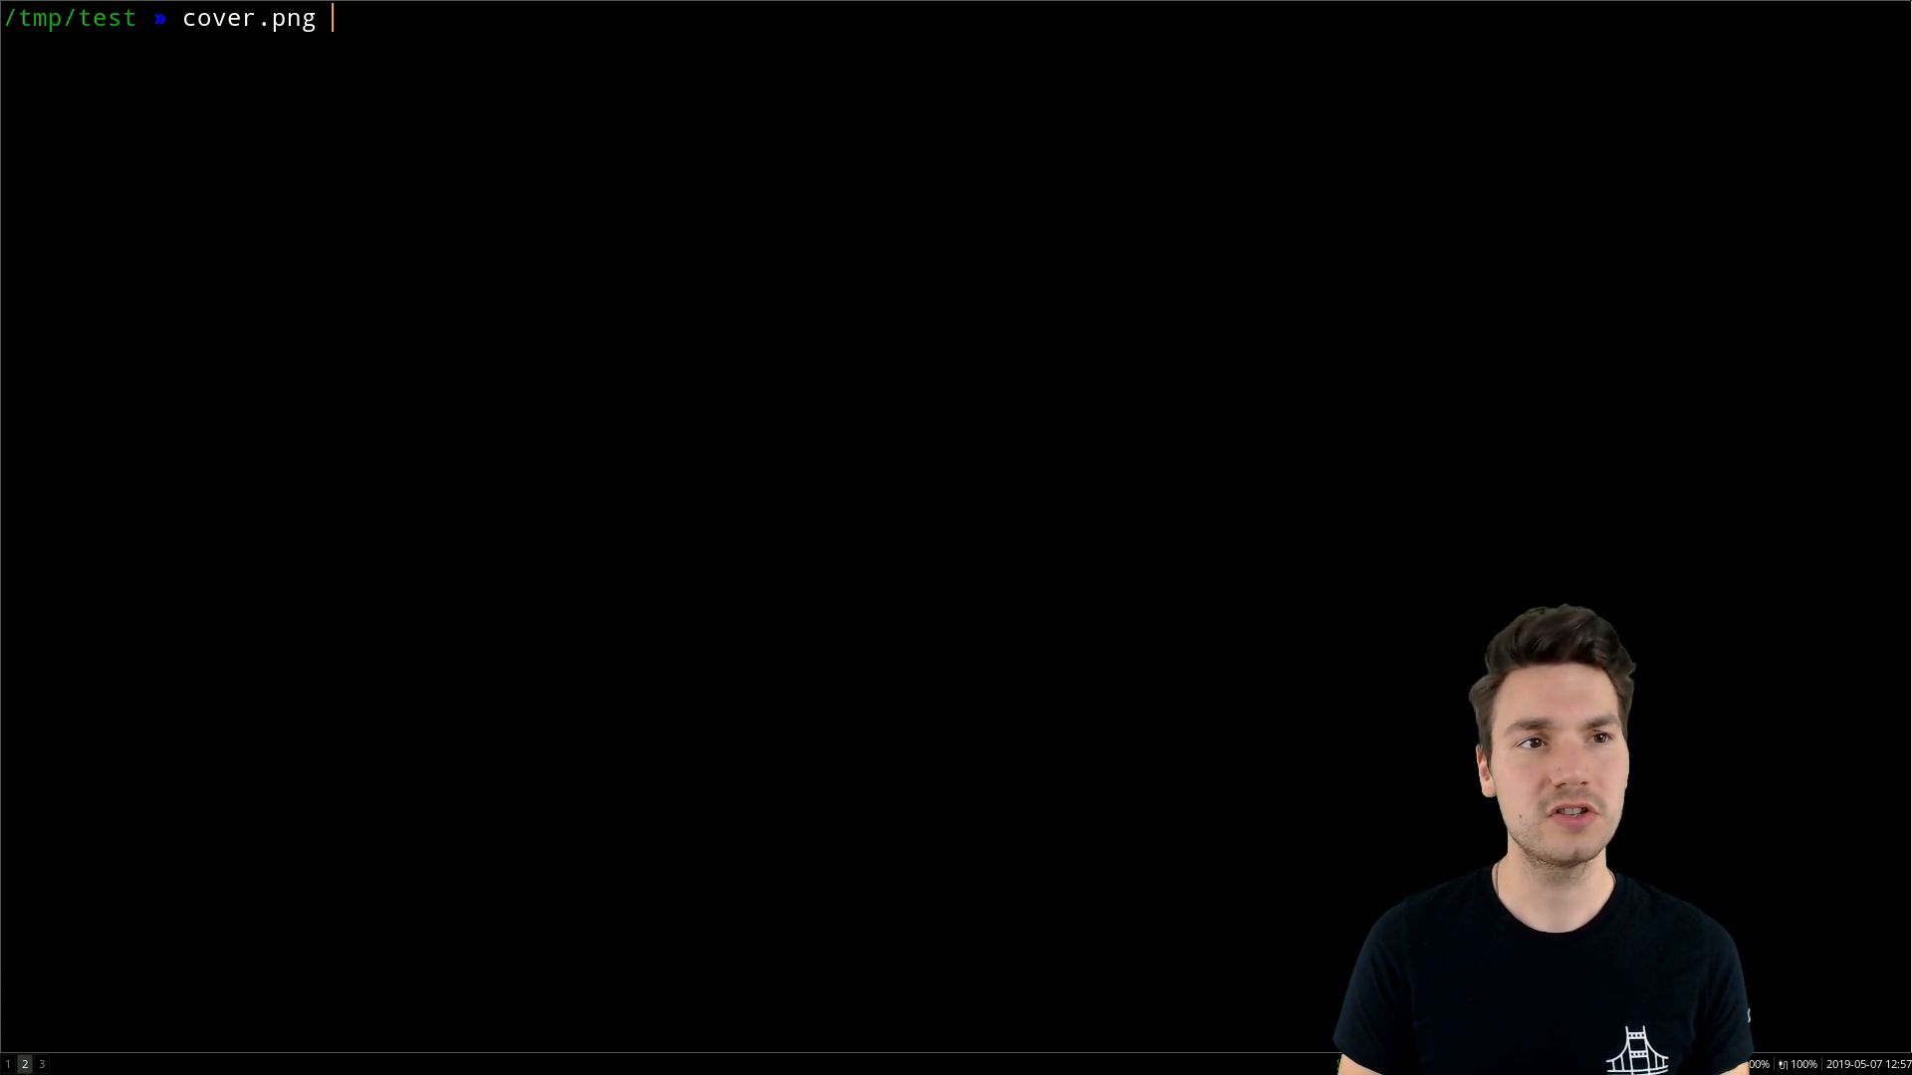
{"action": "key", "text": "Return"}
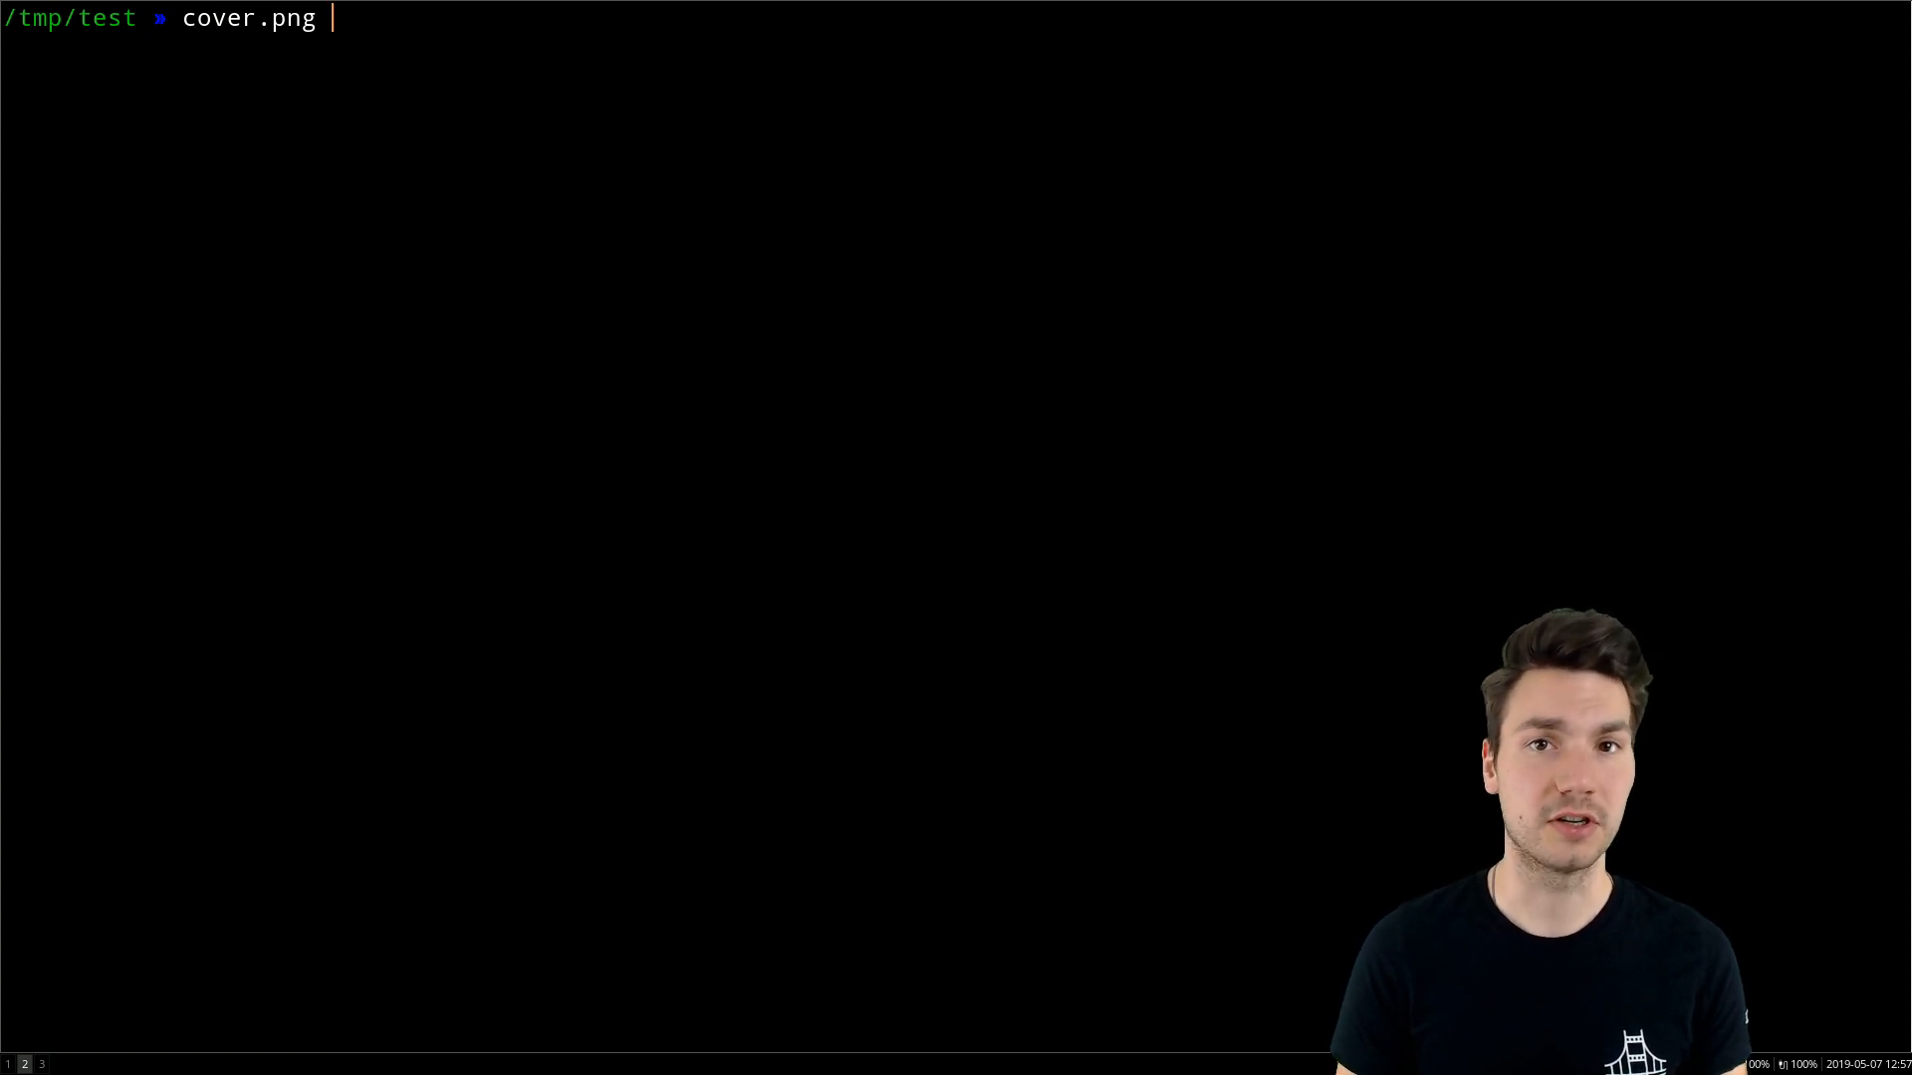
{"action": "key", "text": "ctrl+c"}
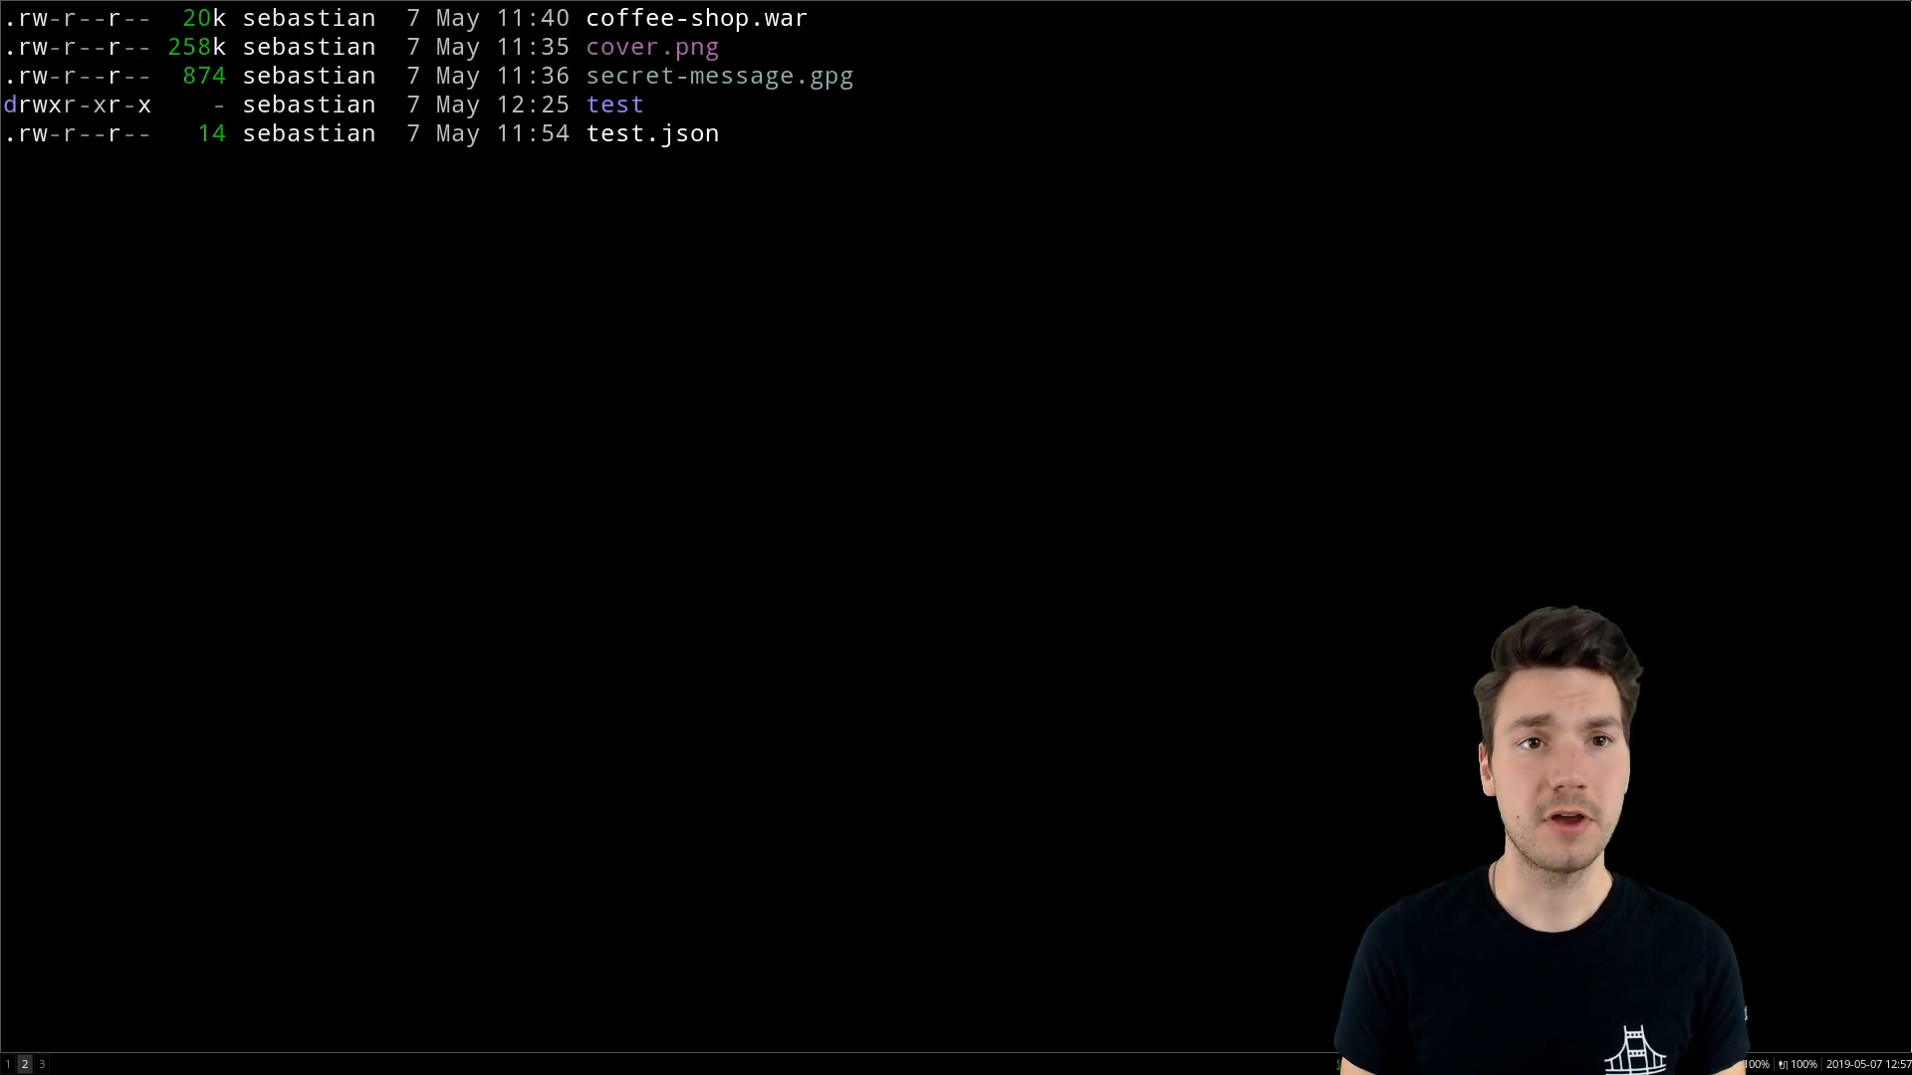
{"action": "type", "text": "cov"}
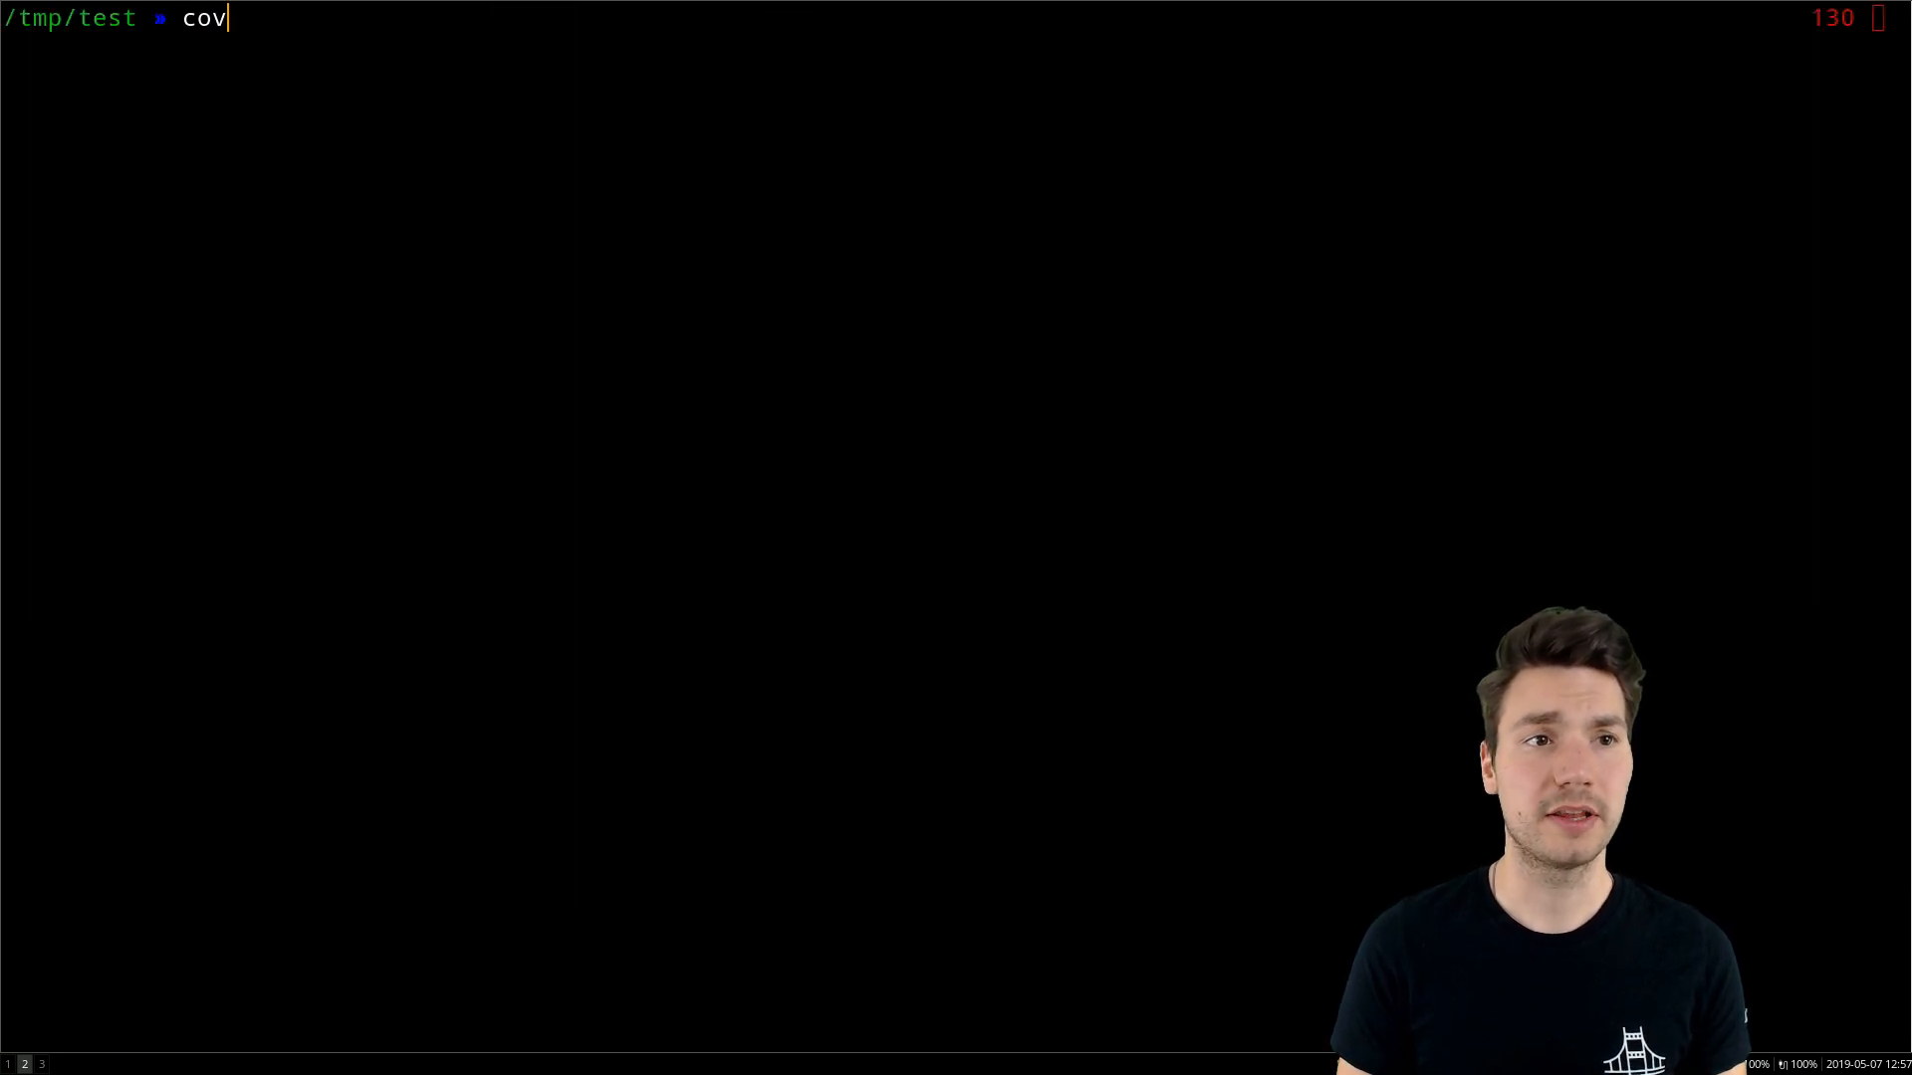
{"action": "key", "text": "ctrl+u"}
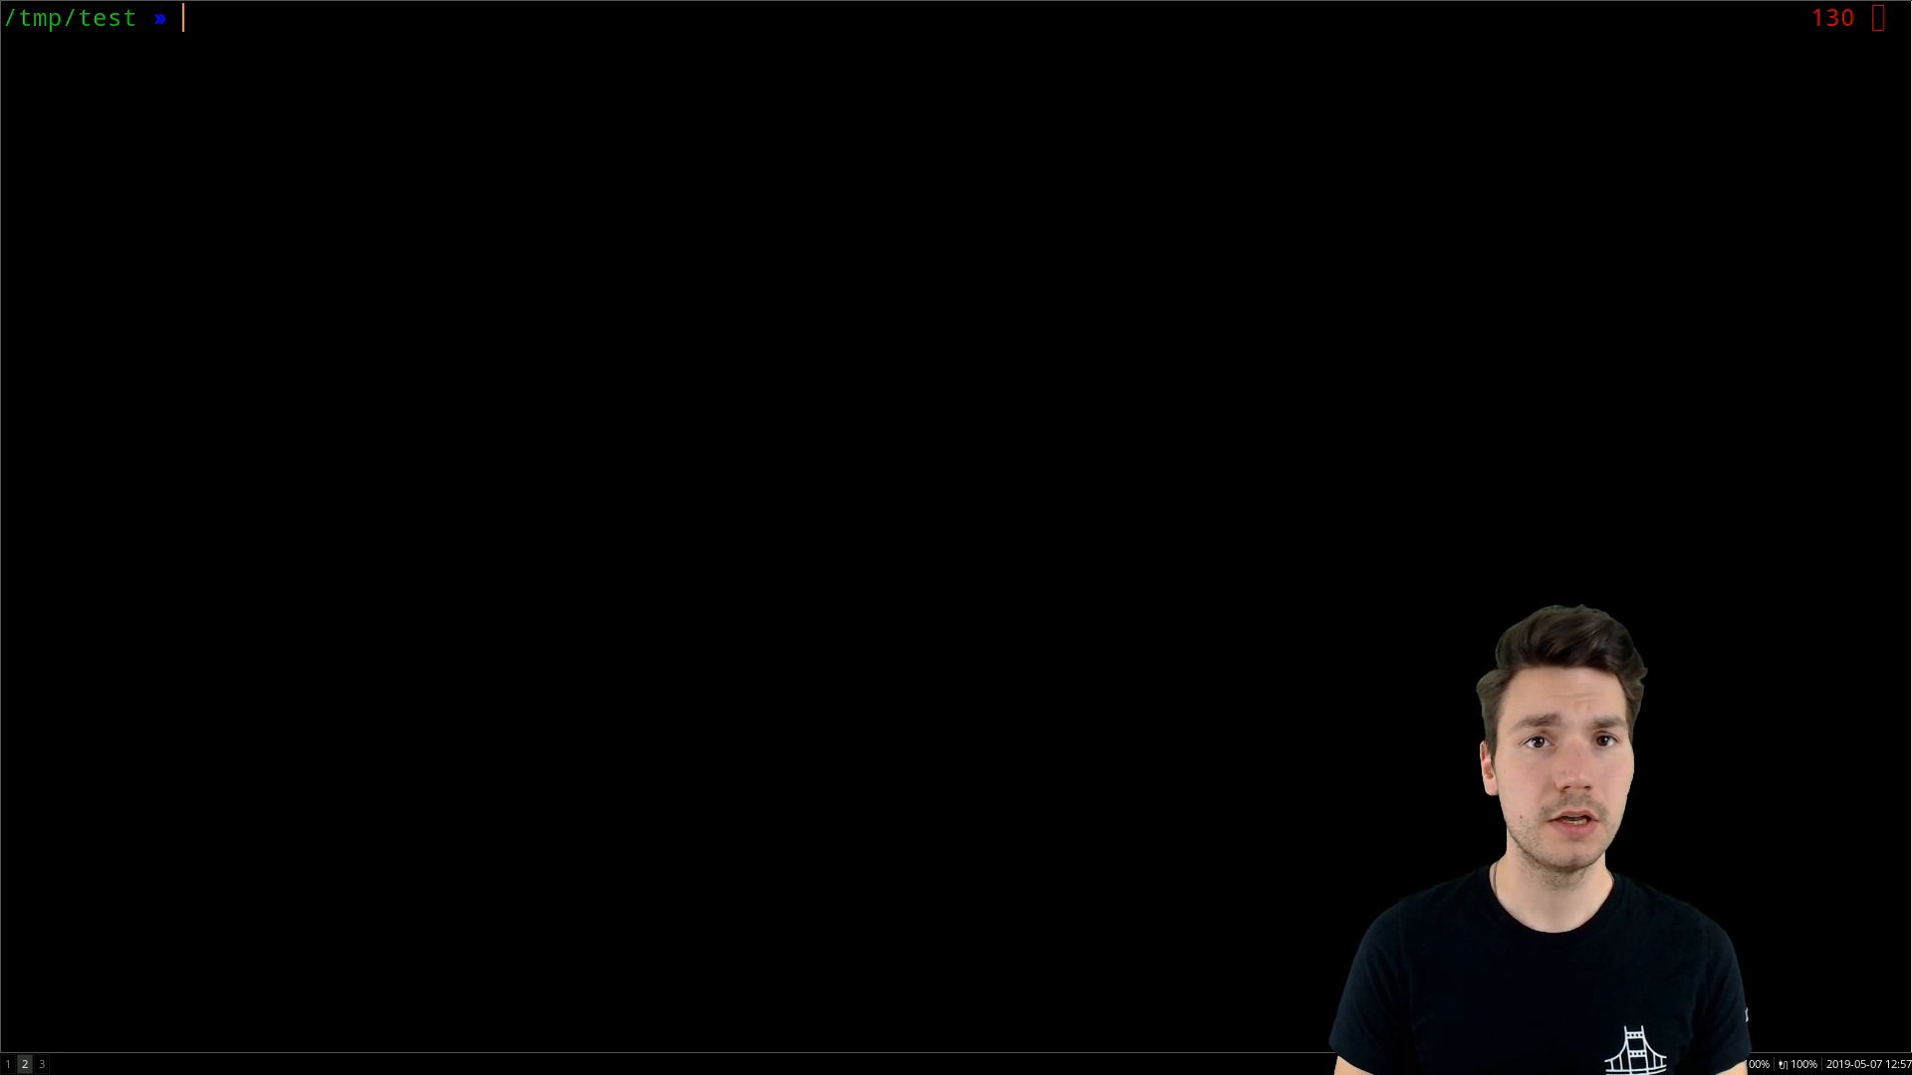
- Run coffee-shop.war as a command so the suffix alias lists its 27 archived files
{"action": "type", "text": "unzip"}
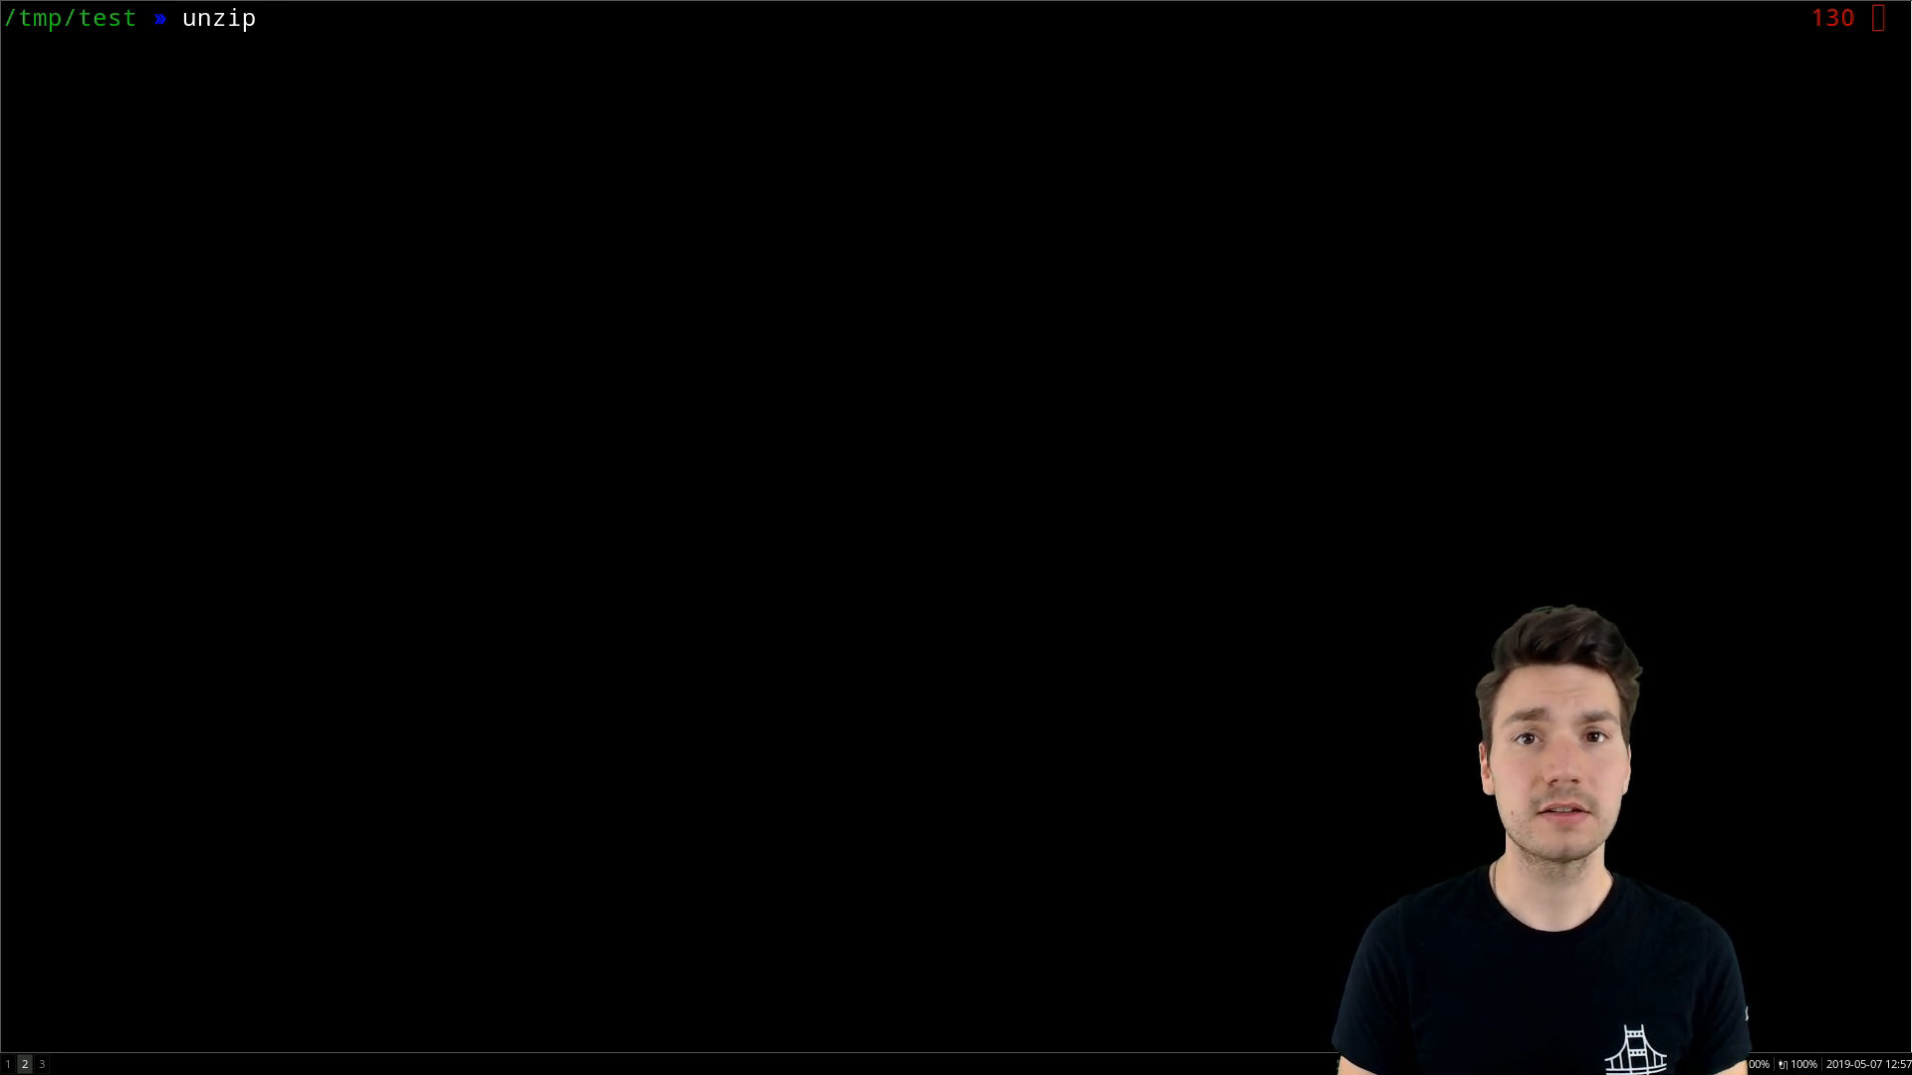
{"action": "key", "text": "Return"}
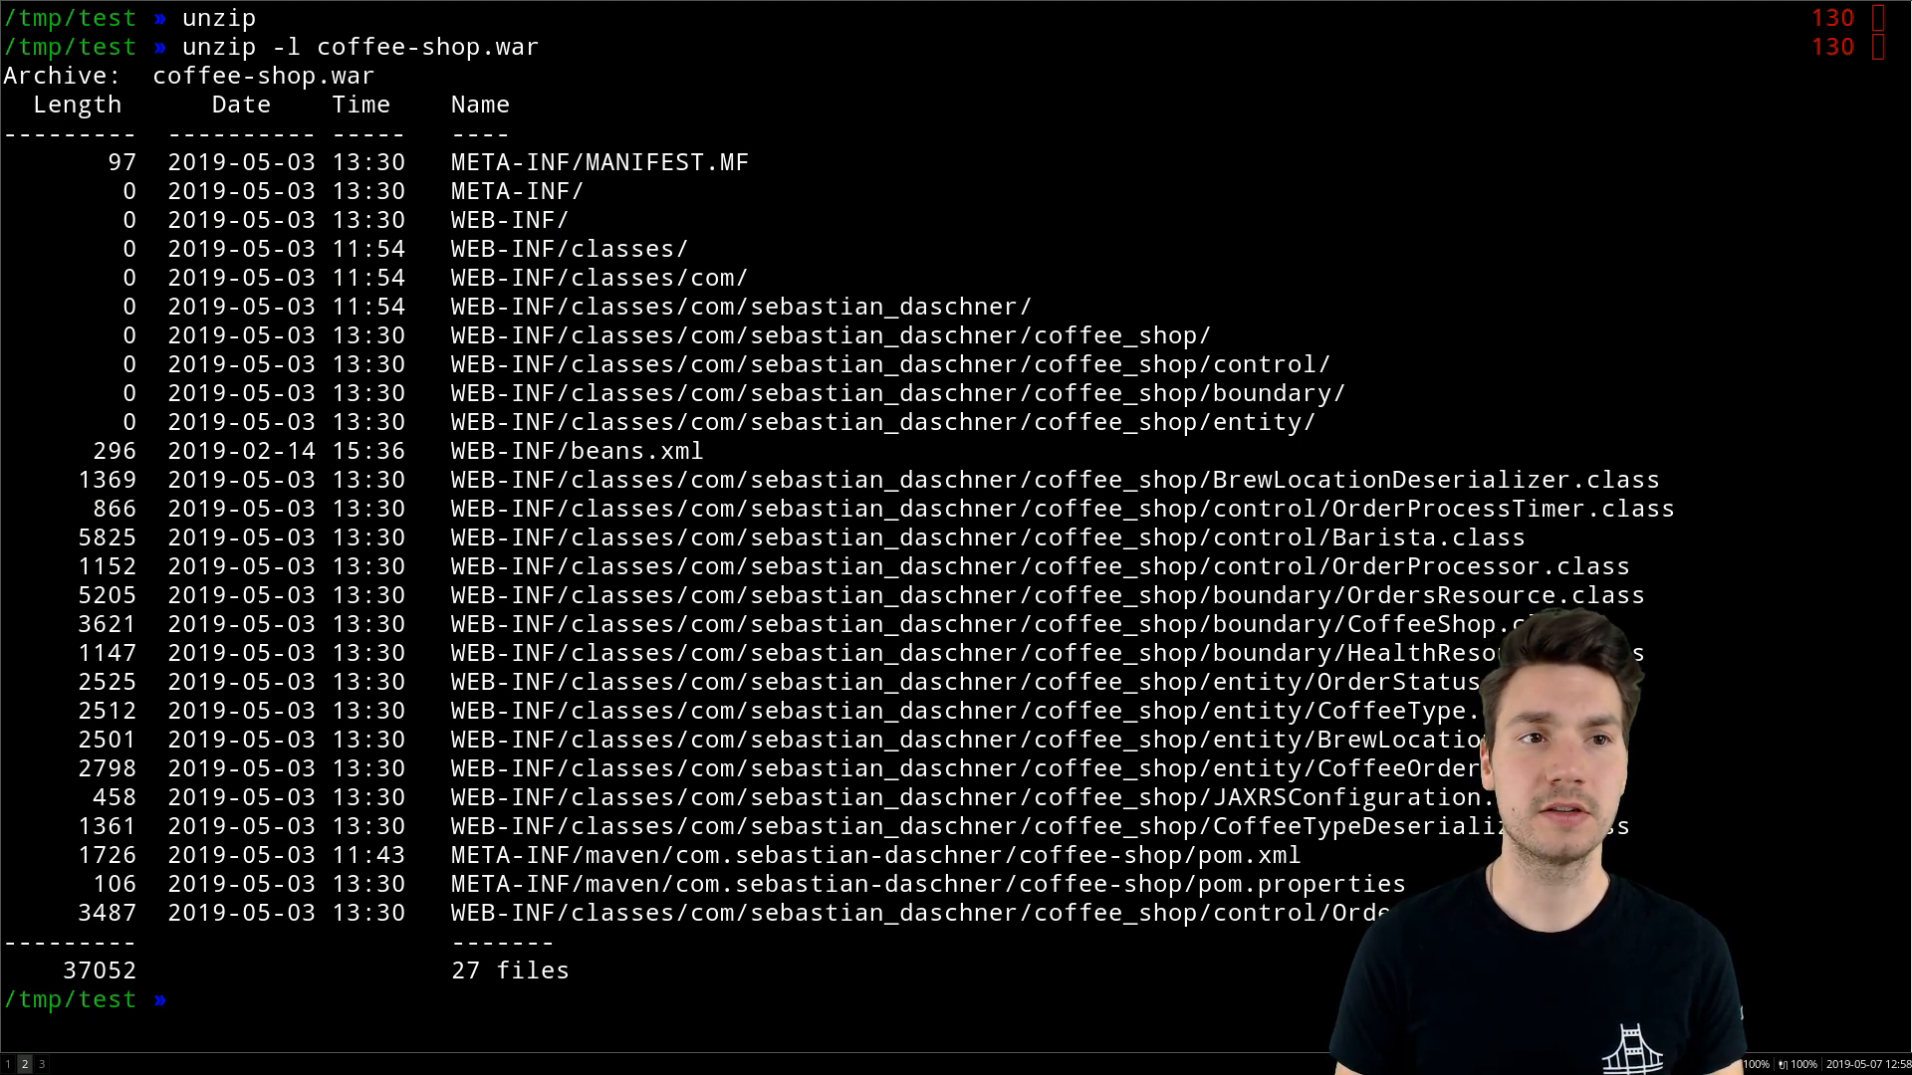
{"action": "type", "text": "coffee-shop.war"}
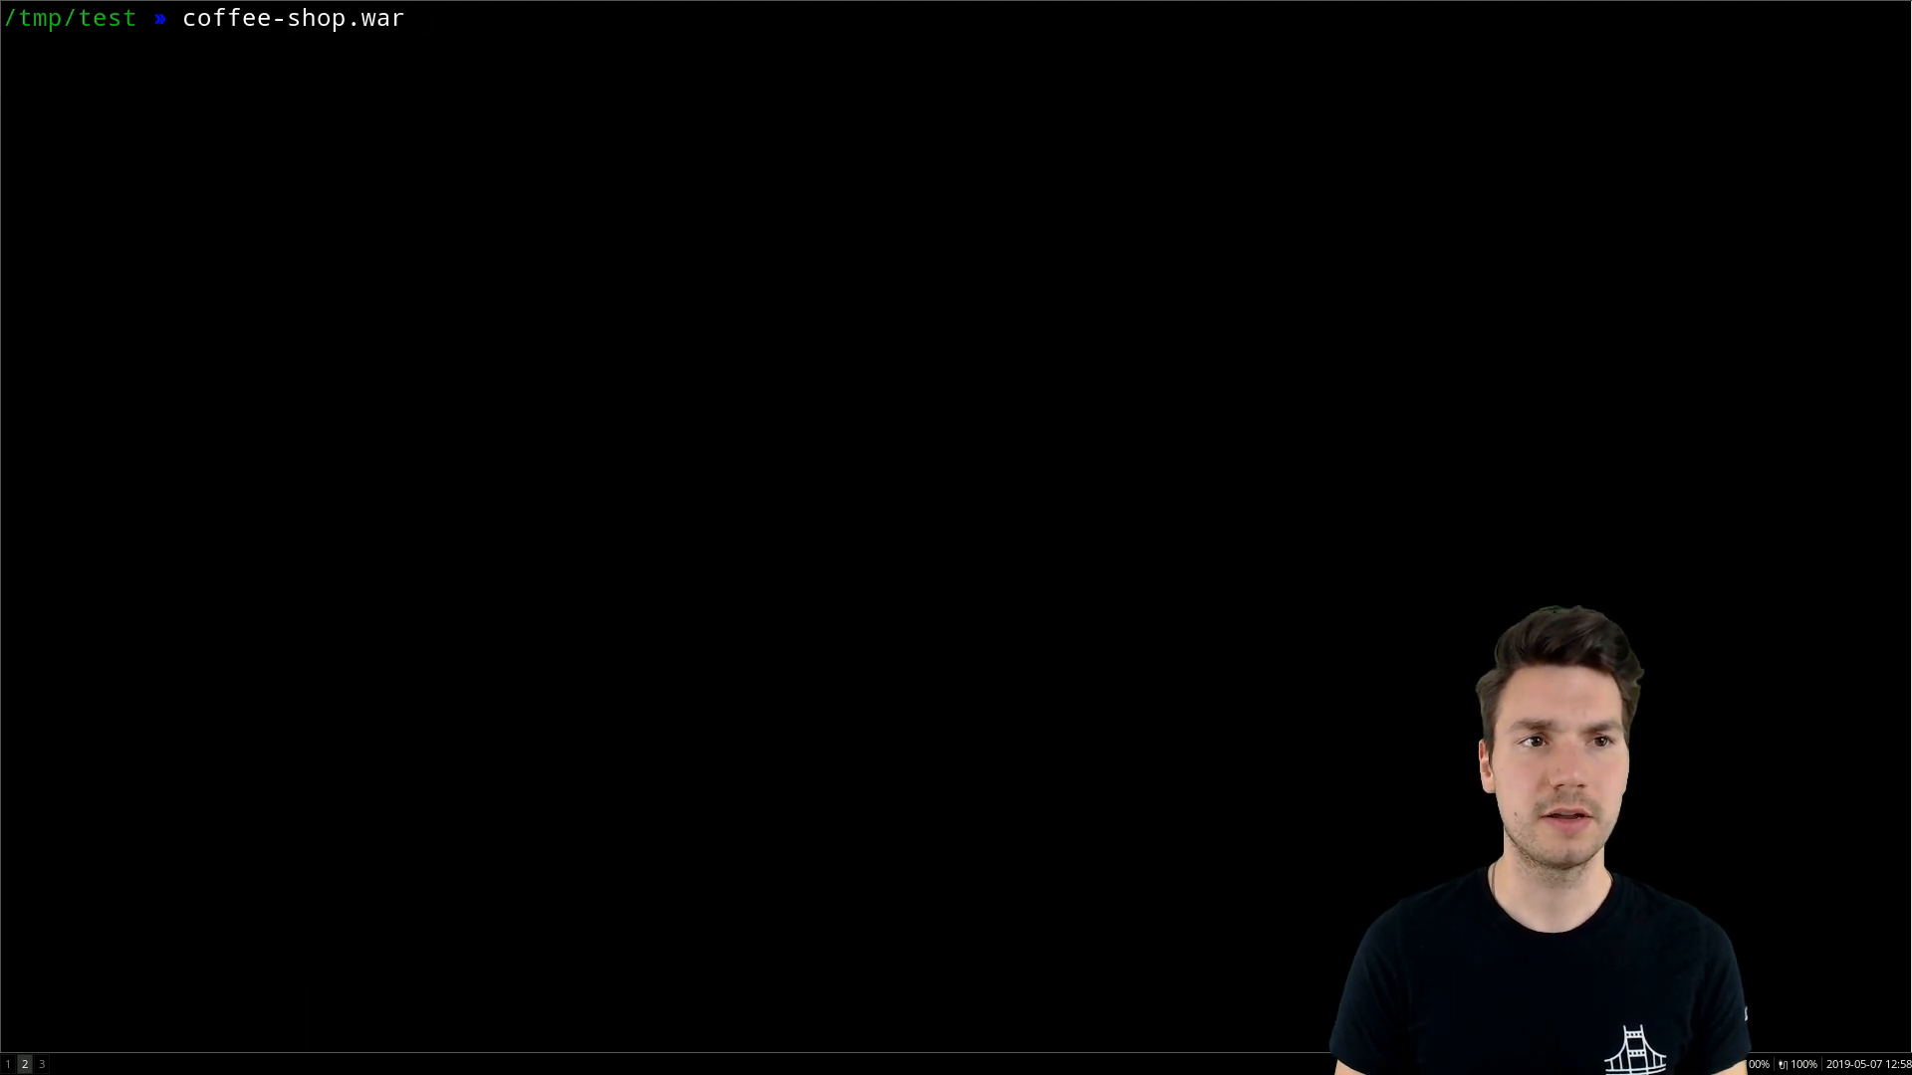
{"action": "key", "text": "Return"}
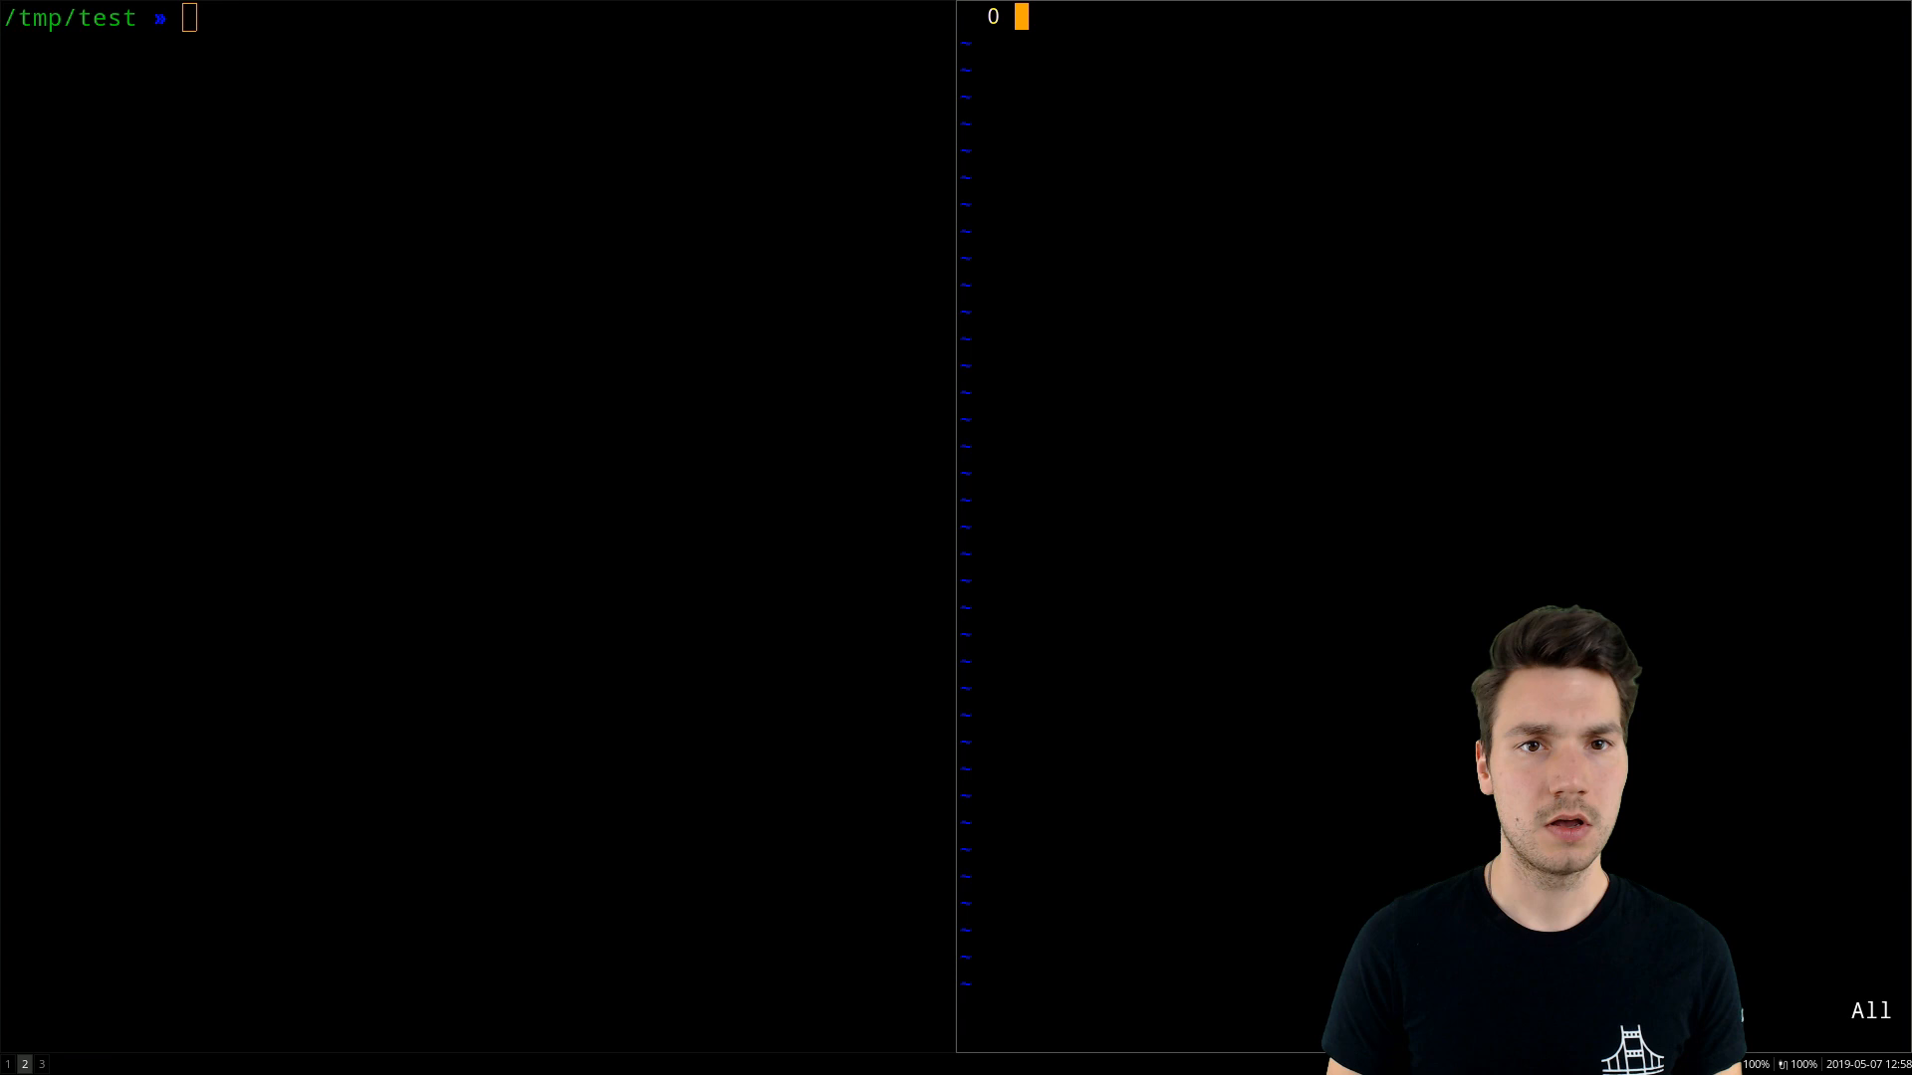
- Echo "hello world" twice, then pipe it to clipcopy to put it on the clipboard
{"action": "type", "text": "hello"}
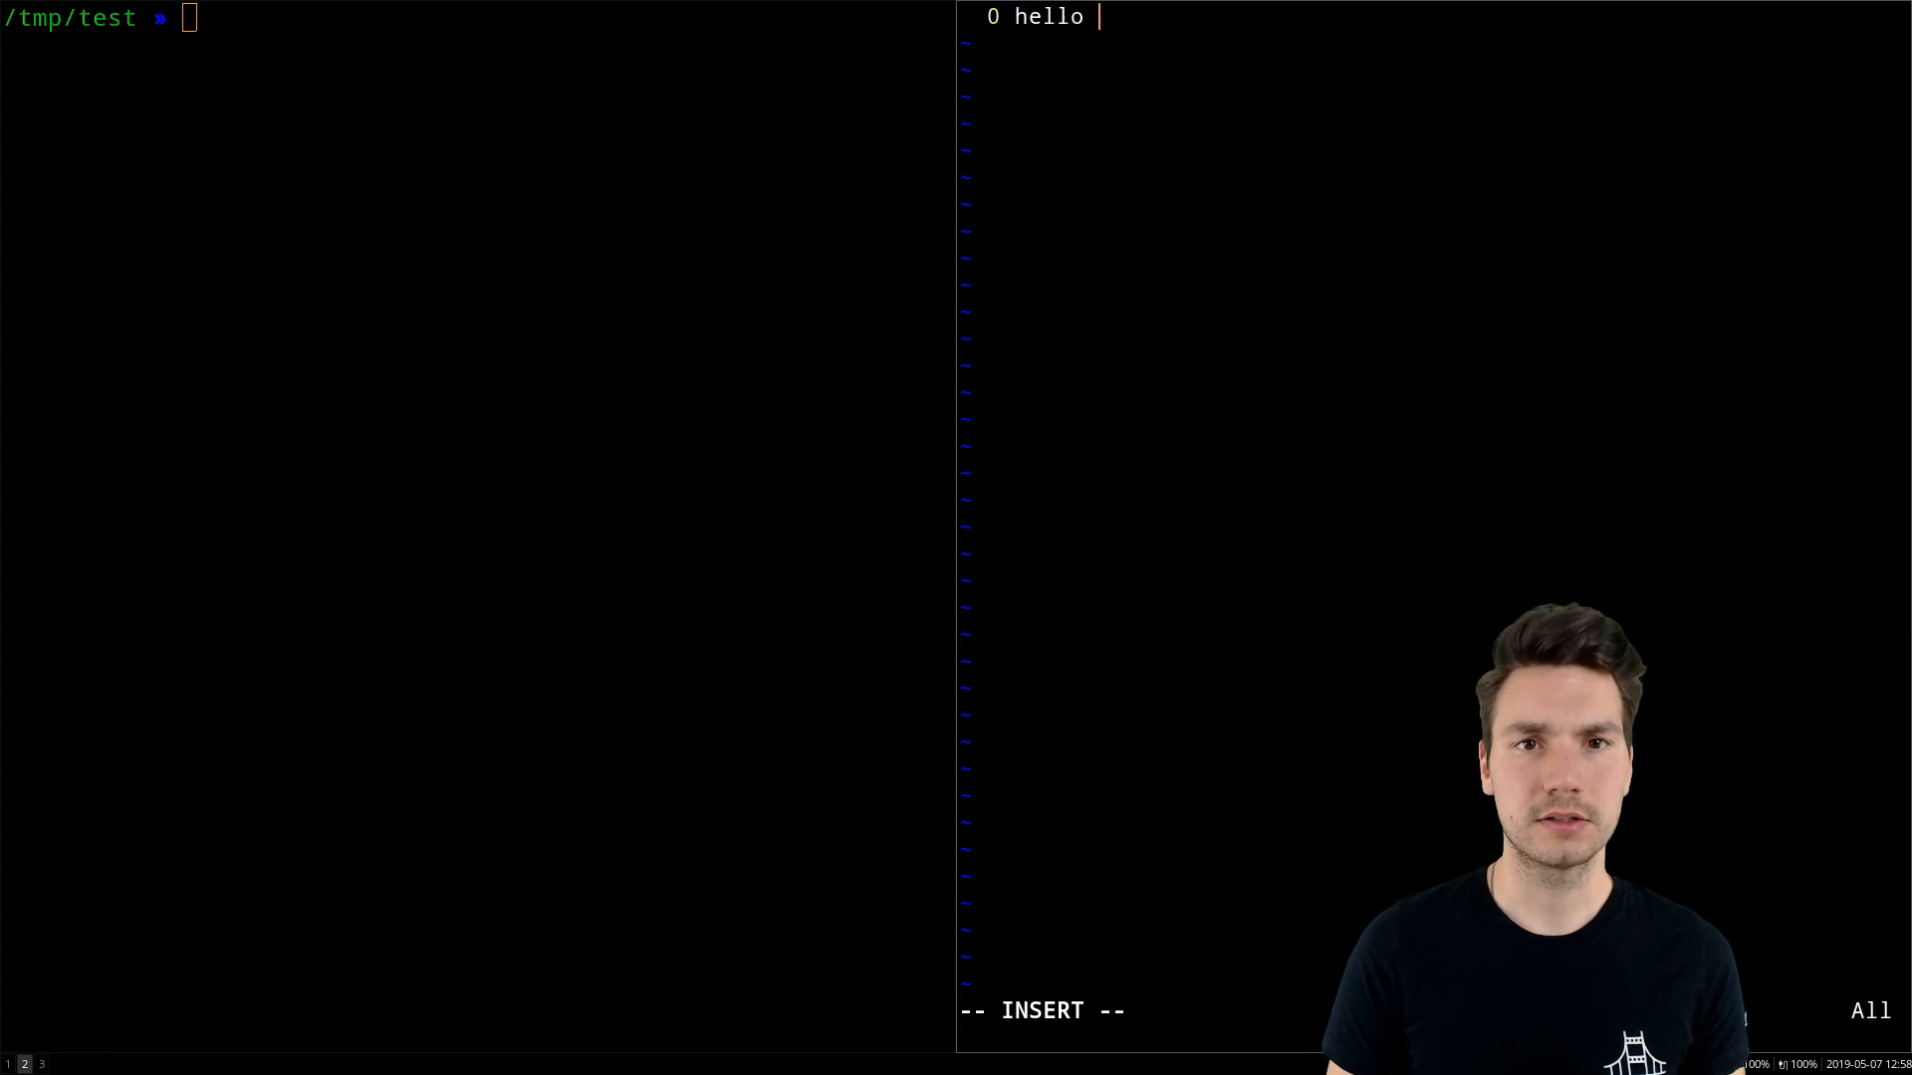
{"action": "type", "text": "world"}
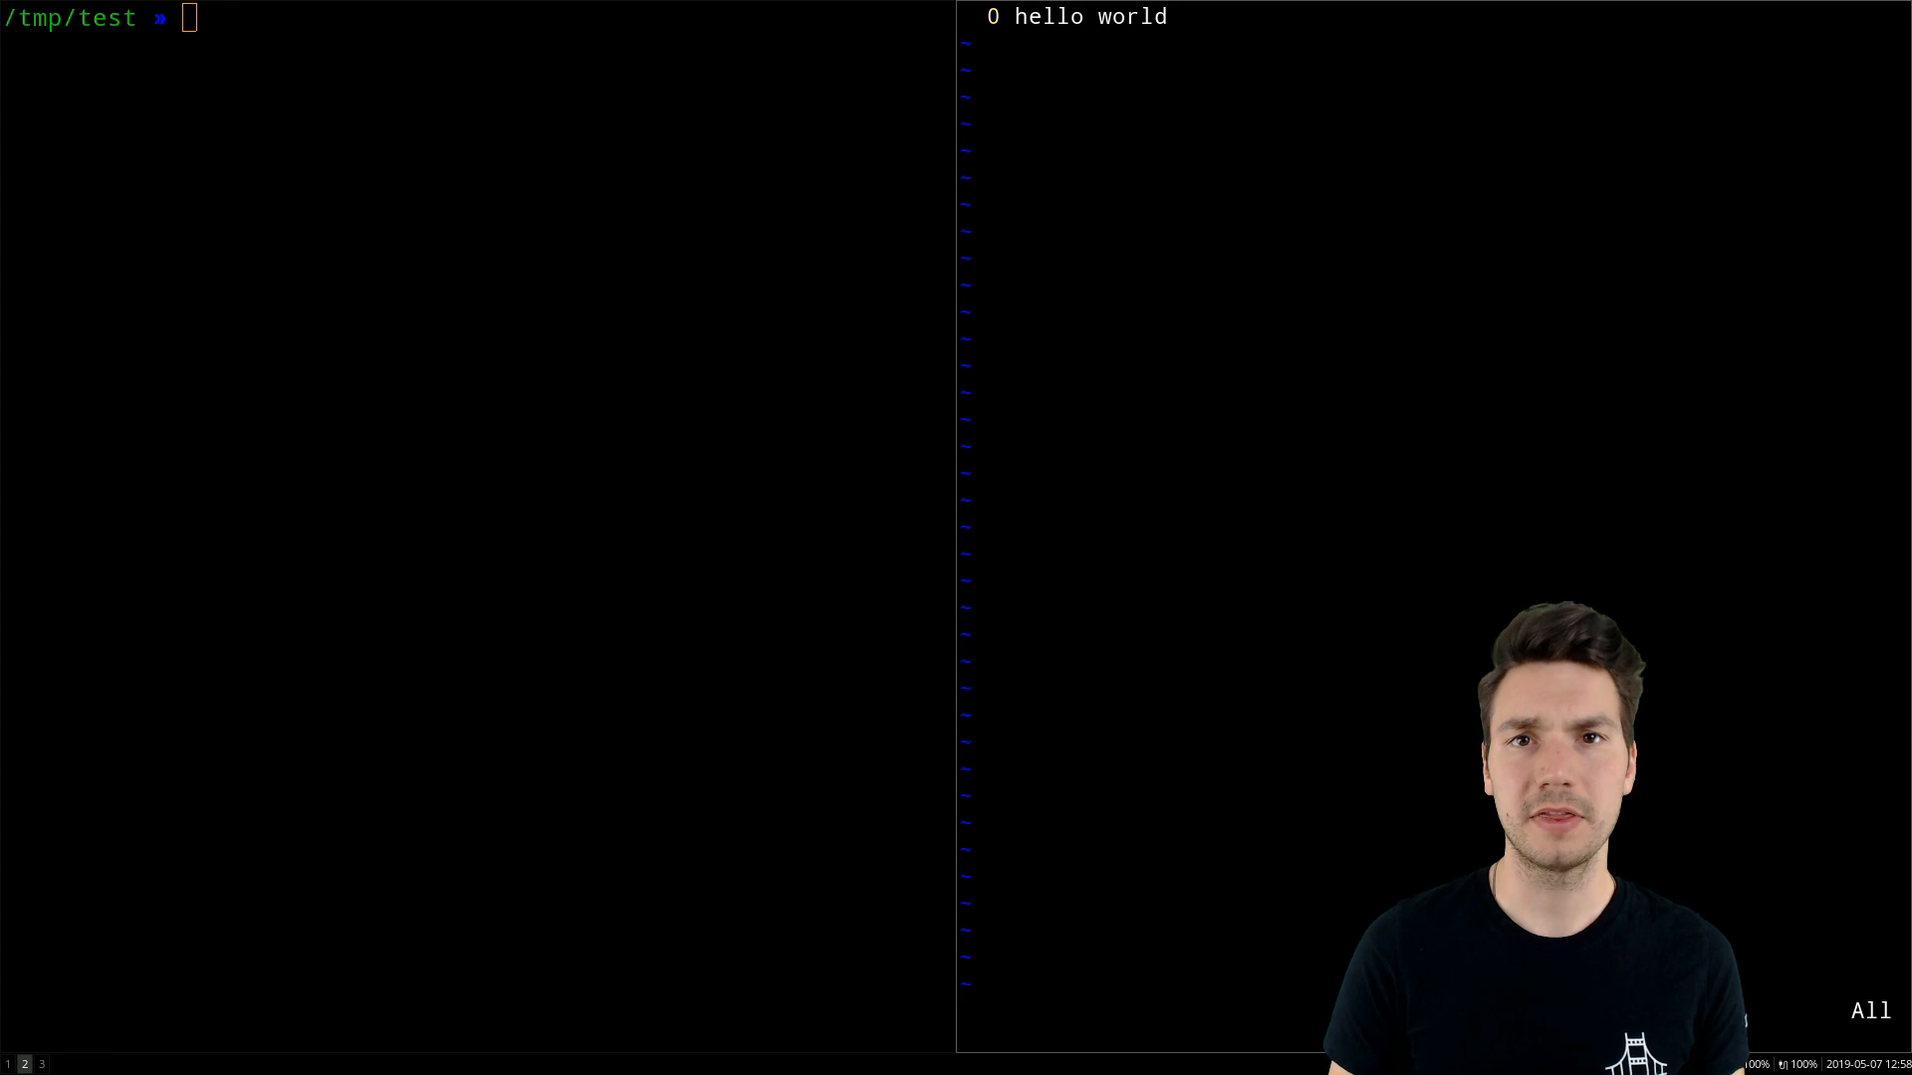
{"action": "type", "text": "e"}
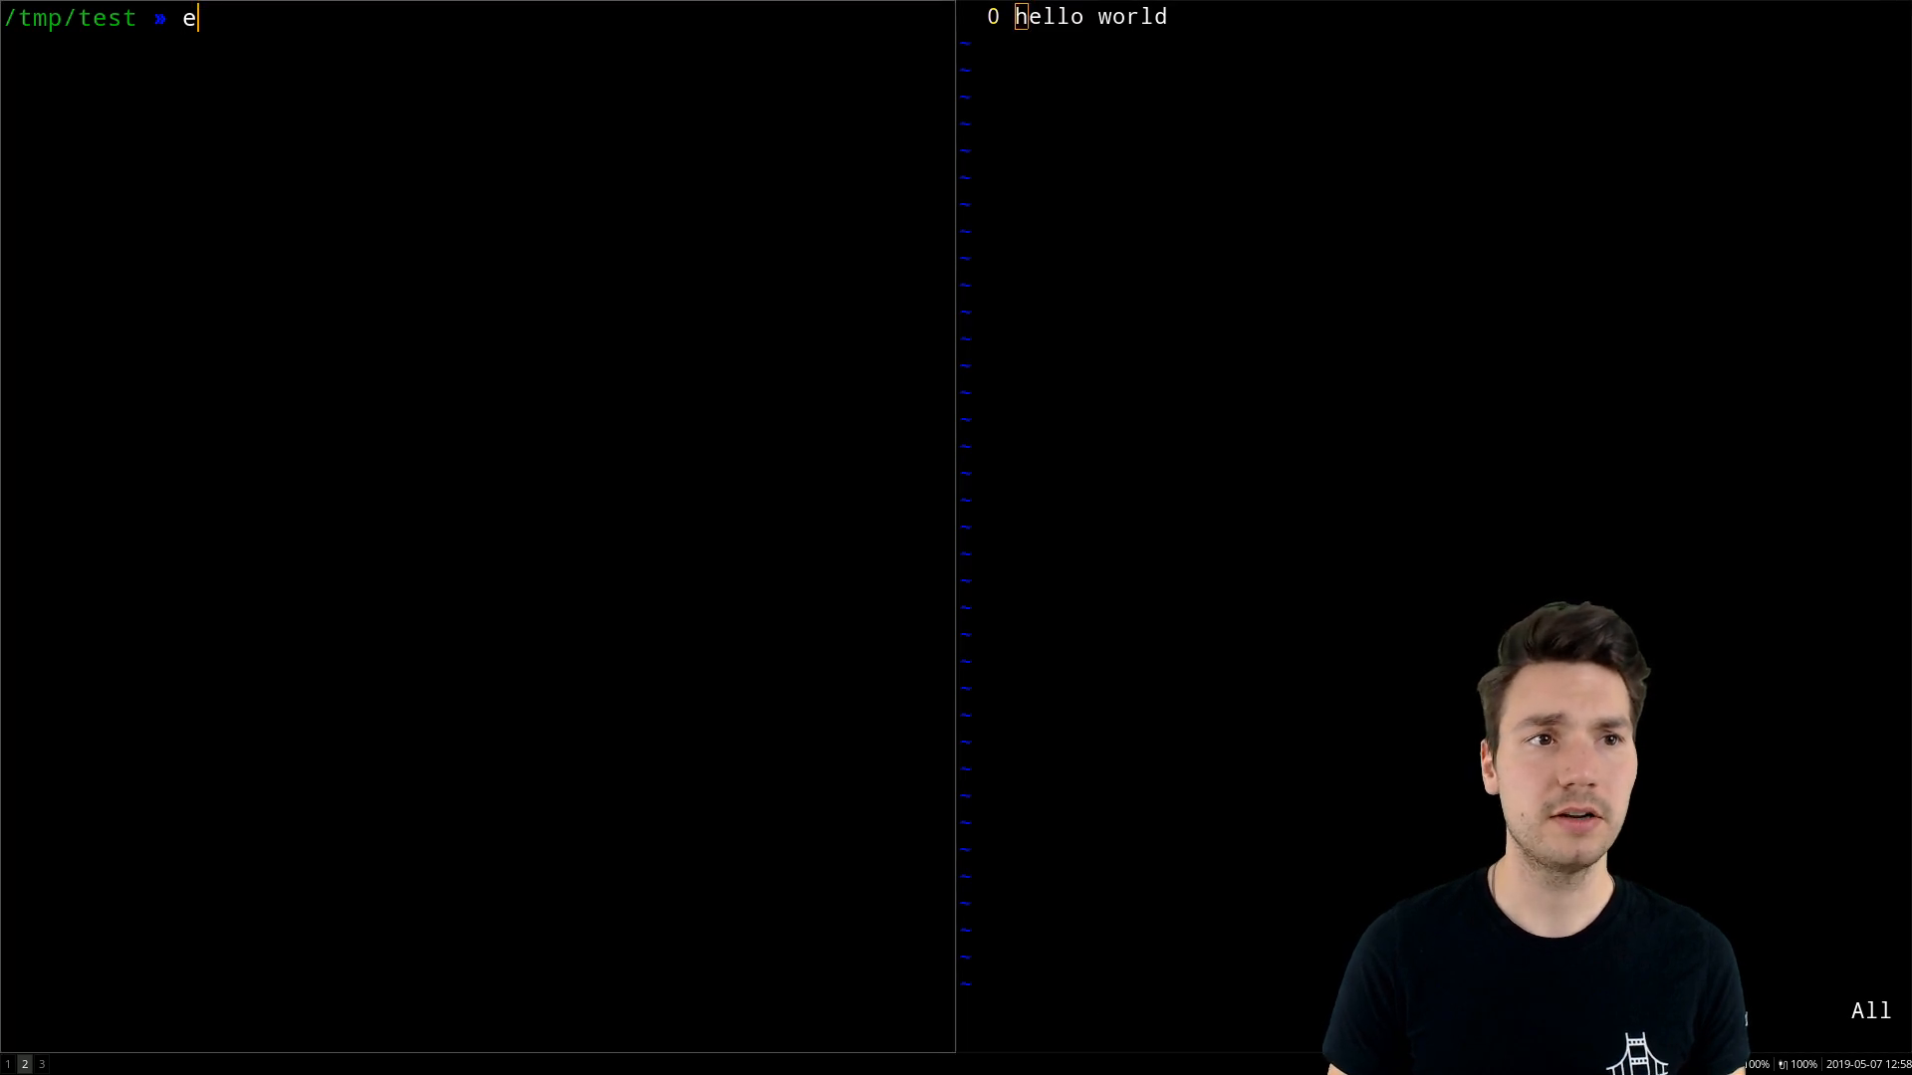
{"action": "type", "text": "cho \"hello world\""}
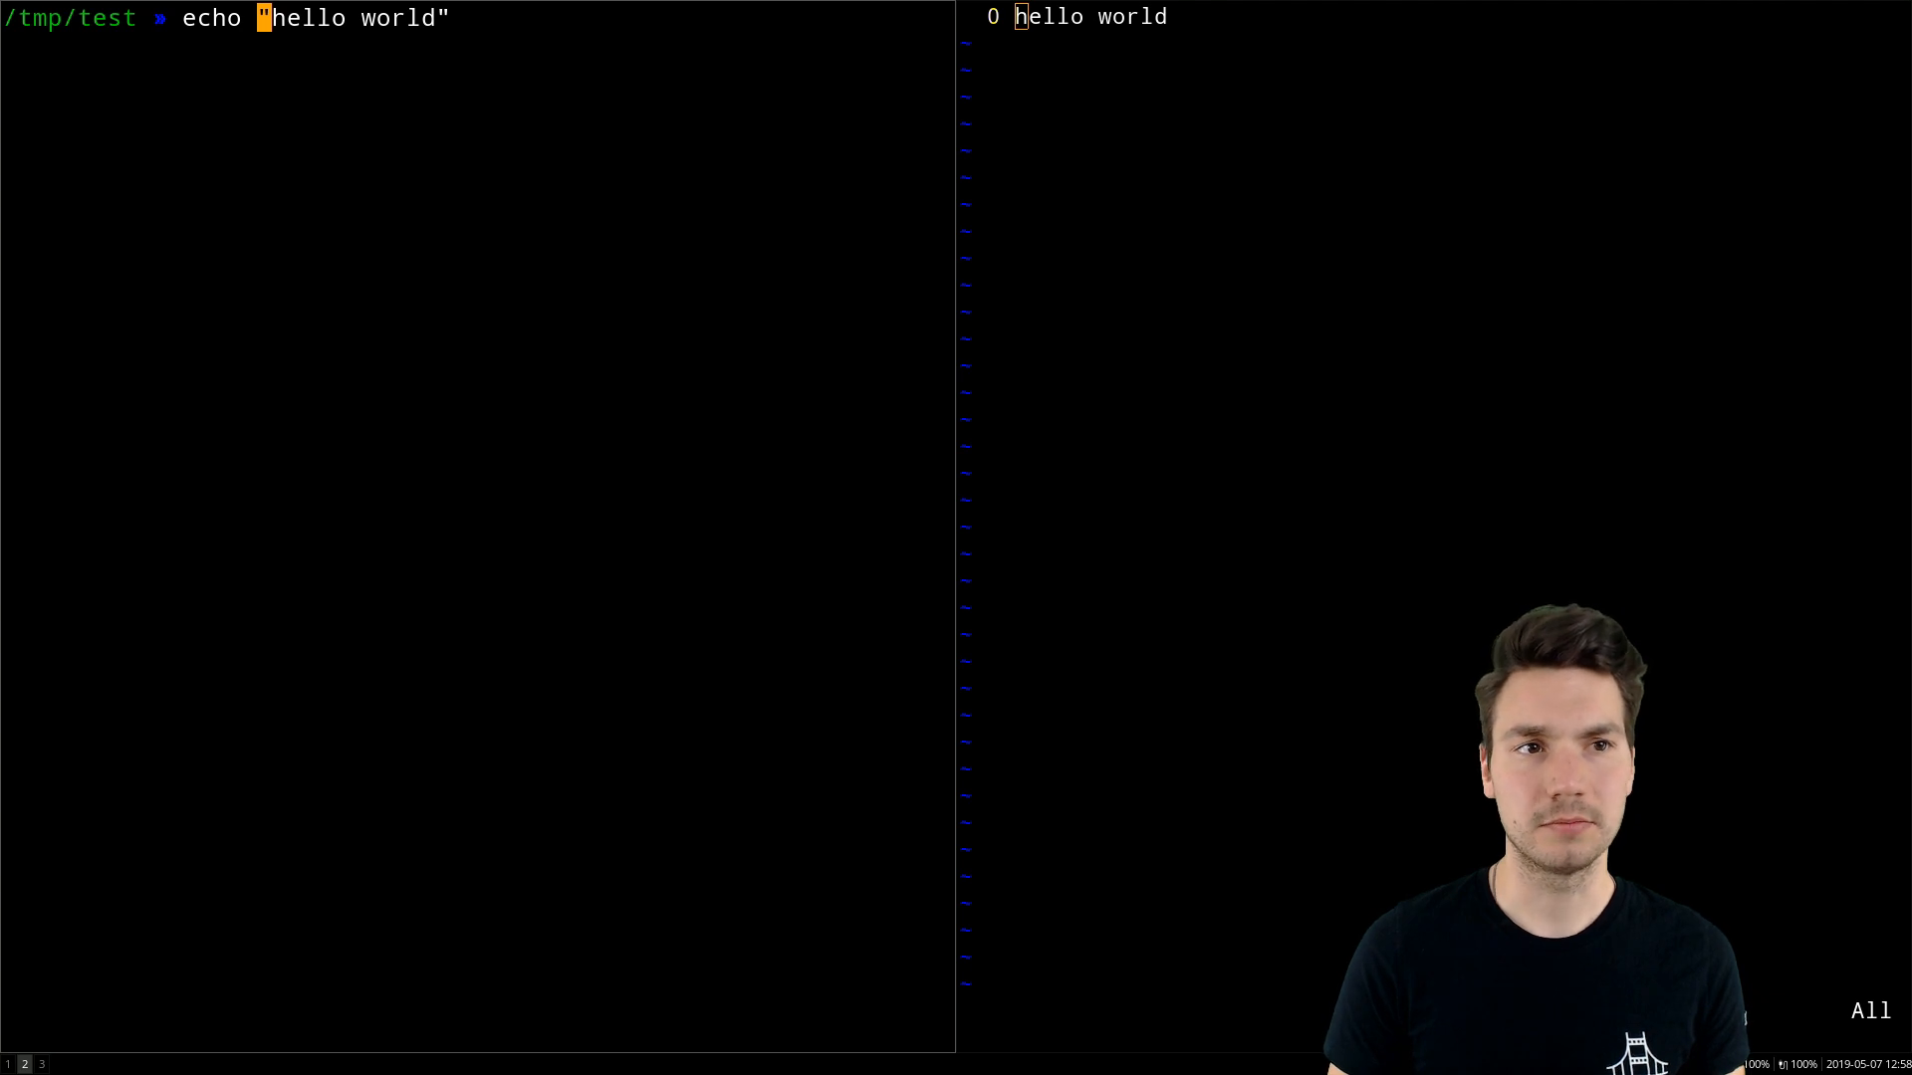
{"action": "key", "text": "Return"}
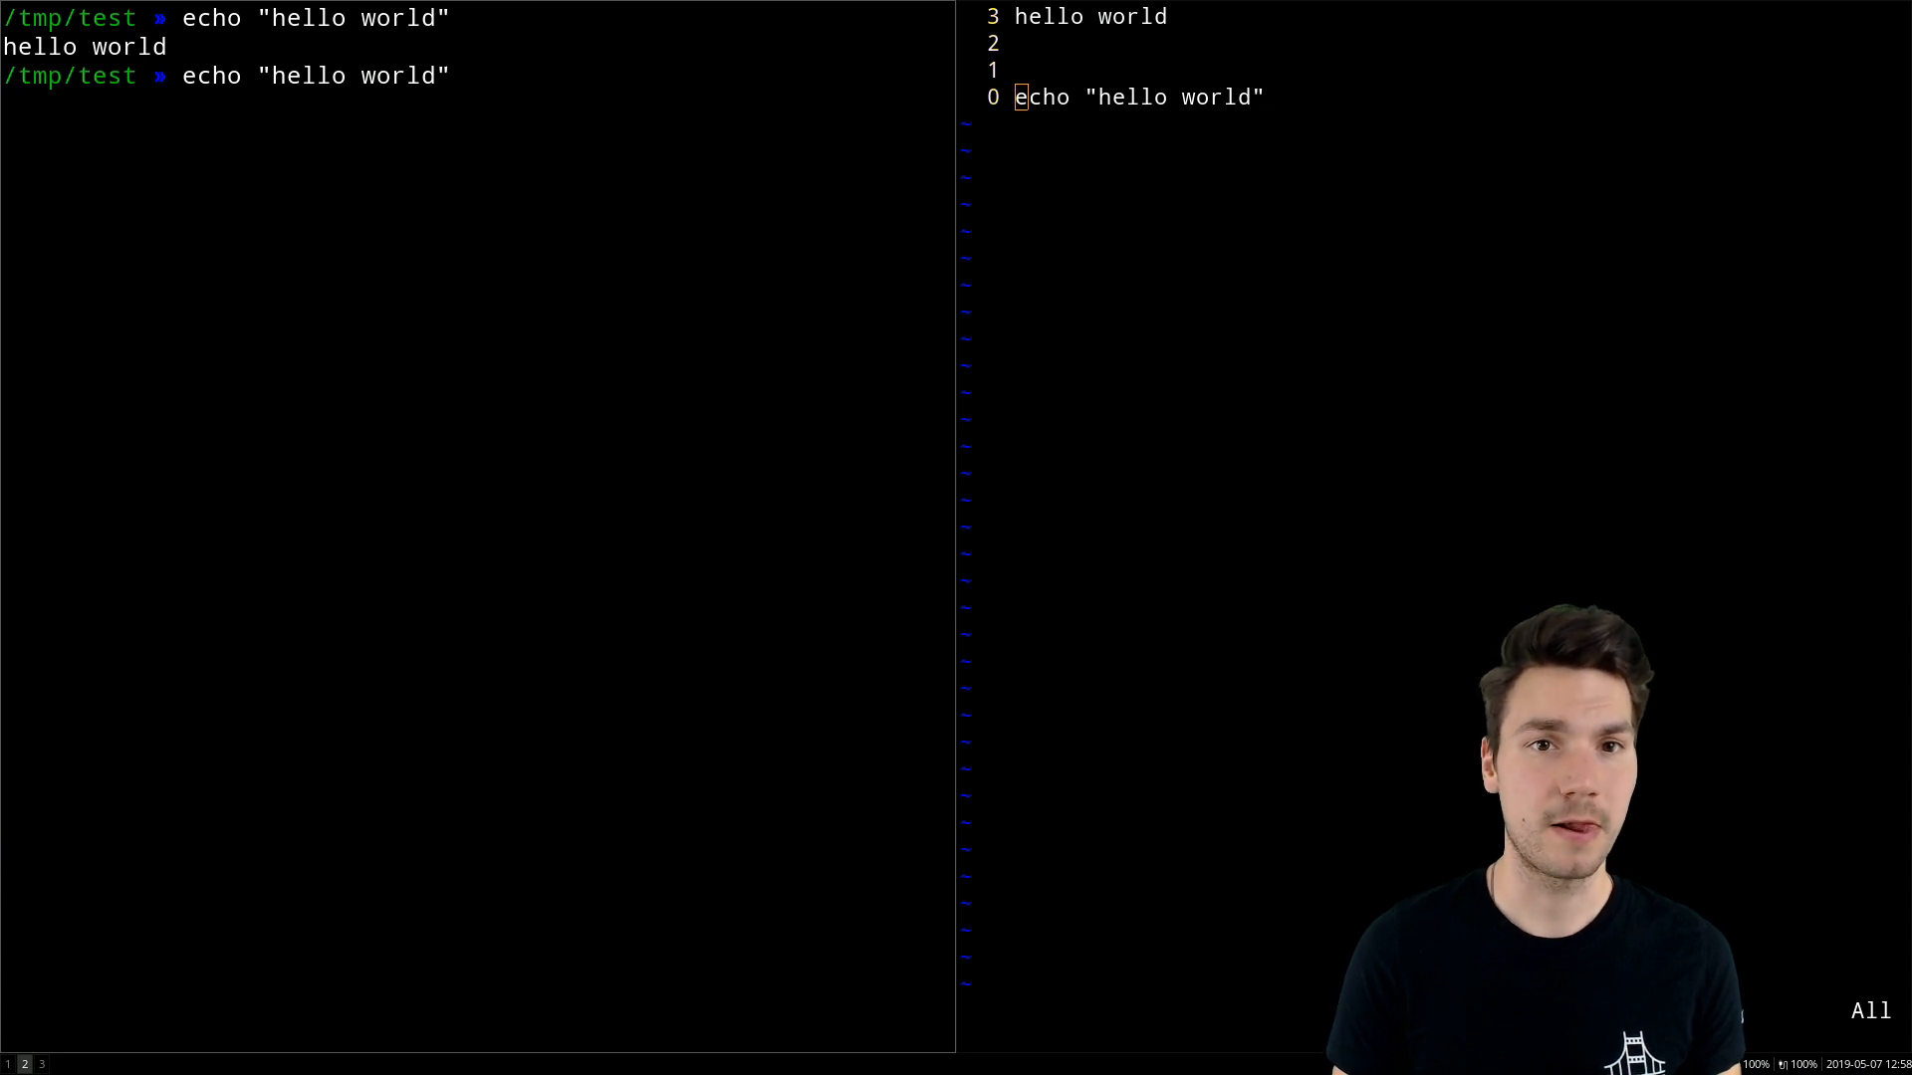
{"action": "key", "text": "Return"}
{"action": "type", "text": "echo \"hello world\" | clipcopy"}
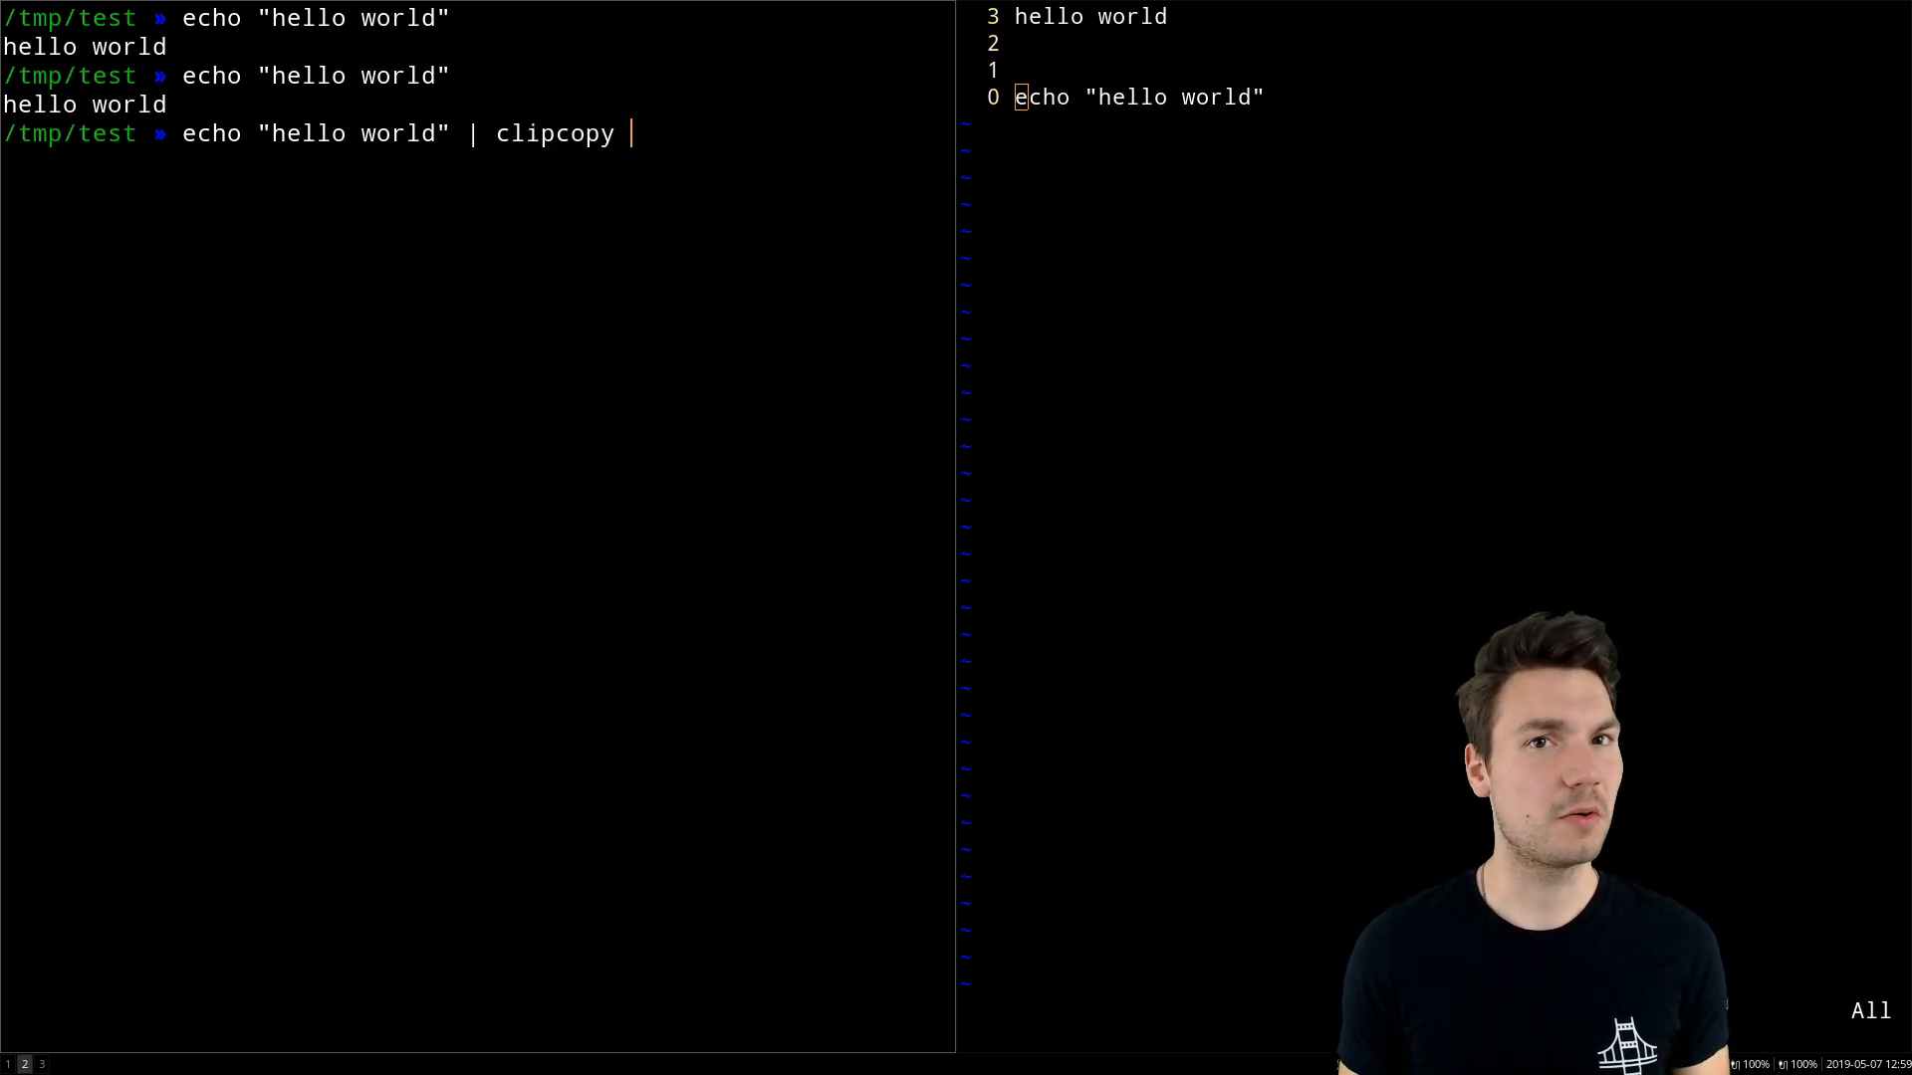
{"action": "key", "text": "Return"}
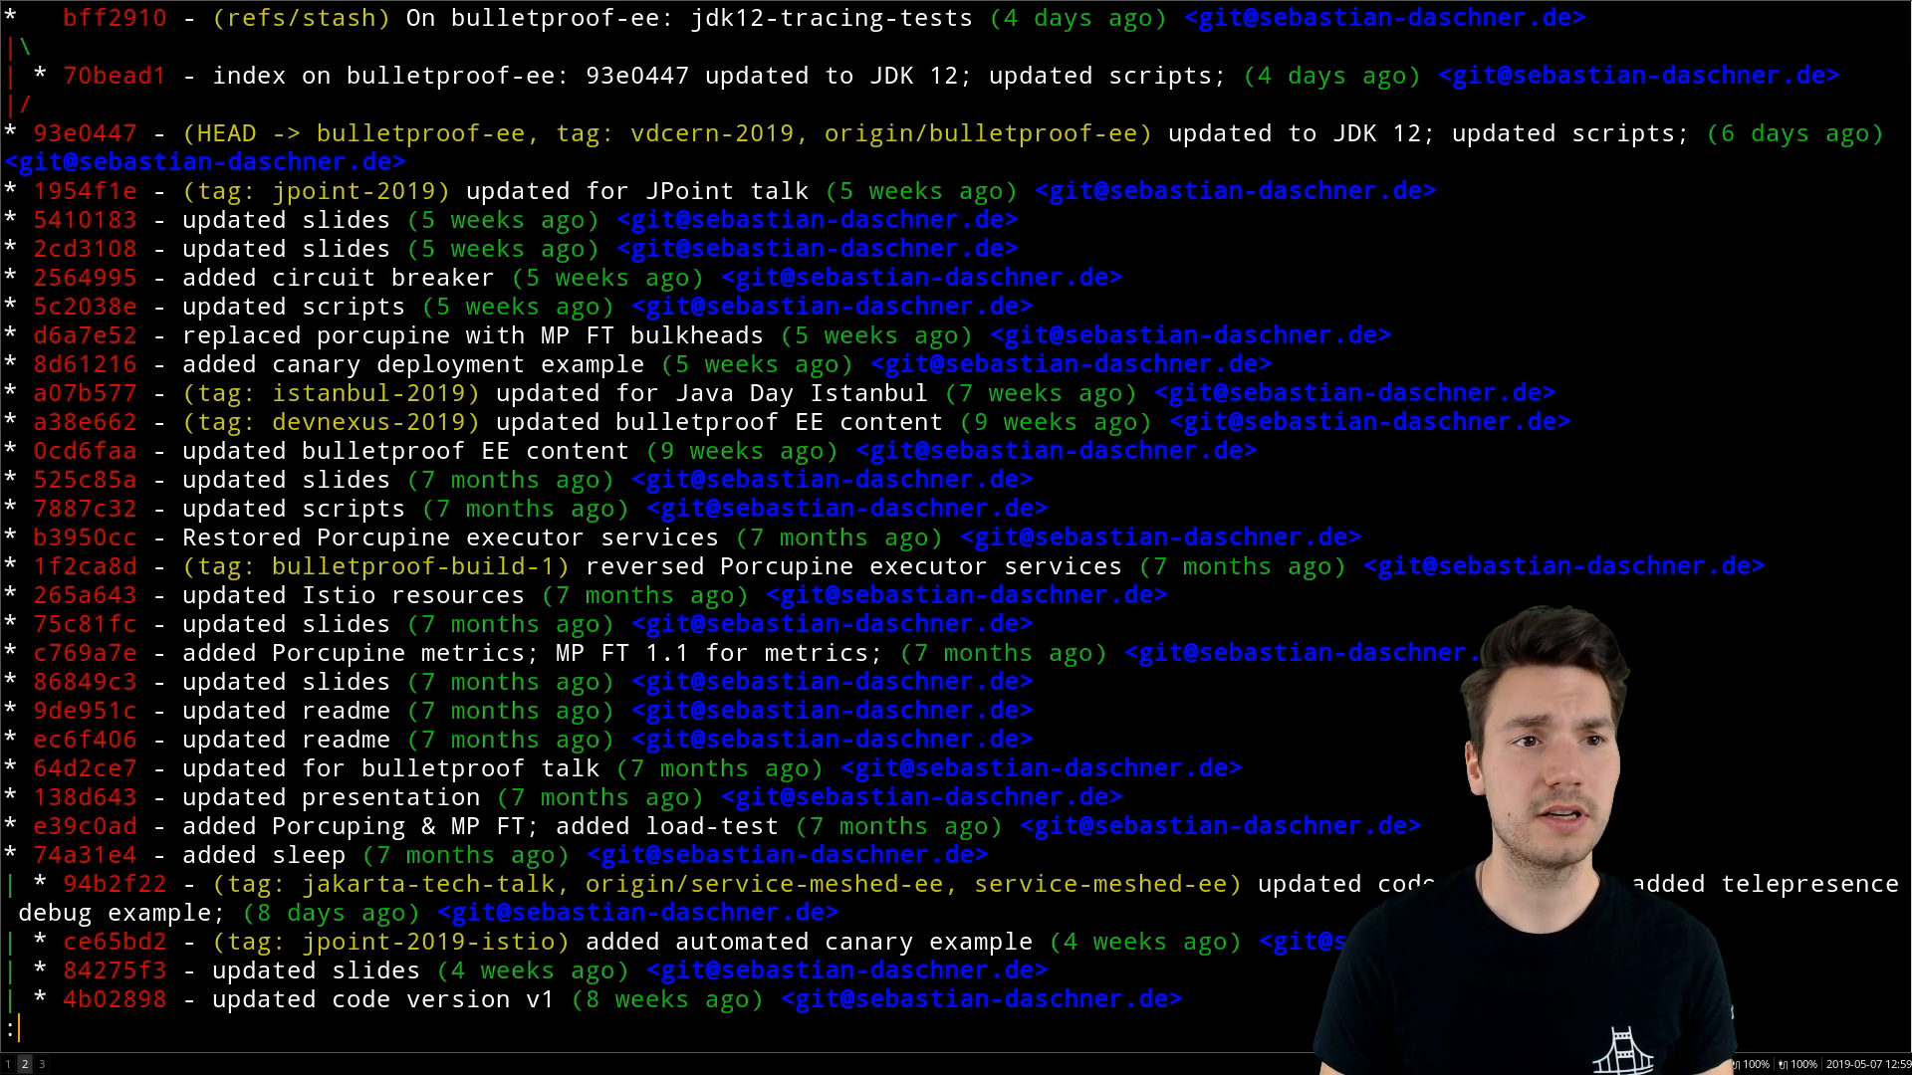
- Scroll down through the coloured git graph pager output
{"action": "scroll", "scroll_direction": "down", "scroll_amount": 3}
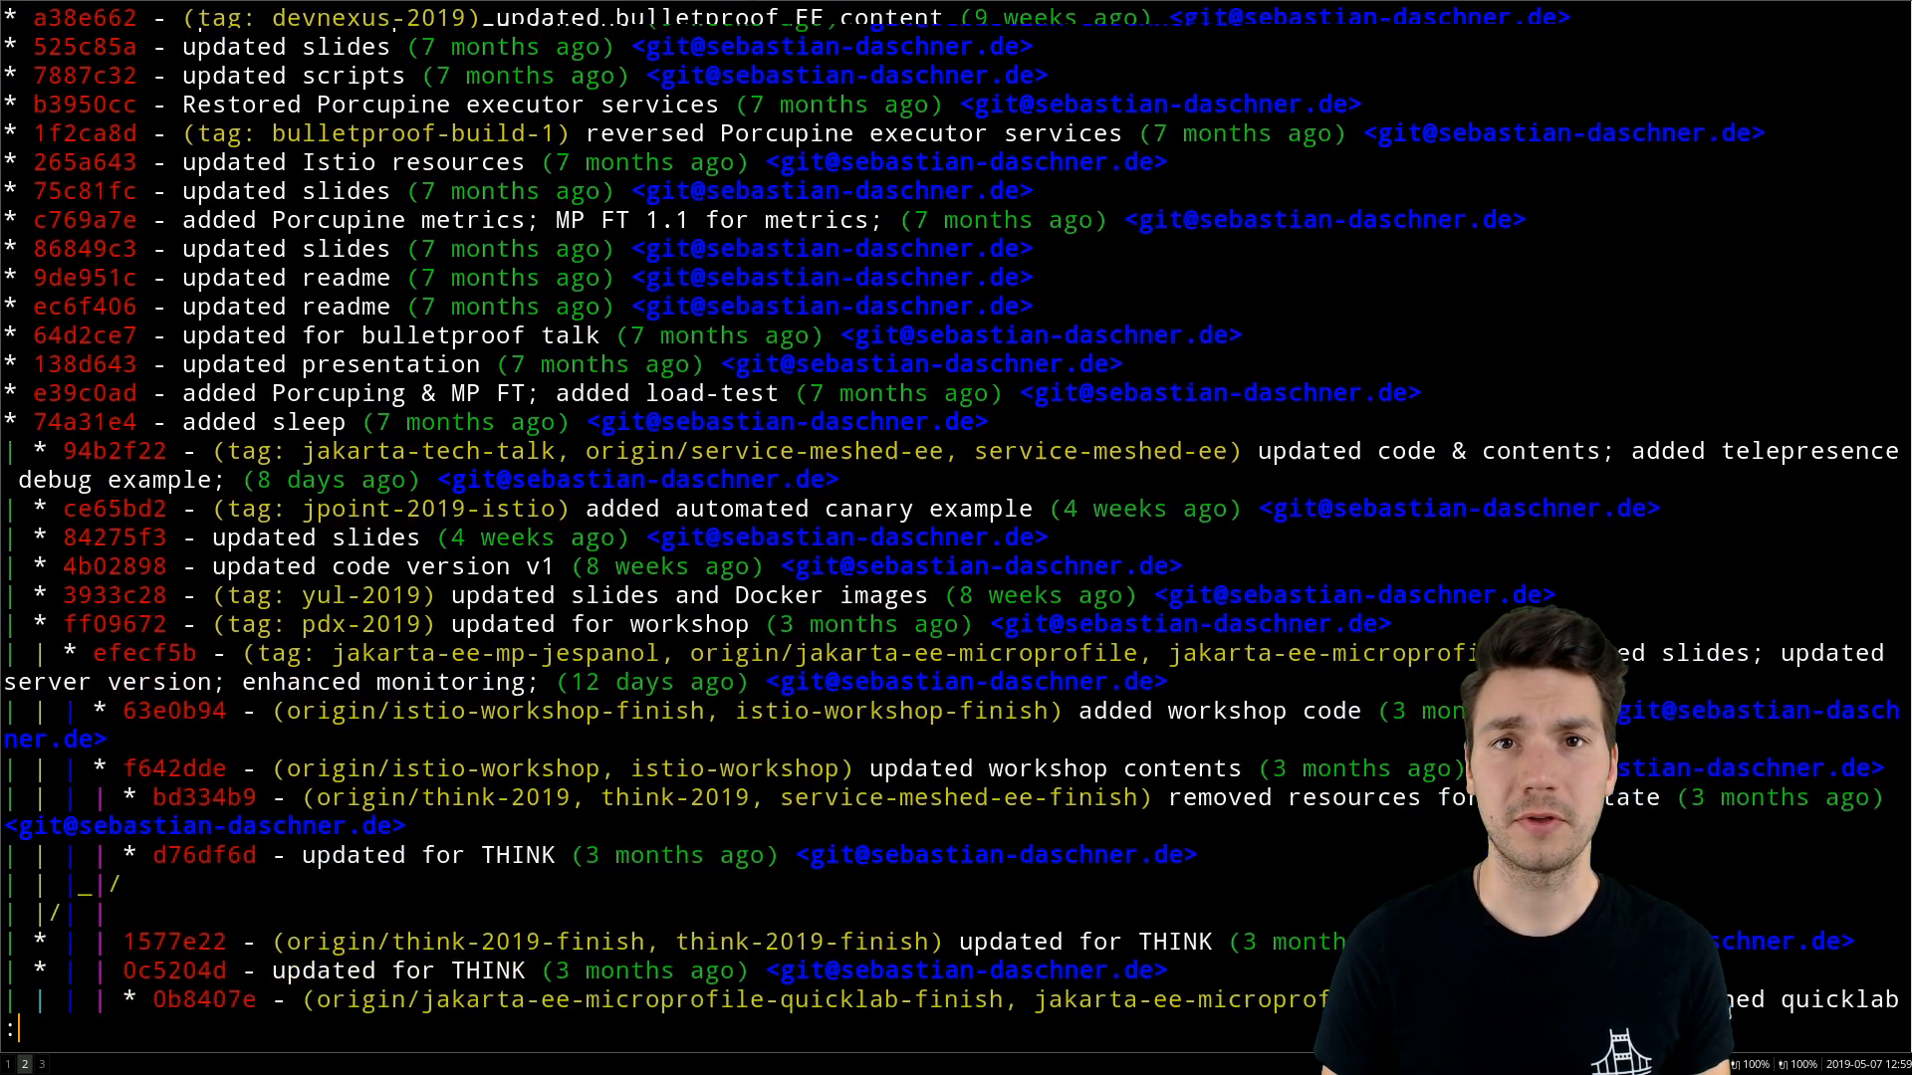
{"action": "scroll", "scroll_direction": "down", "scroll_amount": 3}
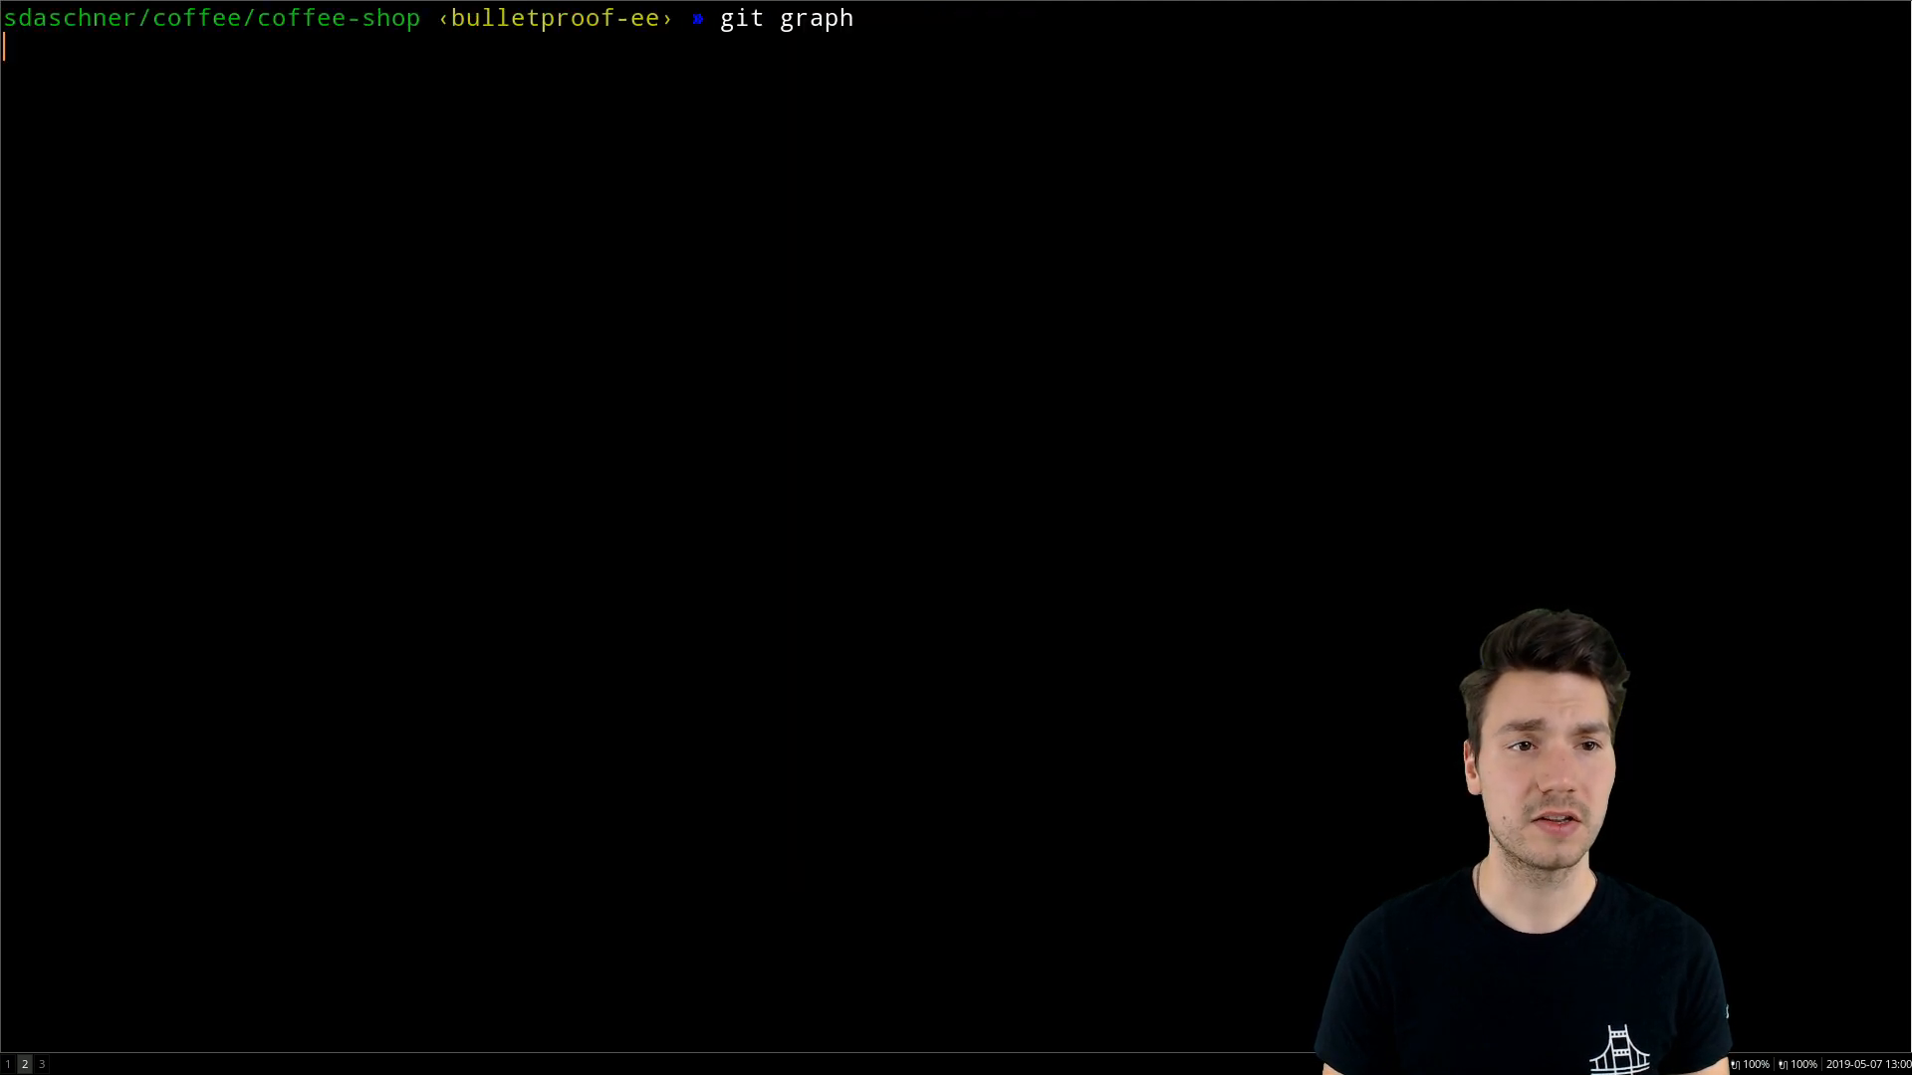
- Recall git graph, edit it in Vim to git-graph, run it unsuccessfully, and cancel
{"action": "key", "text": "Return"}
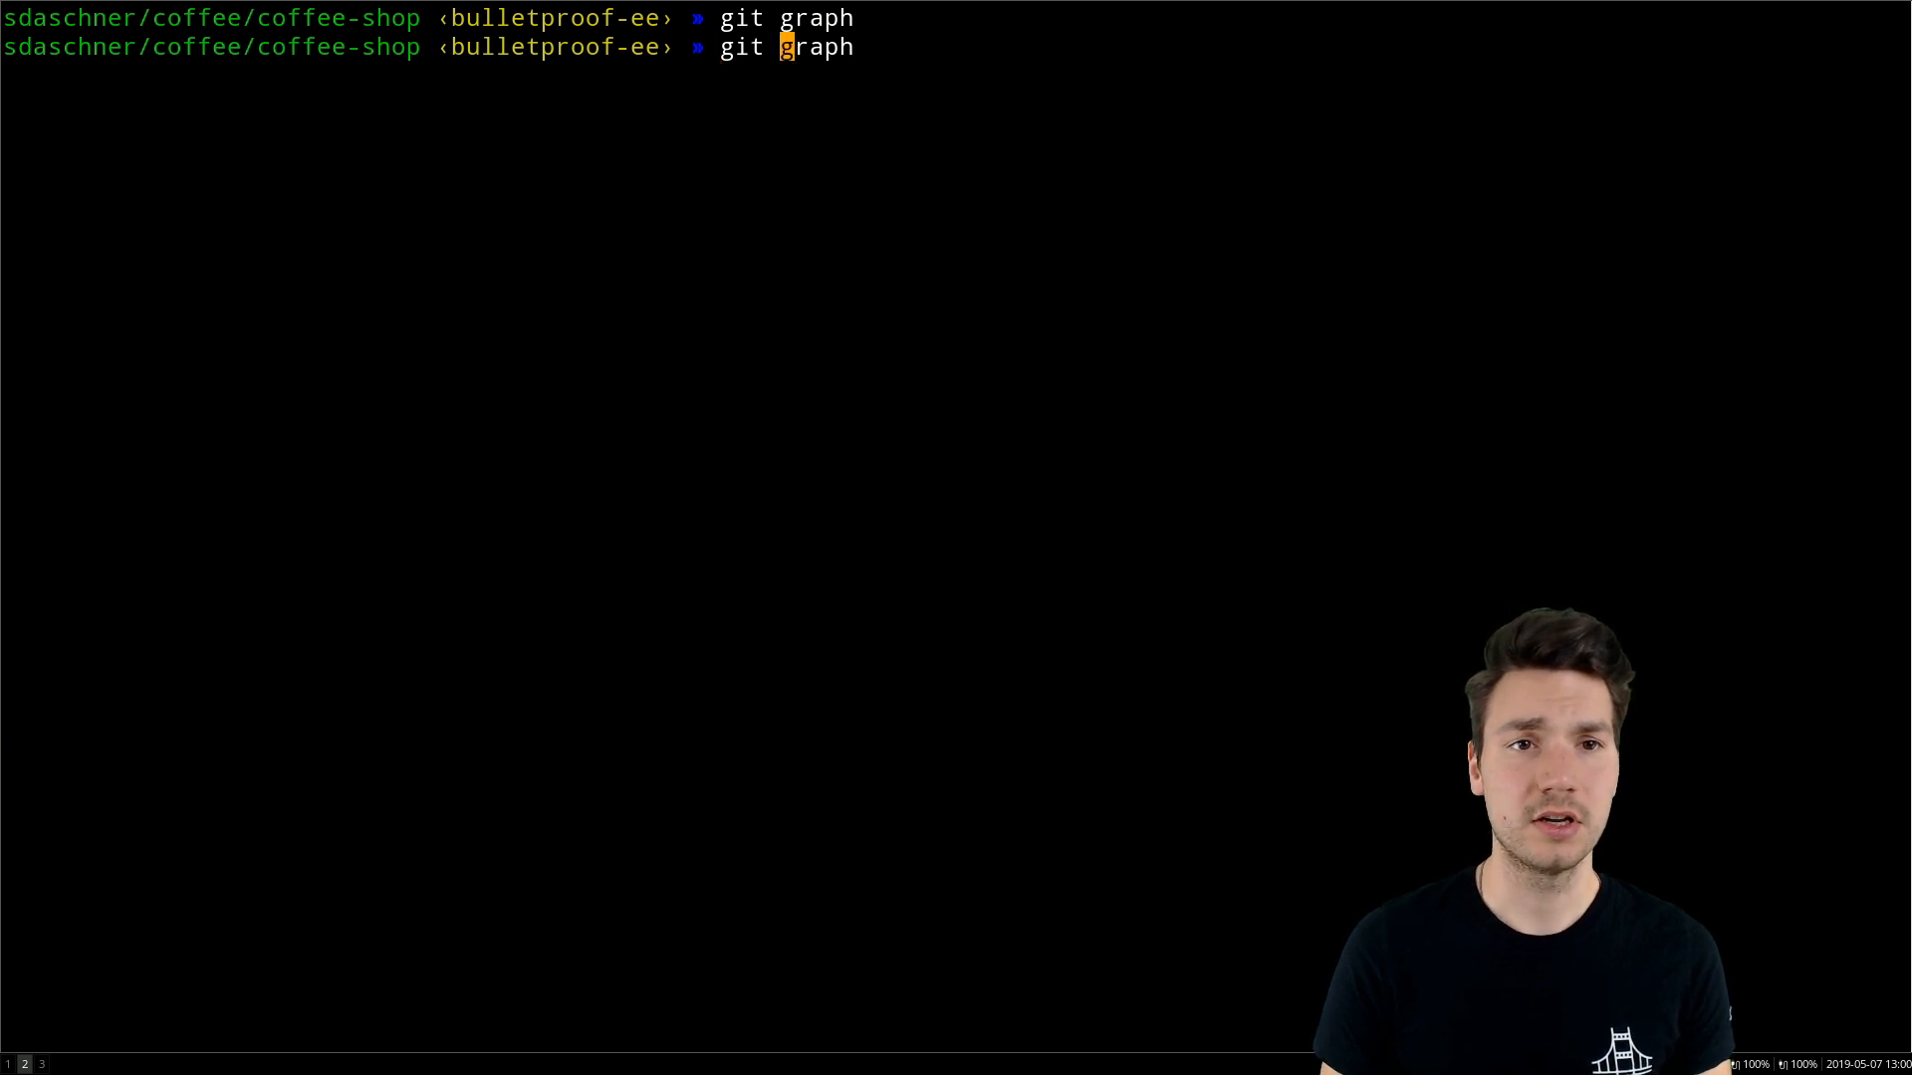
{"action": "key", "text": "Tab"}
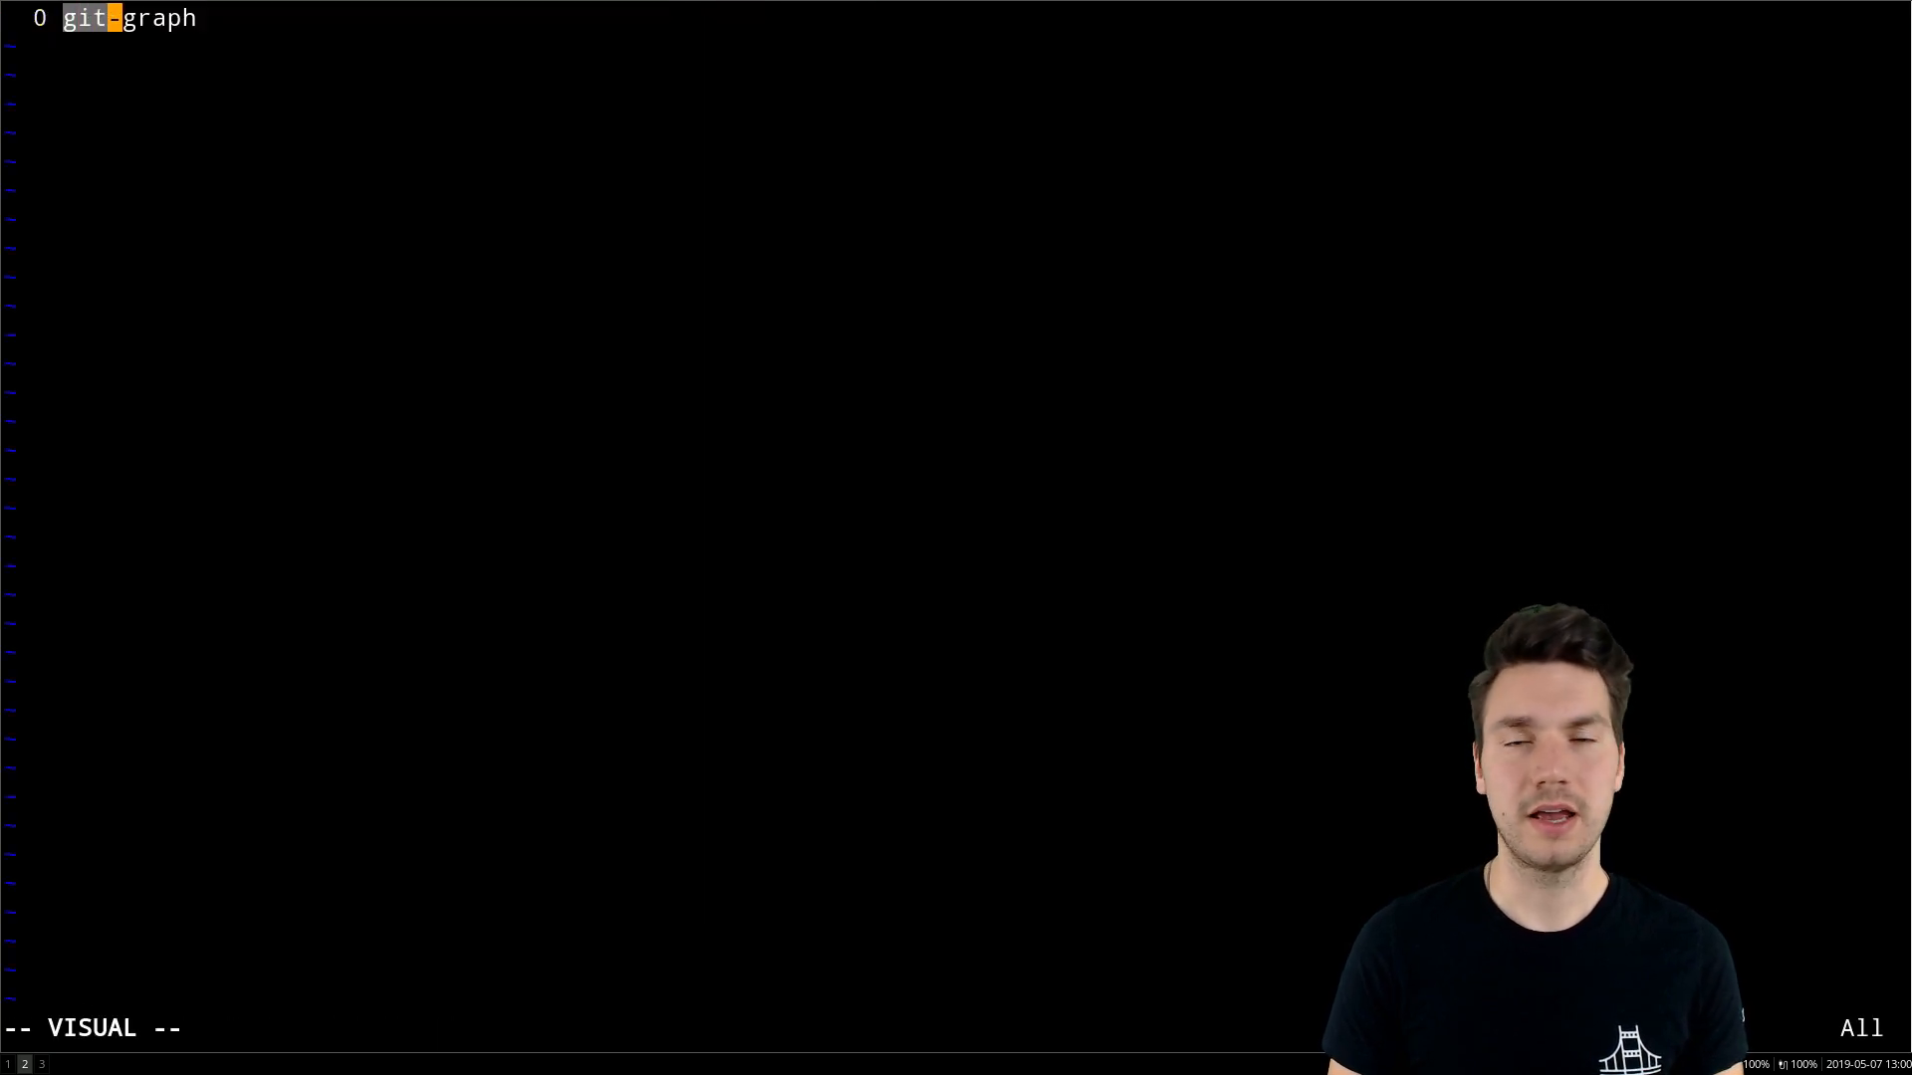
{"action": "key", "text": "Escape"}
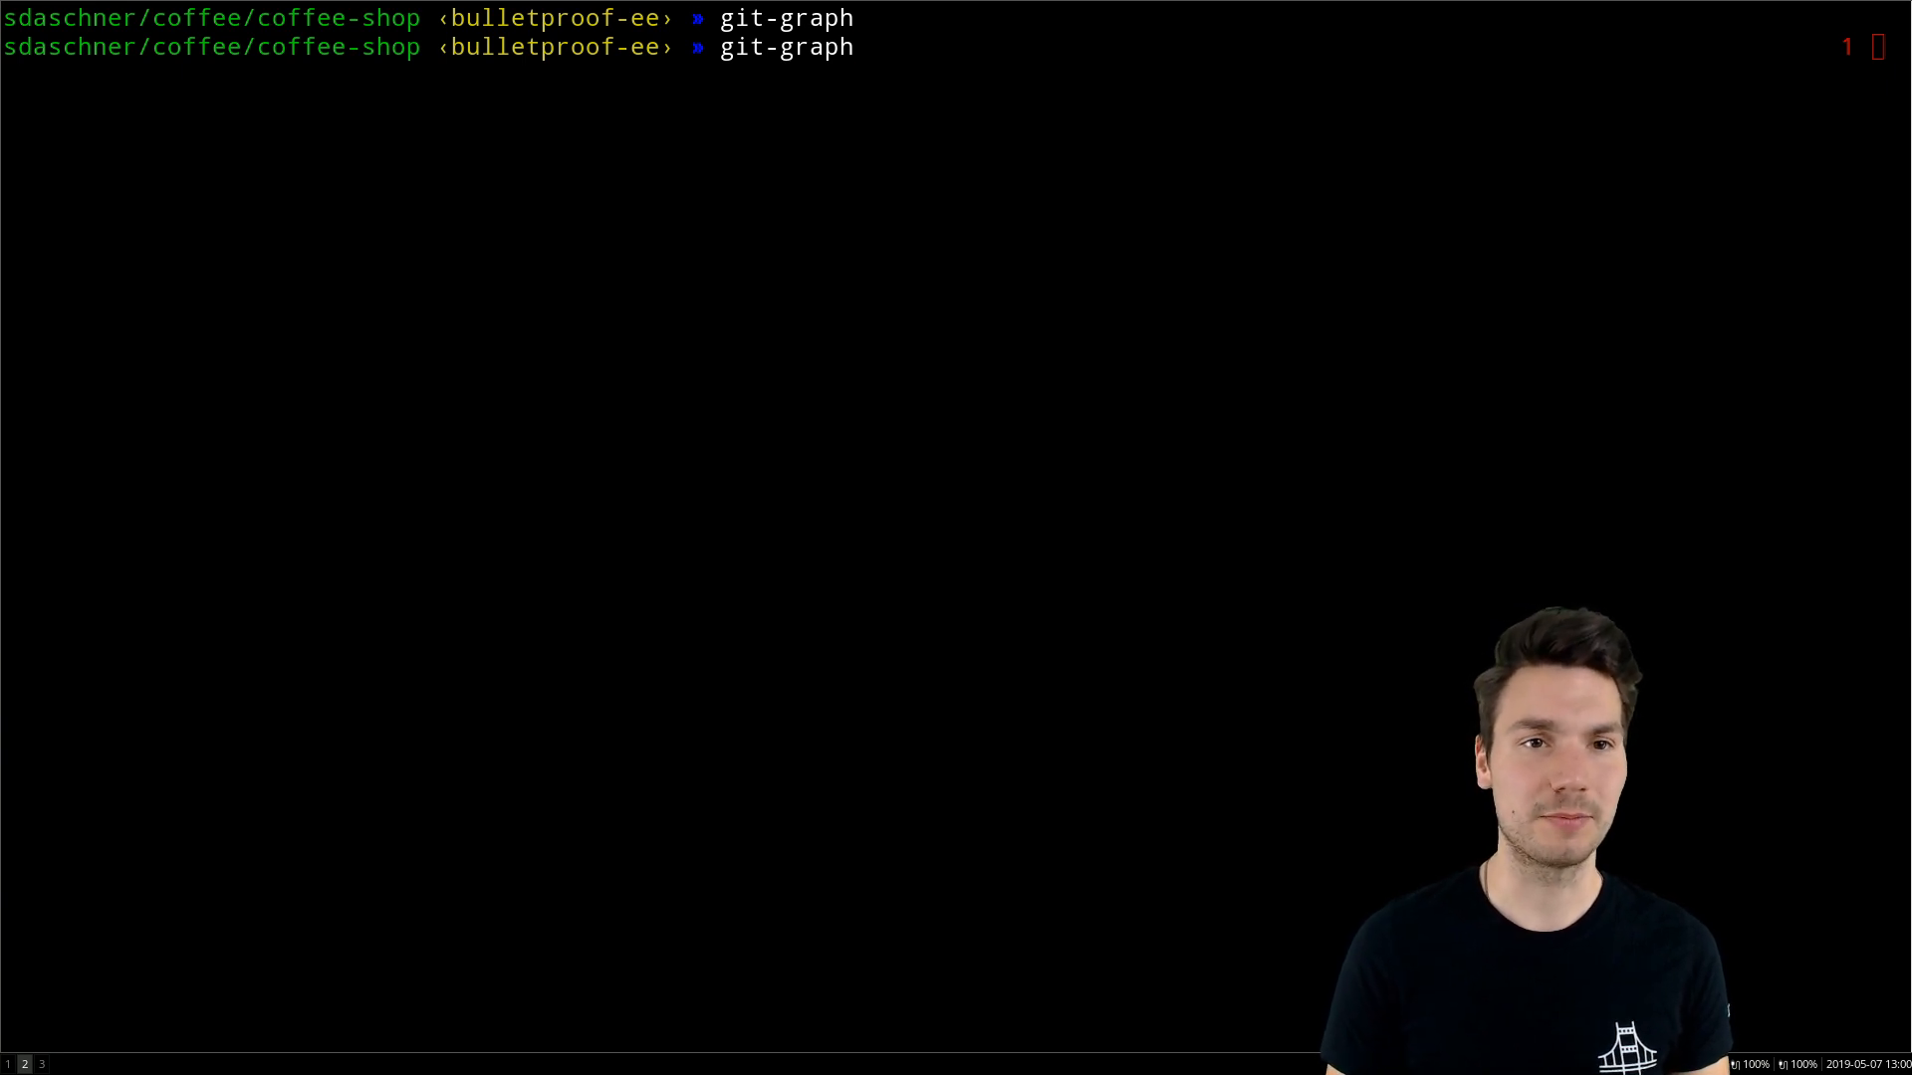
{"action": "key", "text": "Return"}
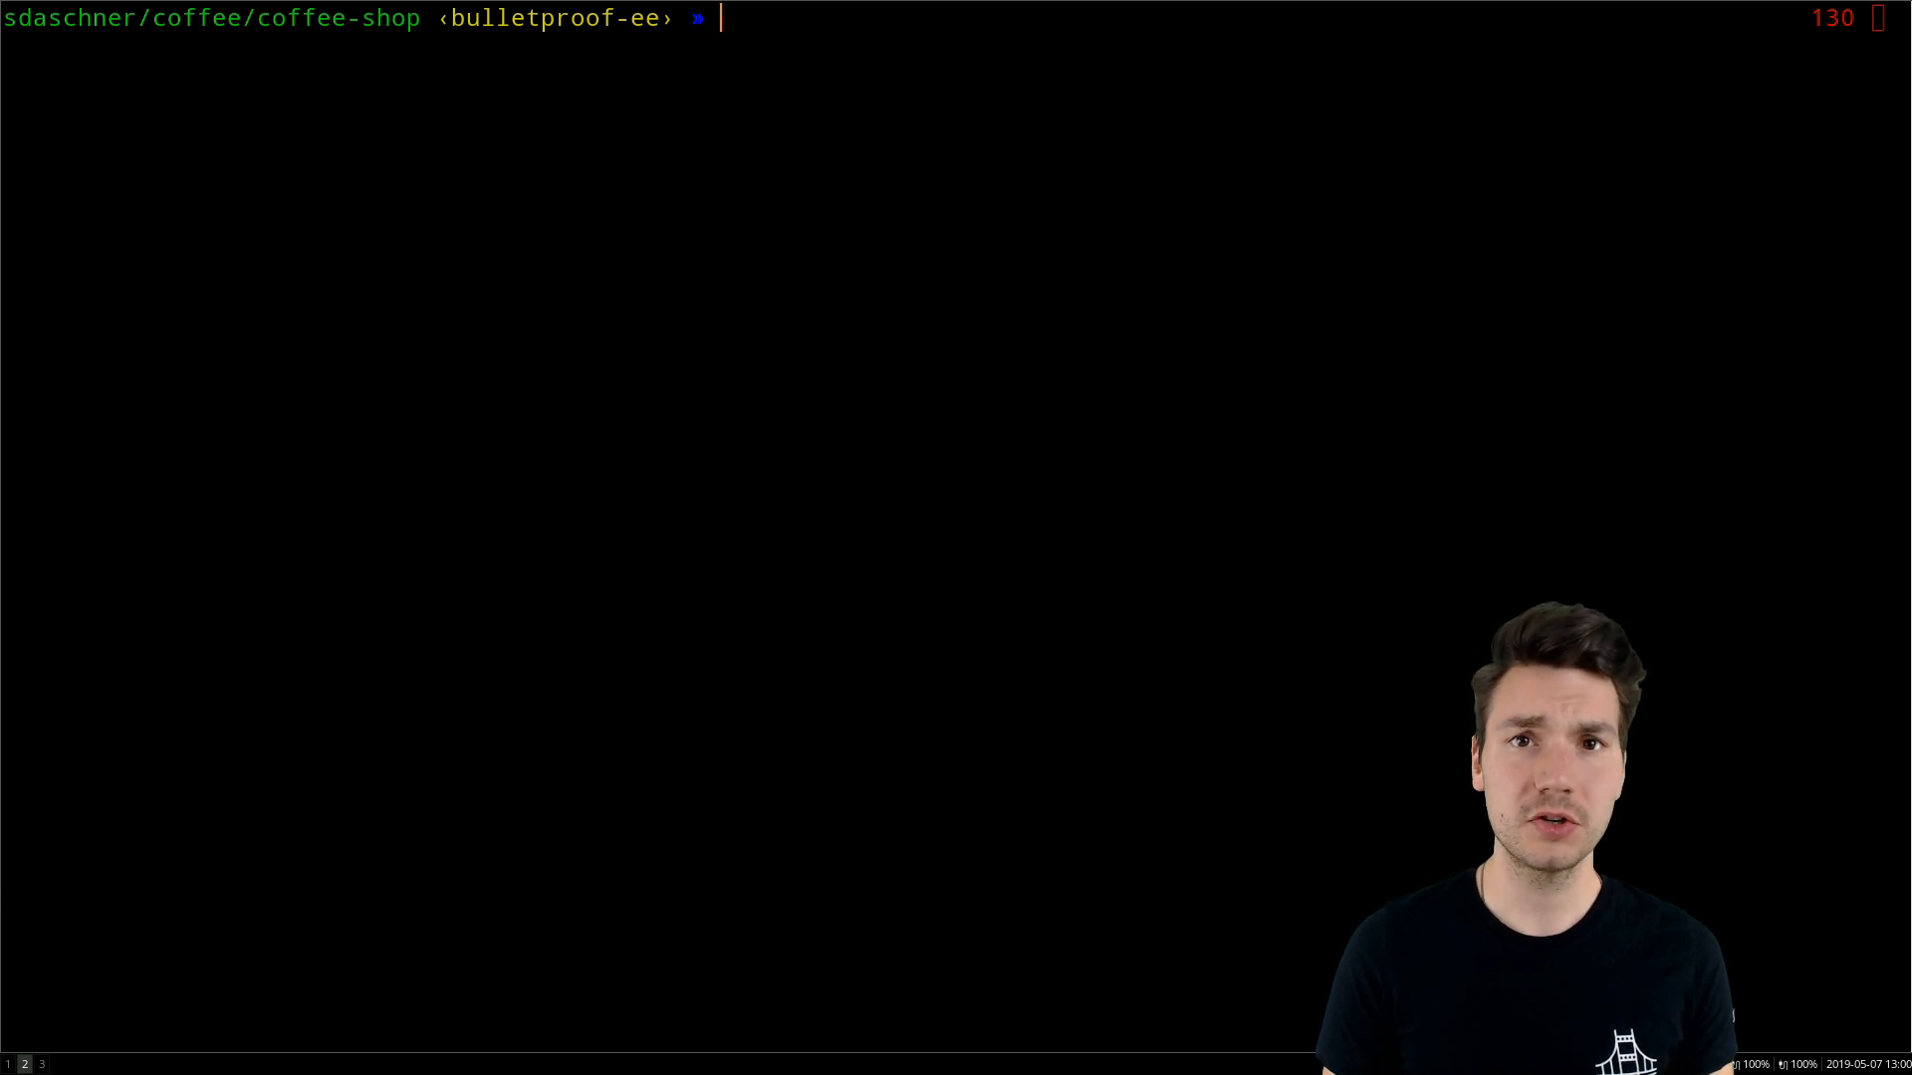
{"action": "type", "text": "t"}
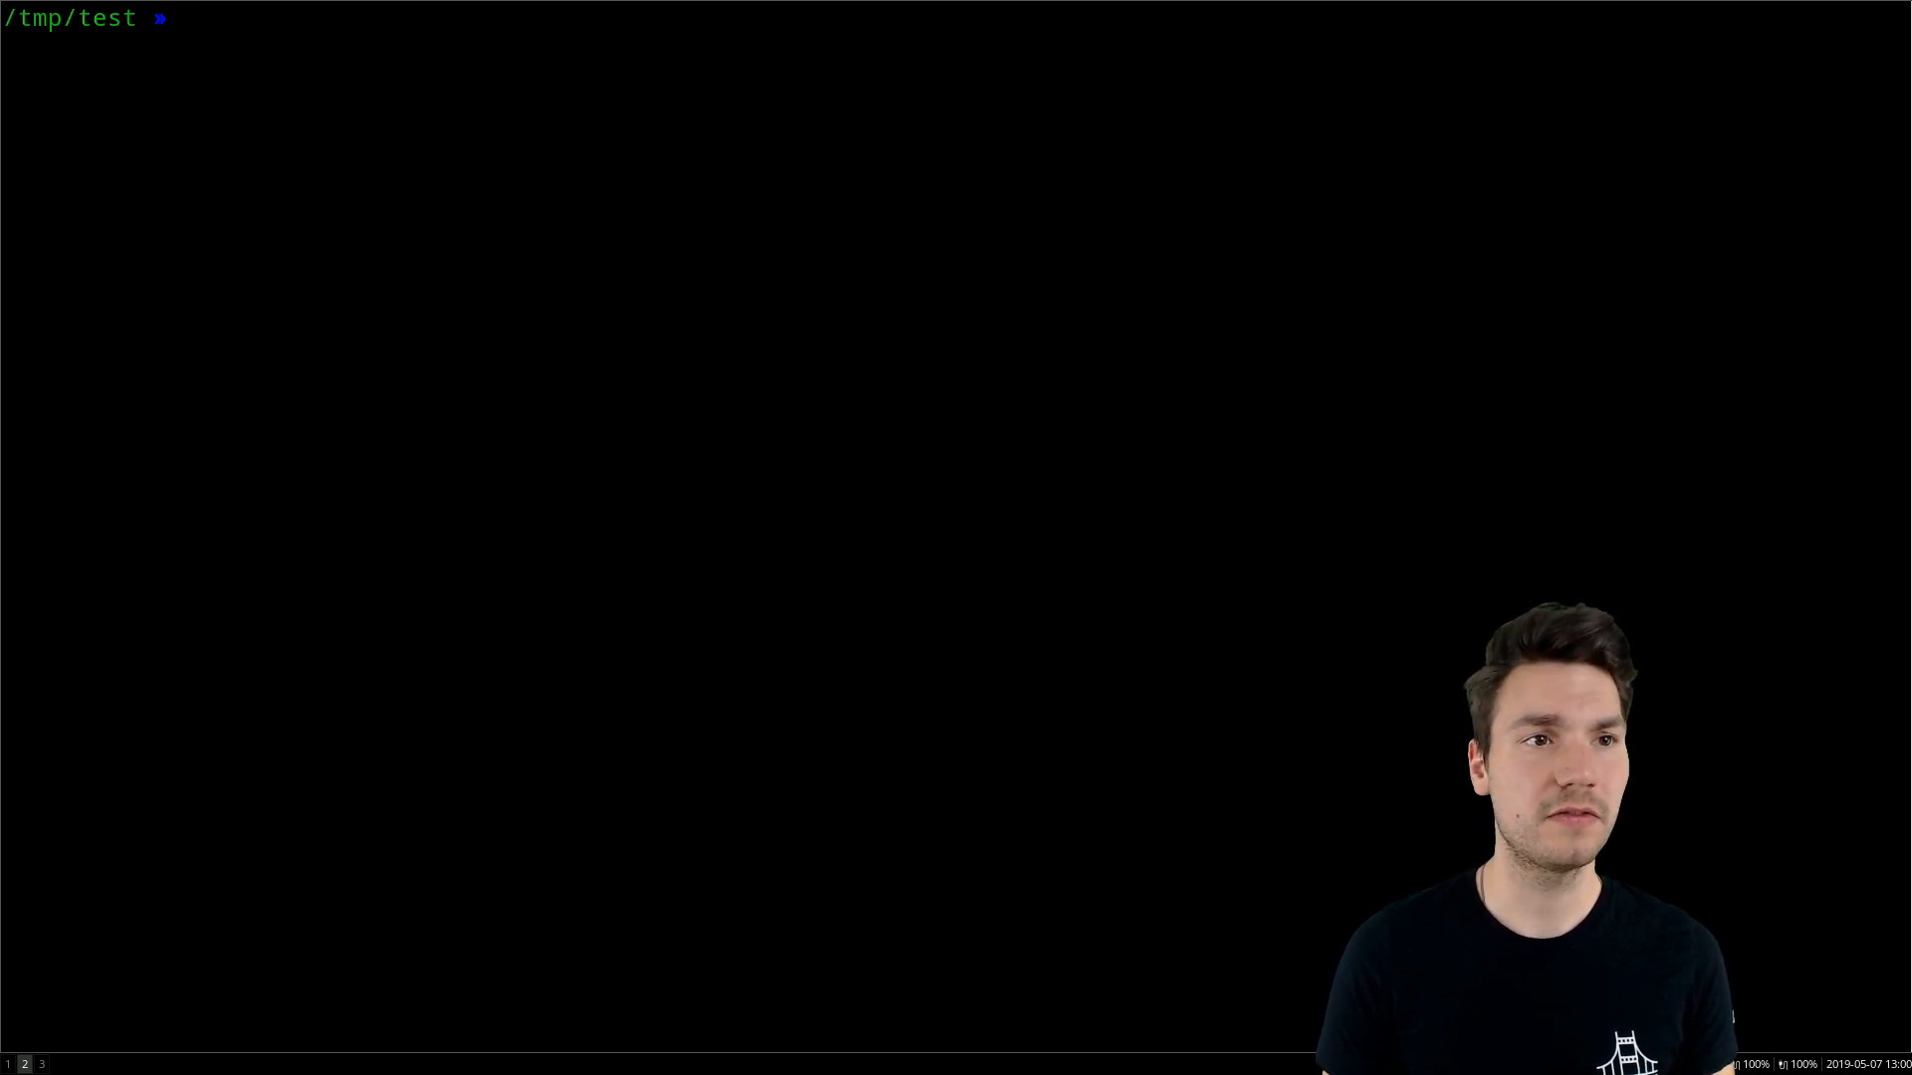
- Rename test.json to 2019-05-07-test.json with mv and brace expansion using the inserted date
{"action": "type", "text": "2019-05-07"}
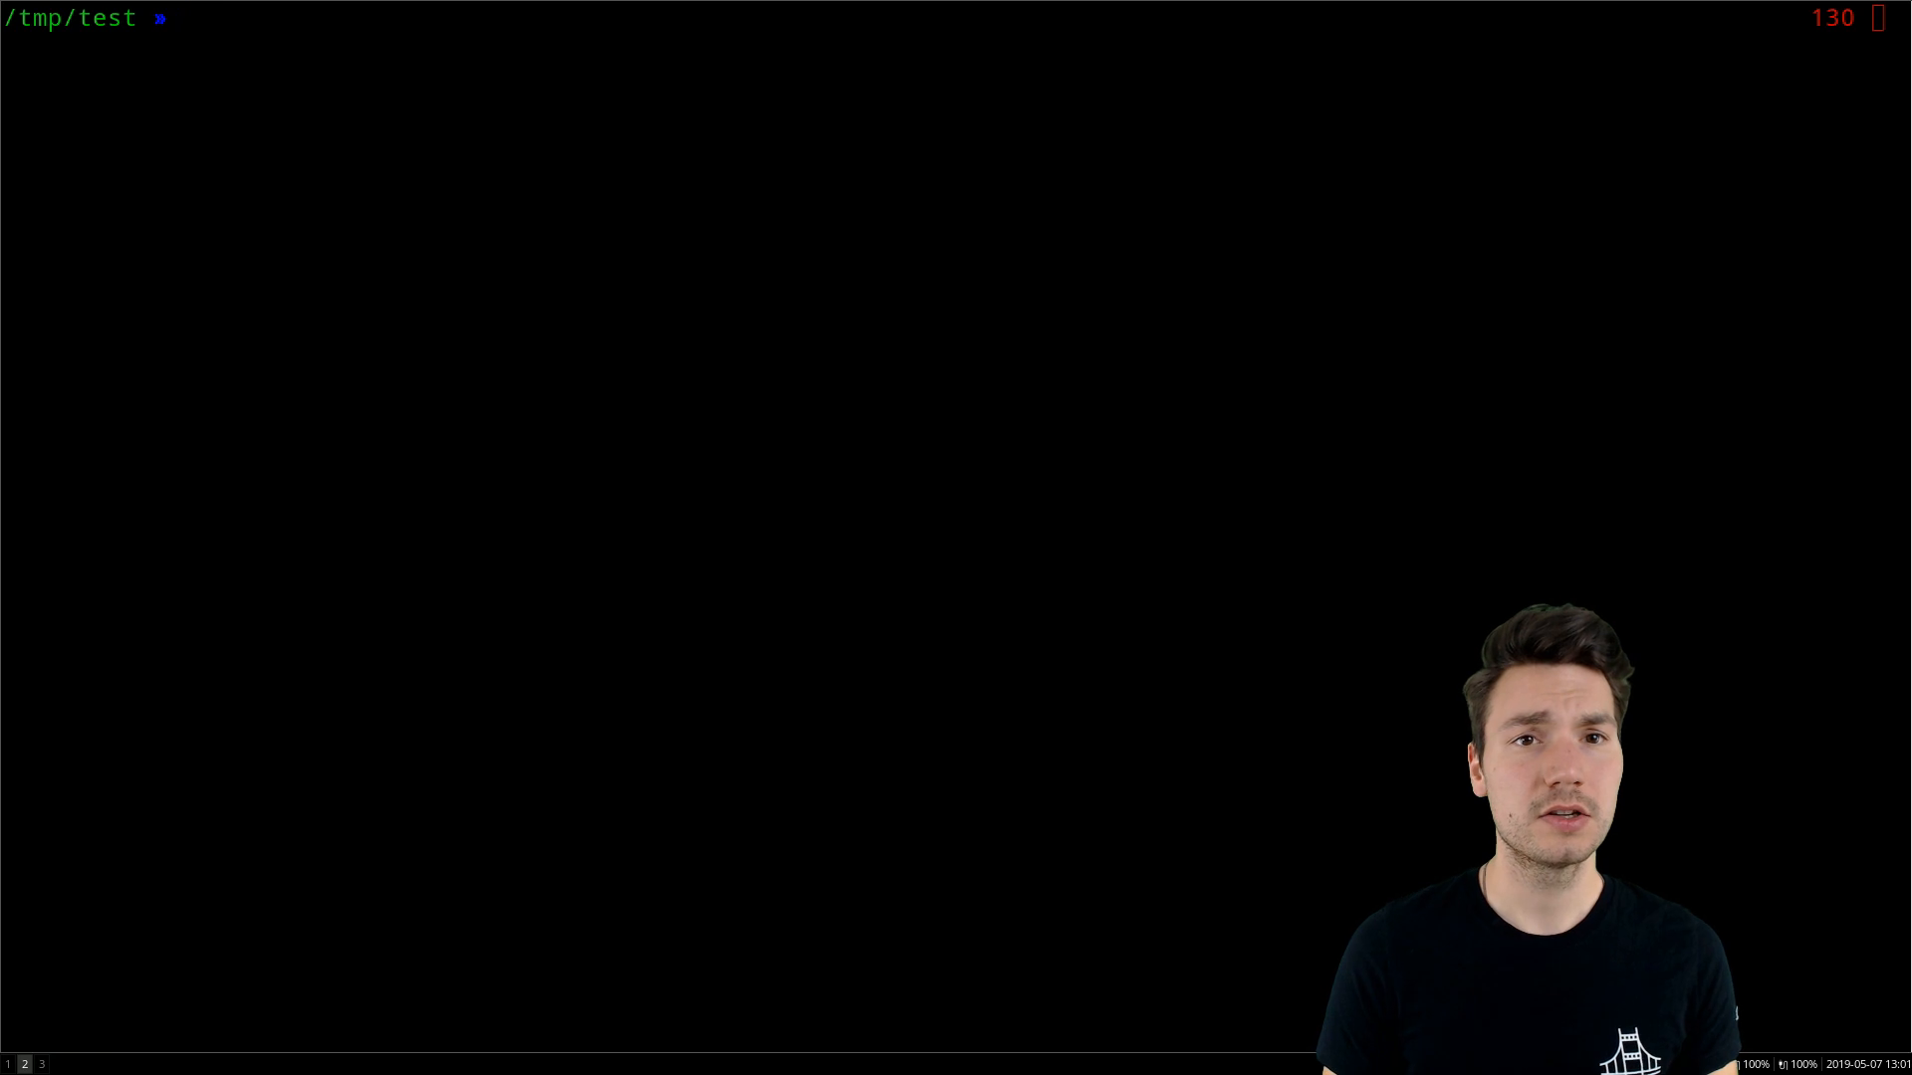
{"action": "type", "text": "mv"}
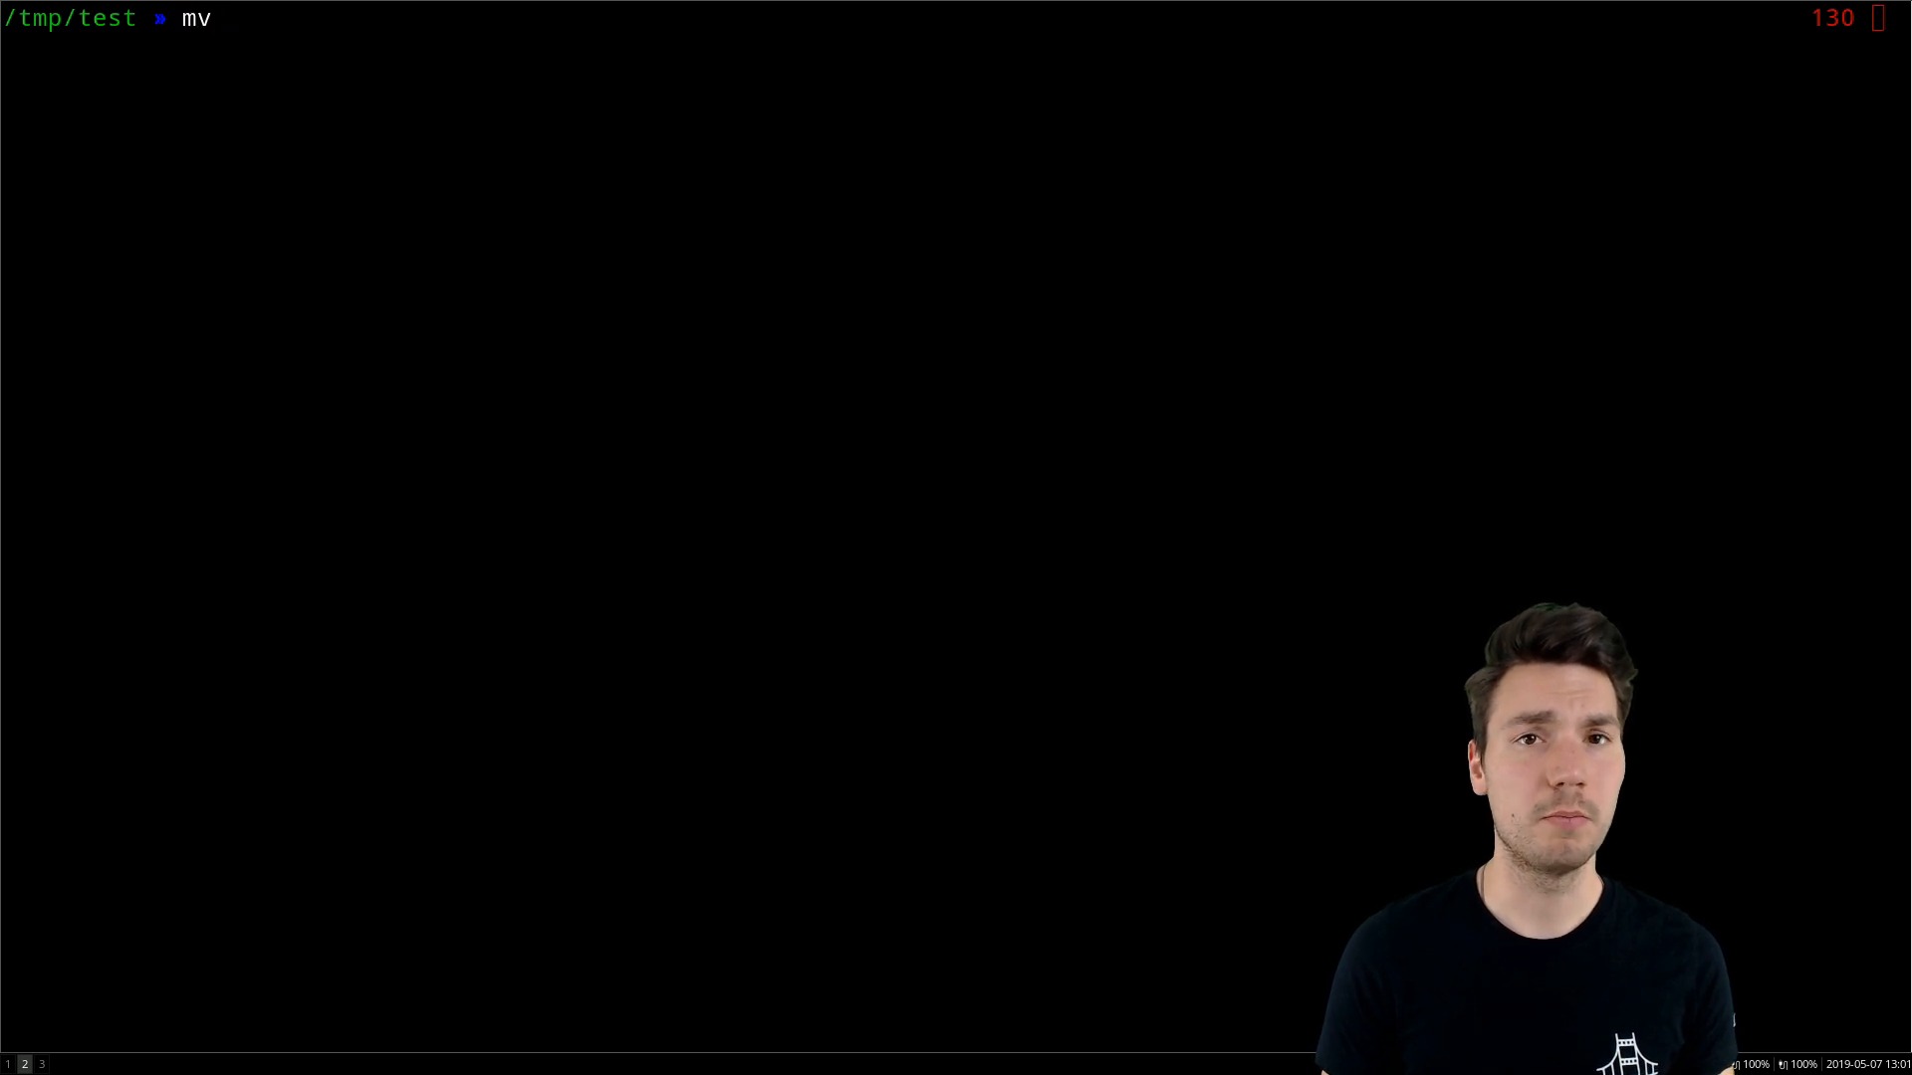
{"action": "type", "text": "test.json"}
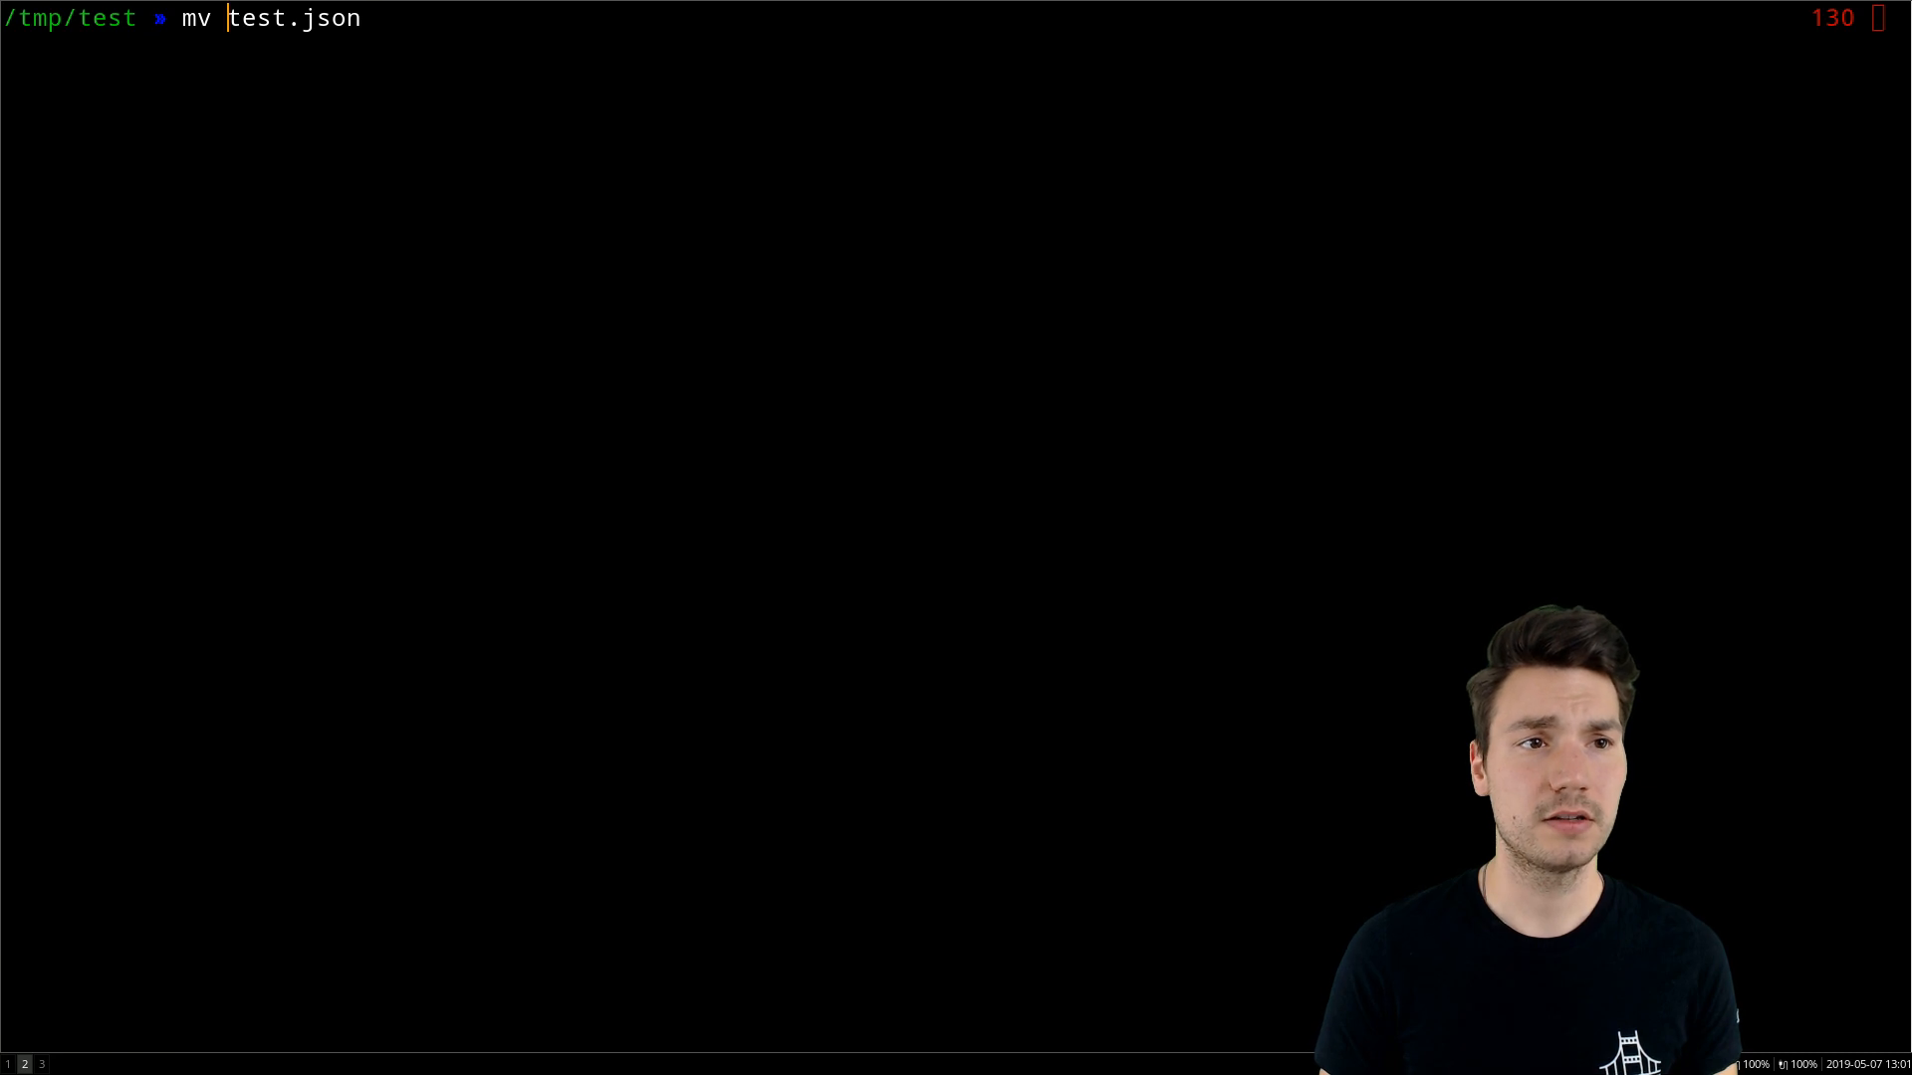
{"action": "type", "text": "{"}
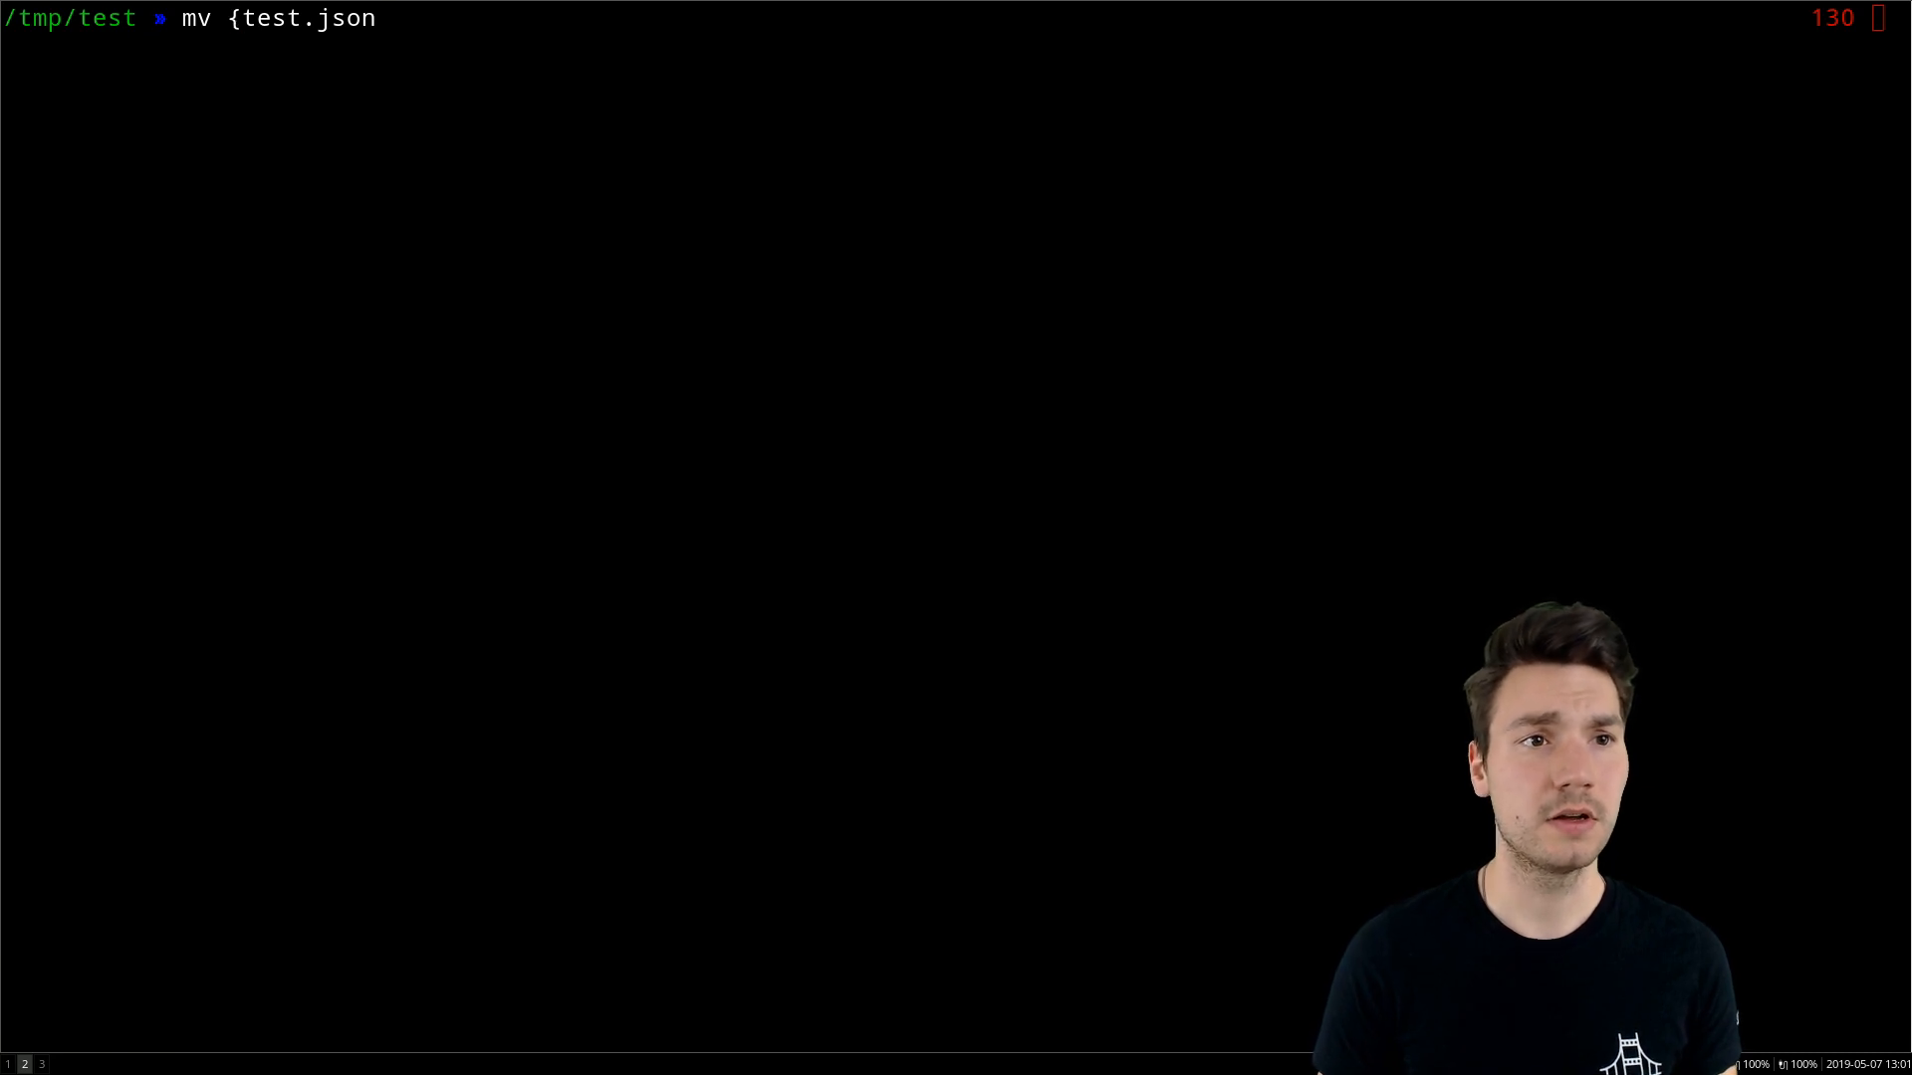
{"action": "type", "text": ",2019-05-07-test.json"}
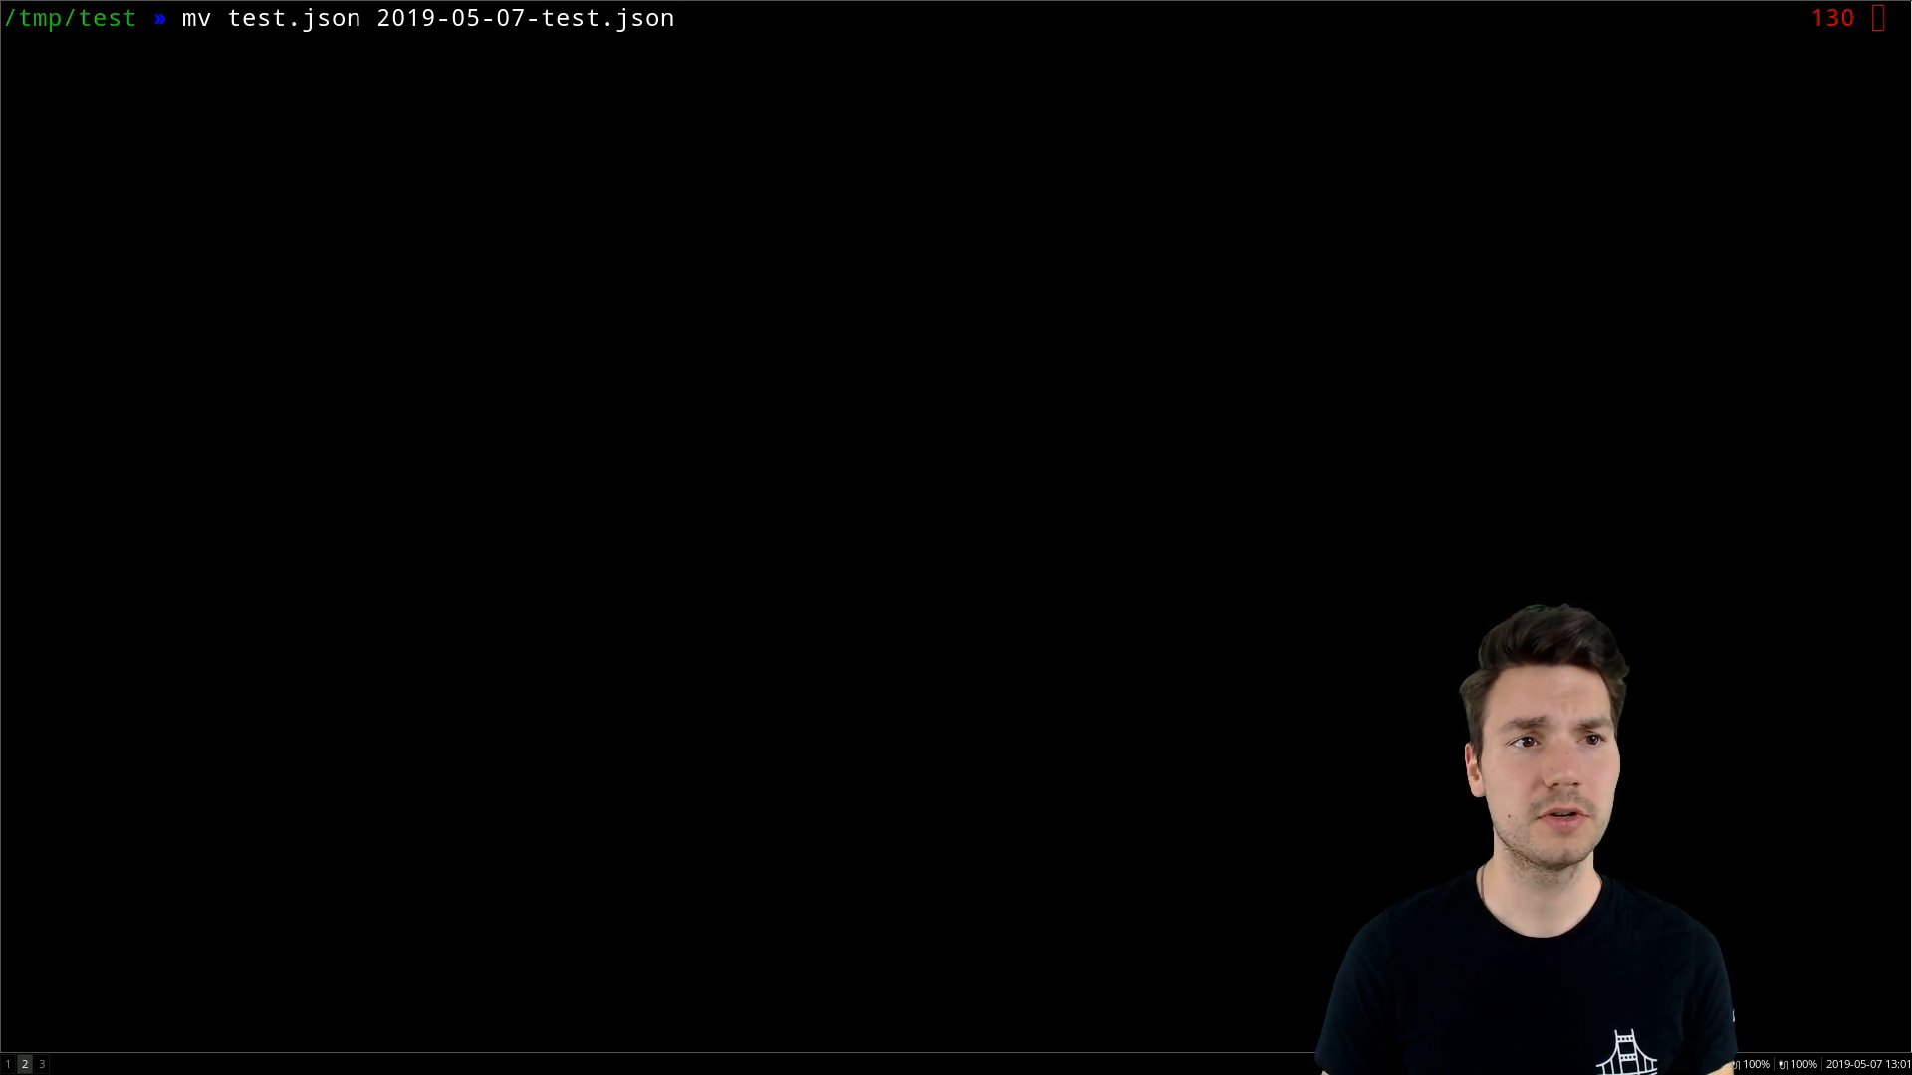
{"action": "key", "text": "Return"}
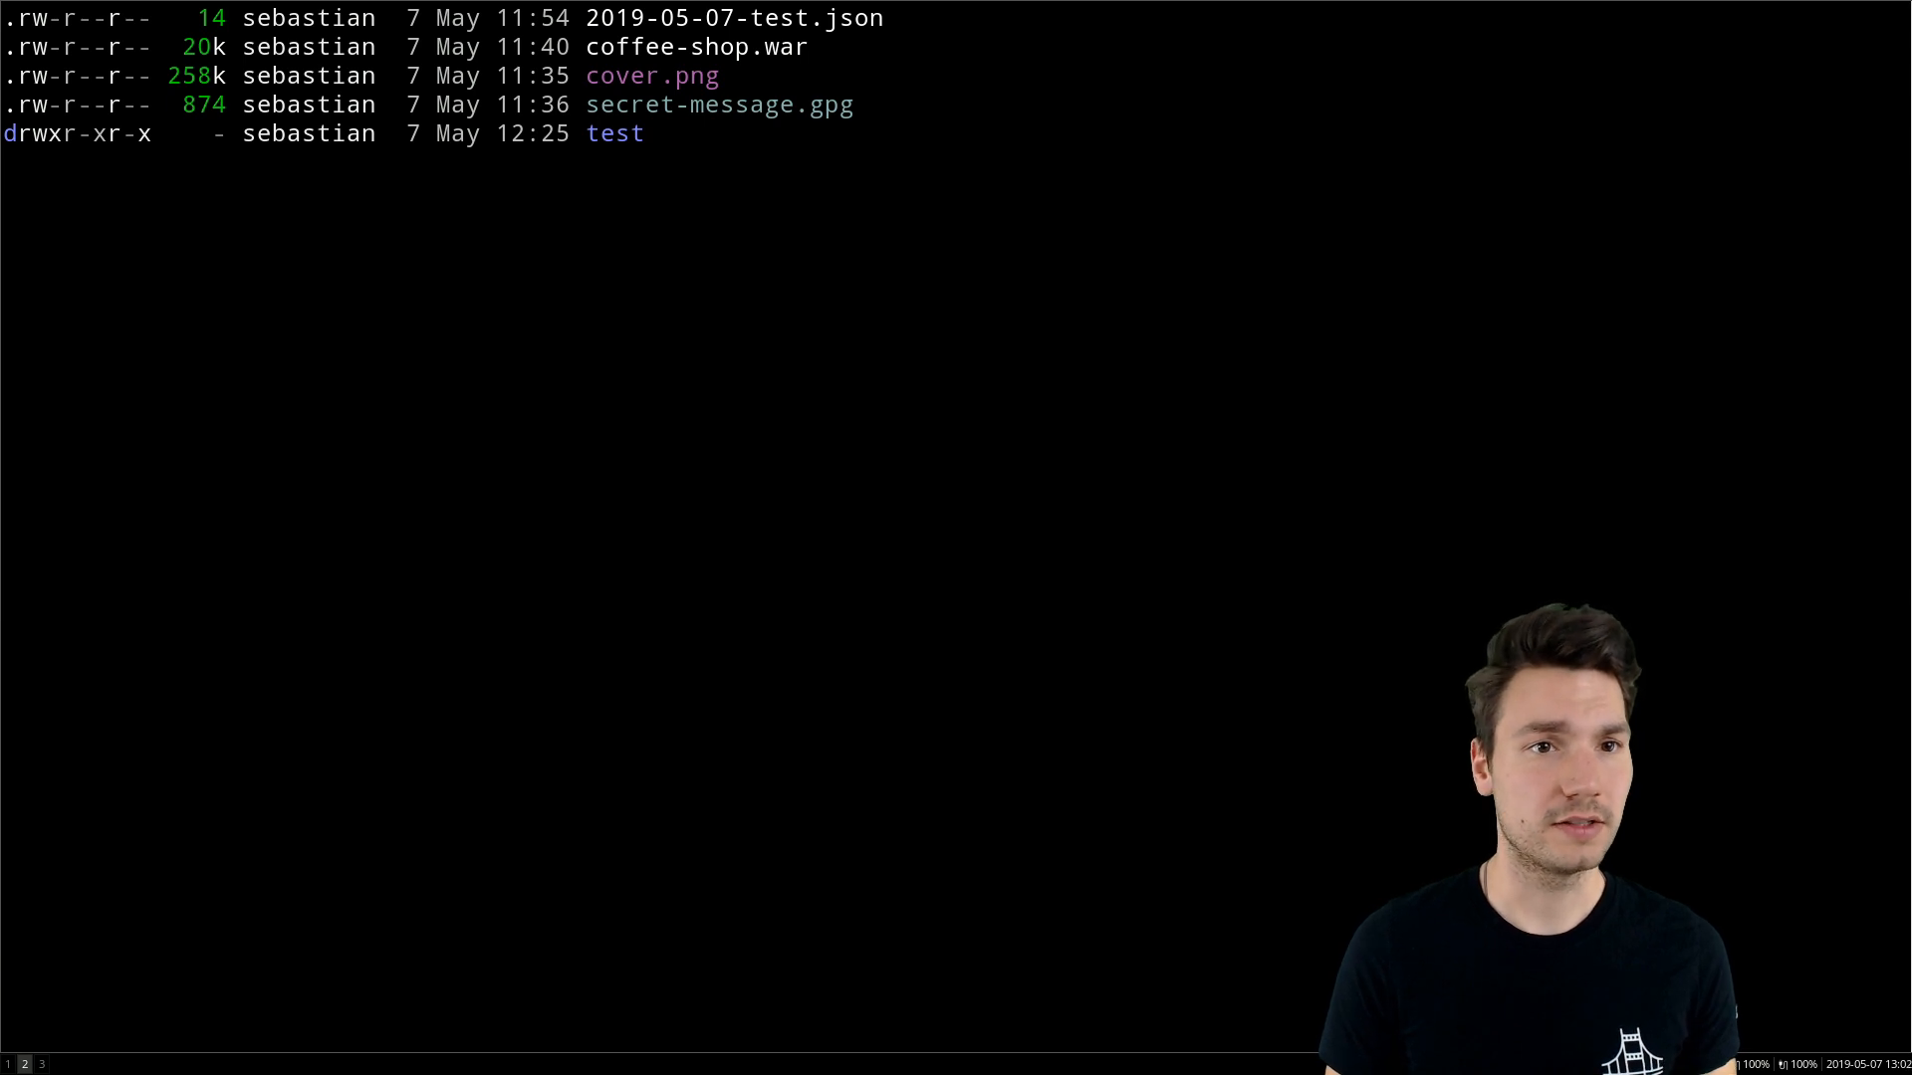
- Print secret-message.gpg with cat, showing the raw PGP block
{"action": "type", "text": "cat"}
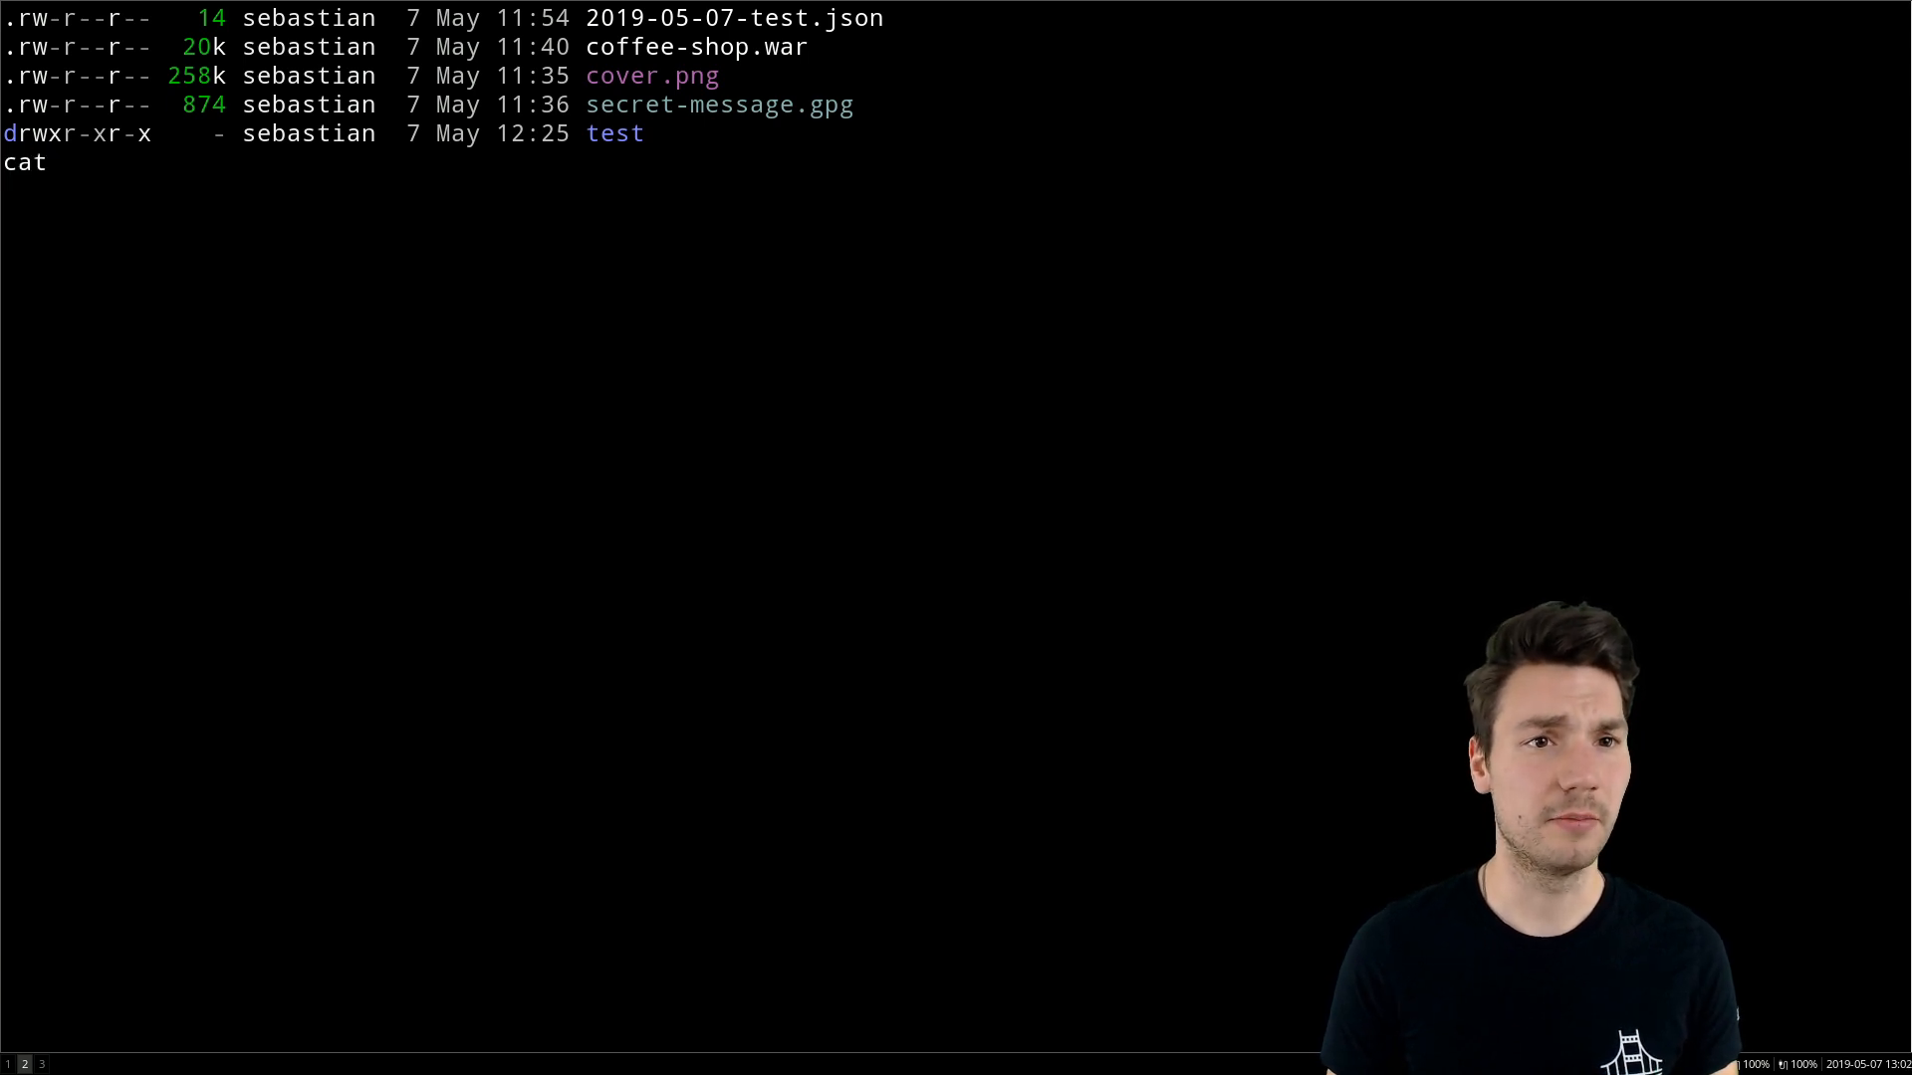
{"action": "type", "text": "secret-message.gpg"}
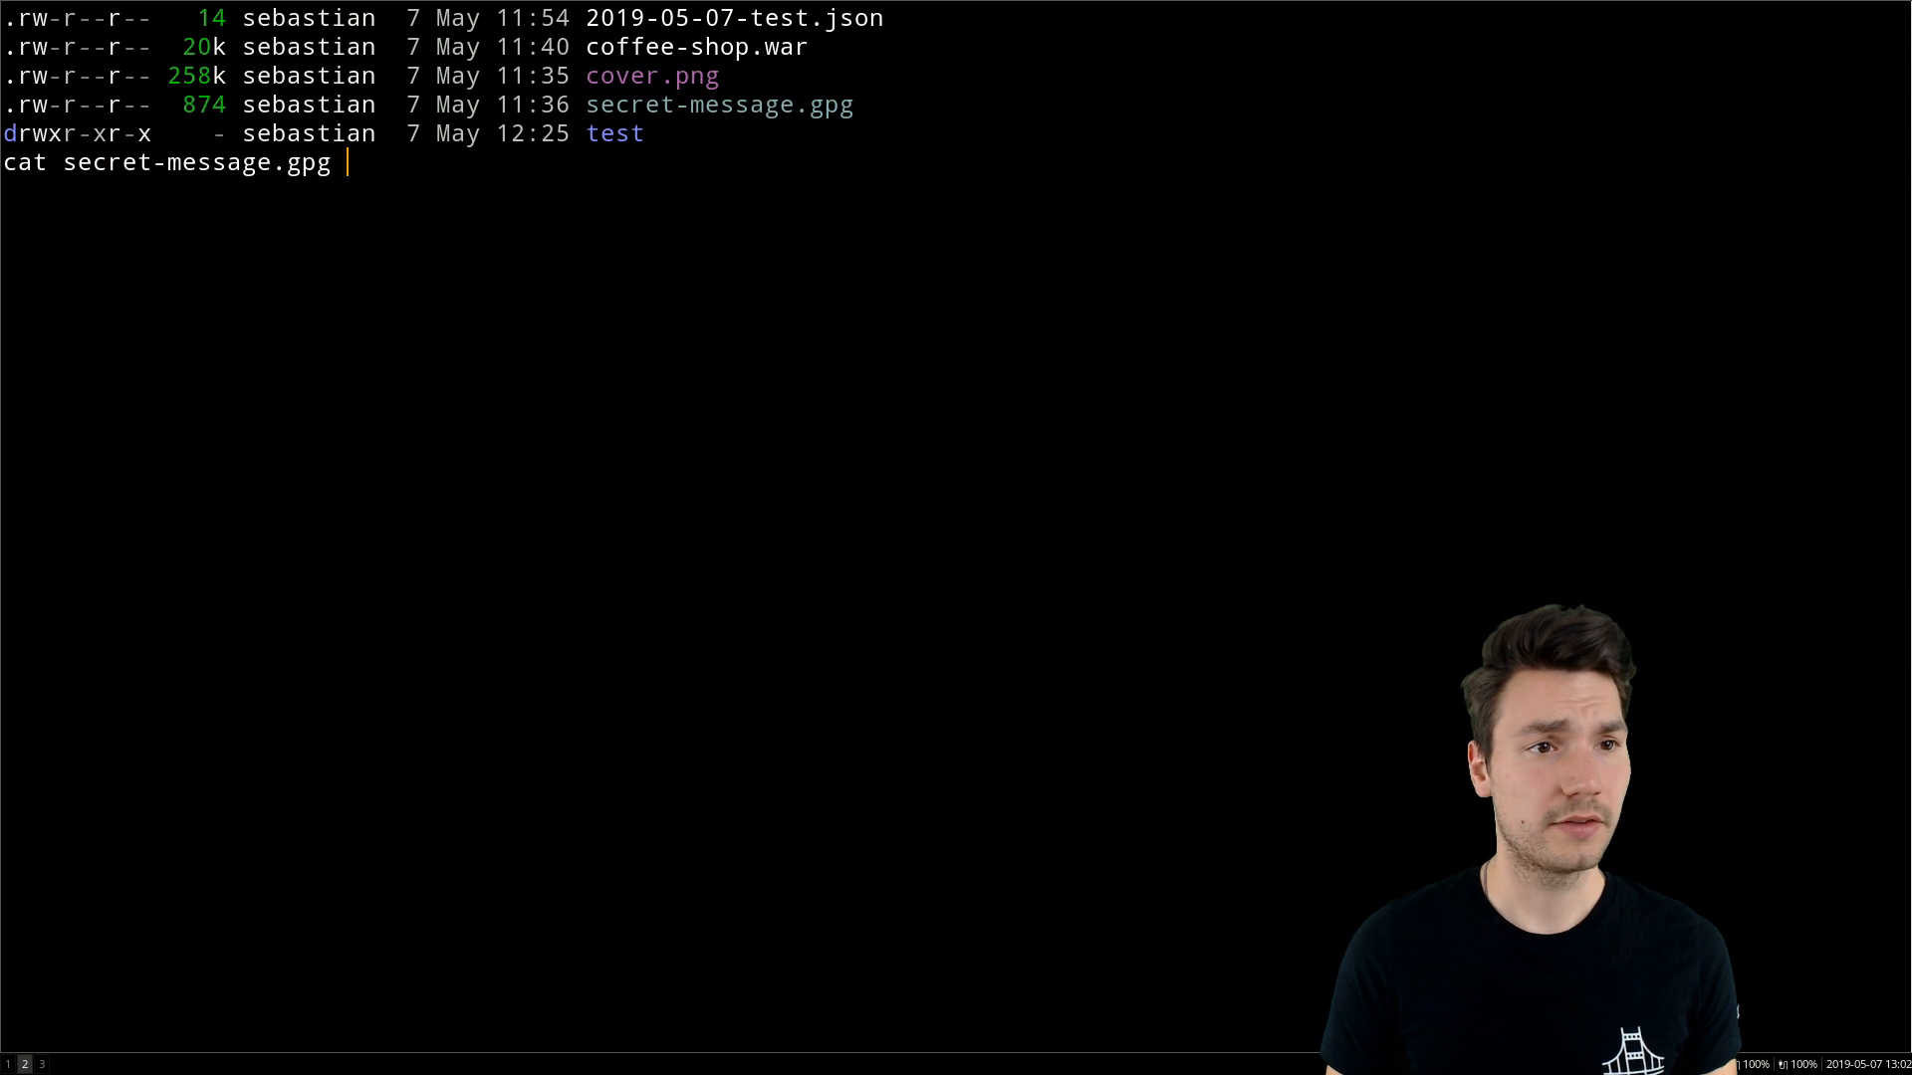
{"action": "key", "text": "Return"}
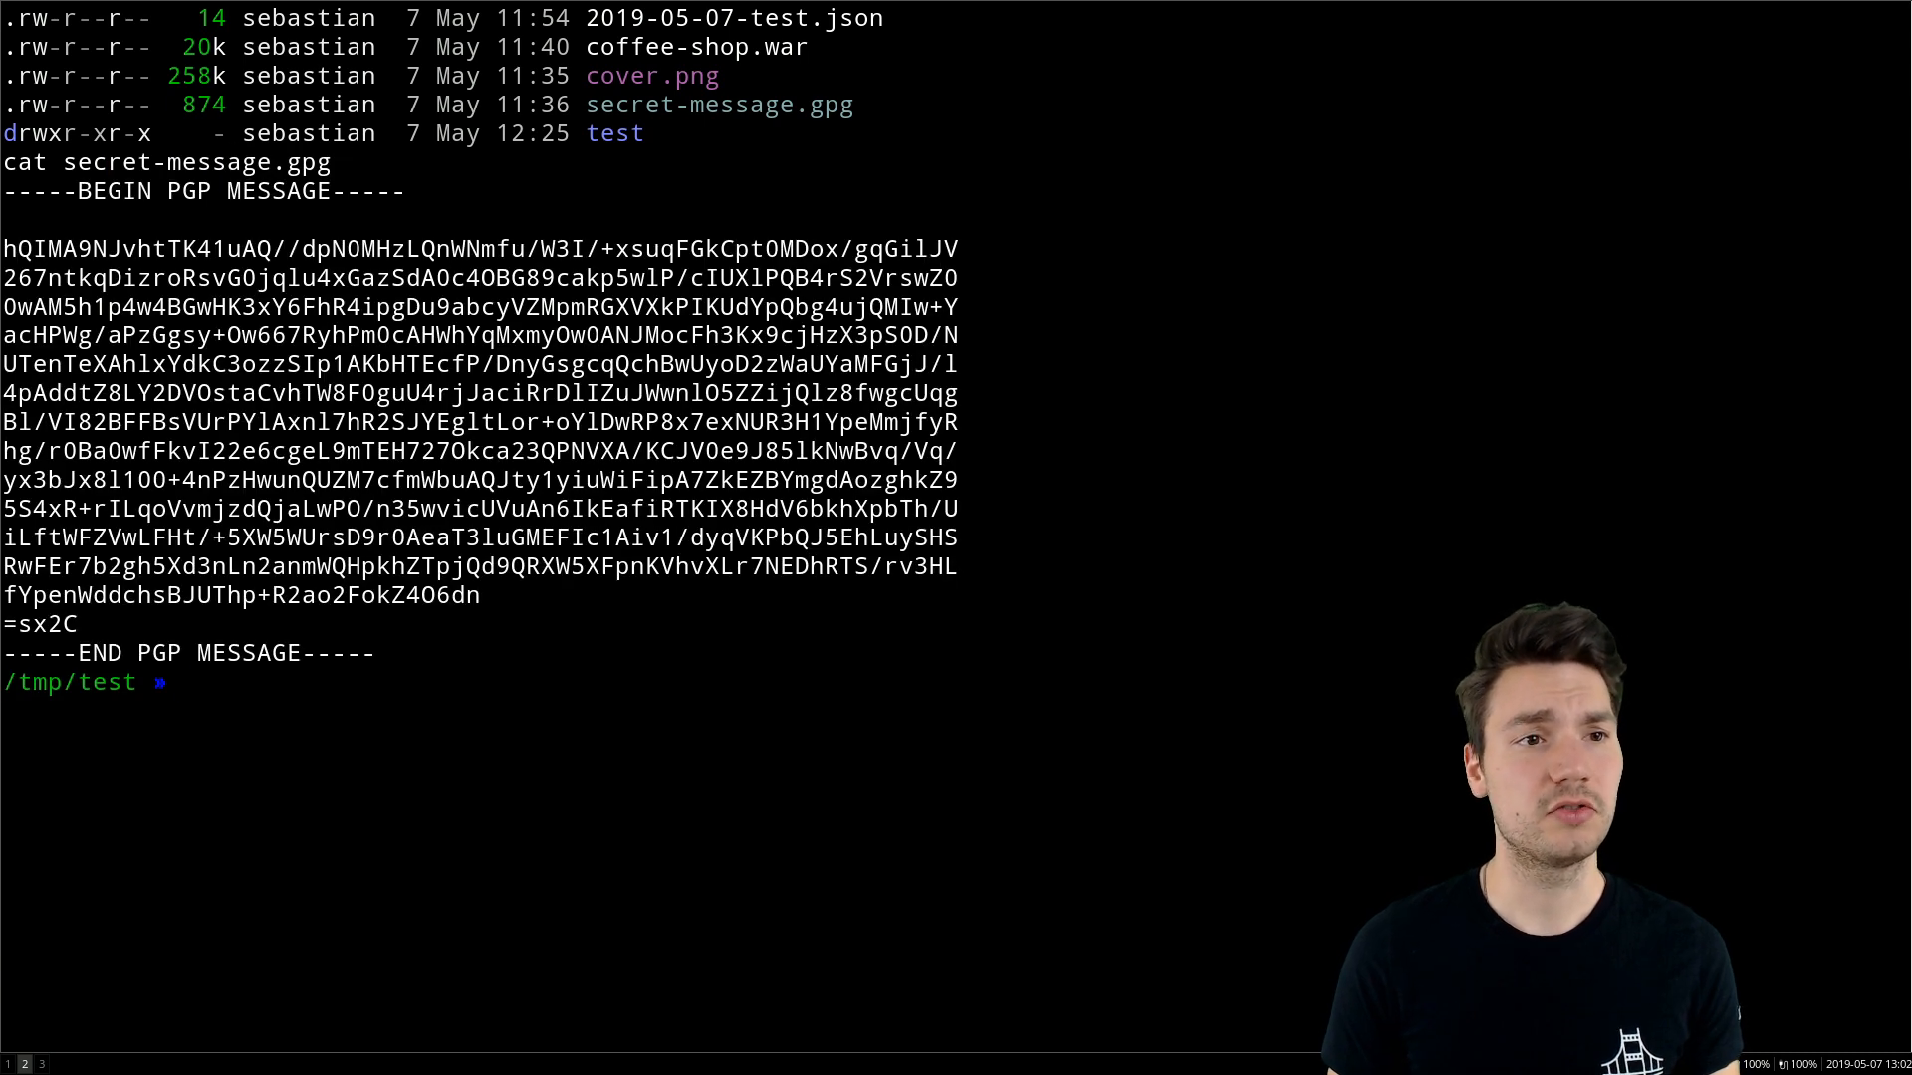
- Open secret-message.gpg in vi decrypted to Hello world, then quit with :q
{"action": "type", "text": "cat secret-message.gpg"}
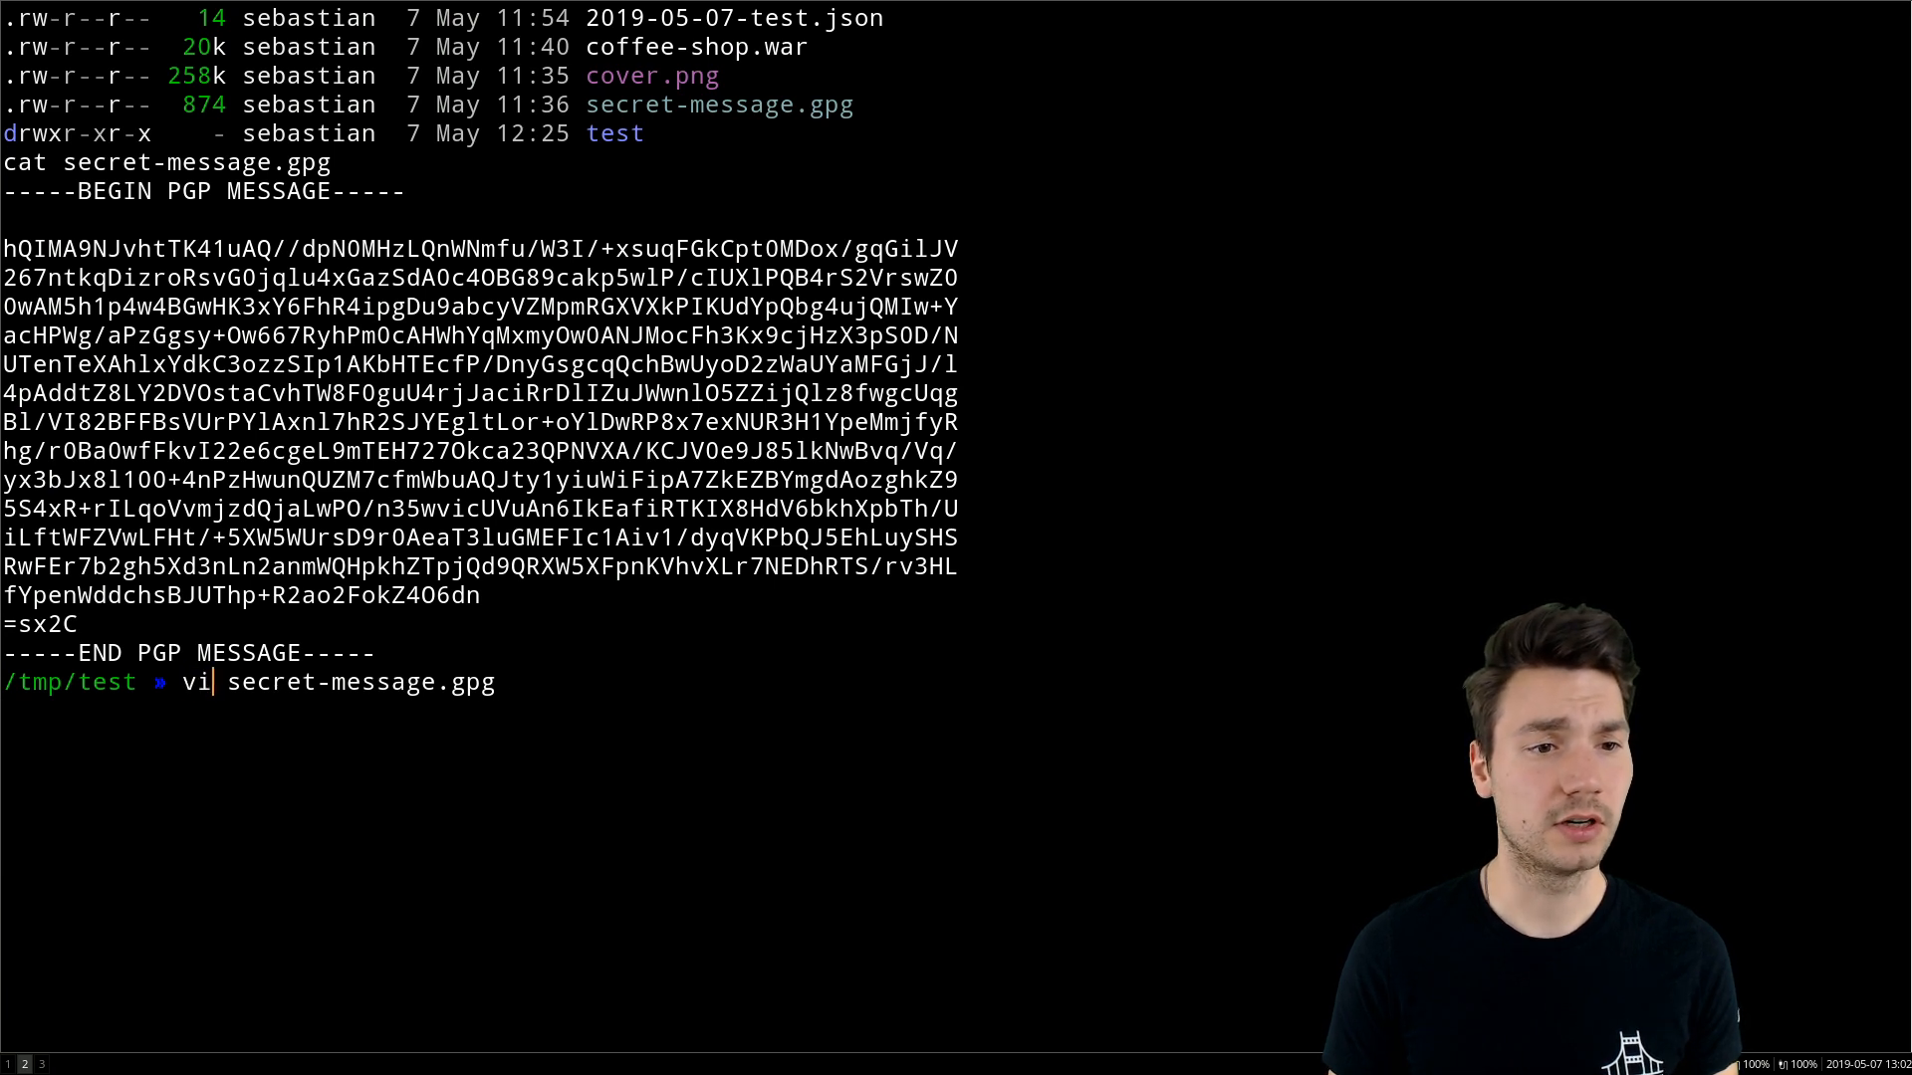
{"action": "key", "text": "Return"}
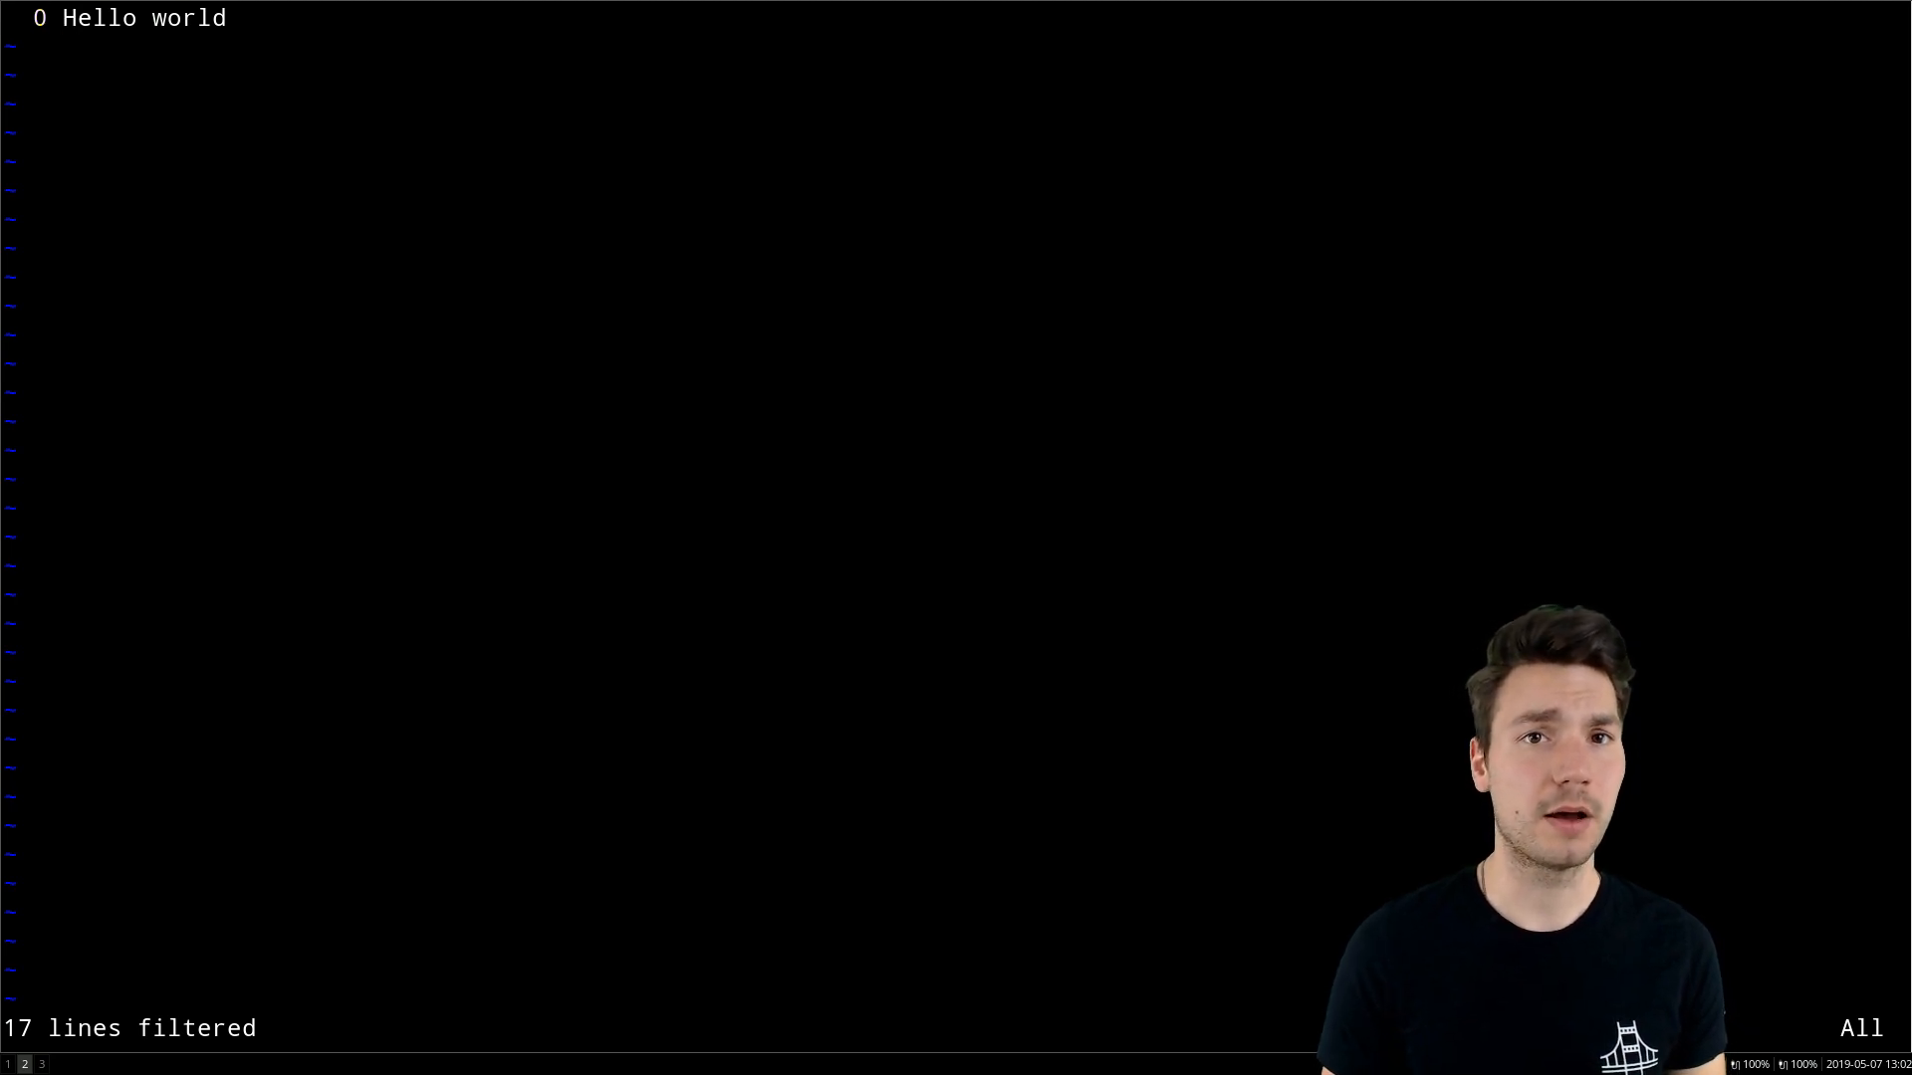
{"action": "type", "text": ":q"}
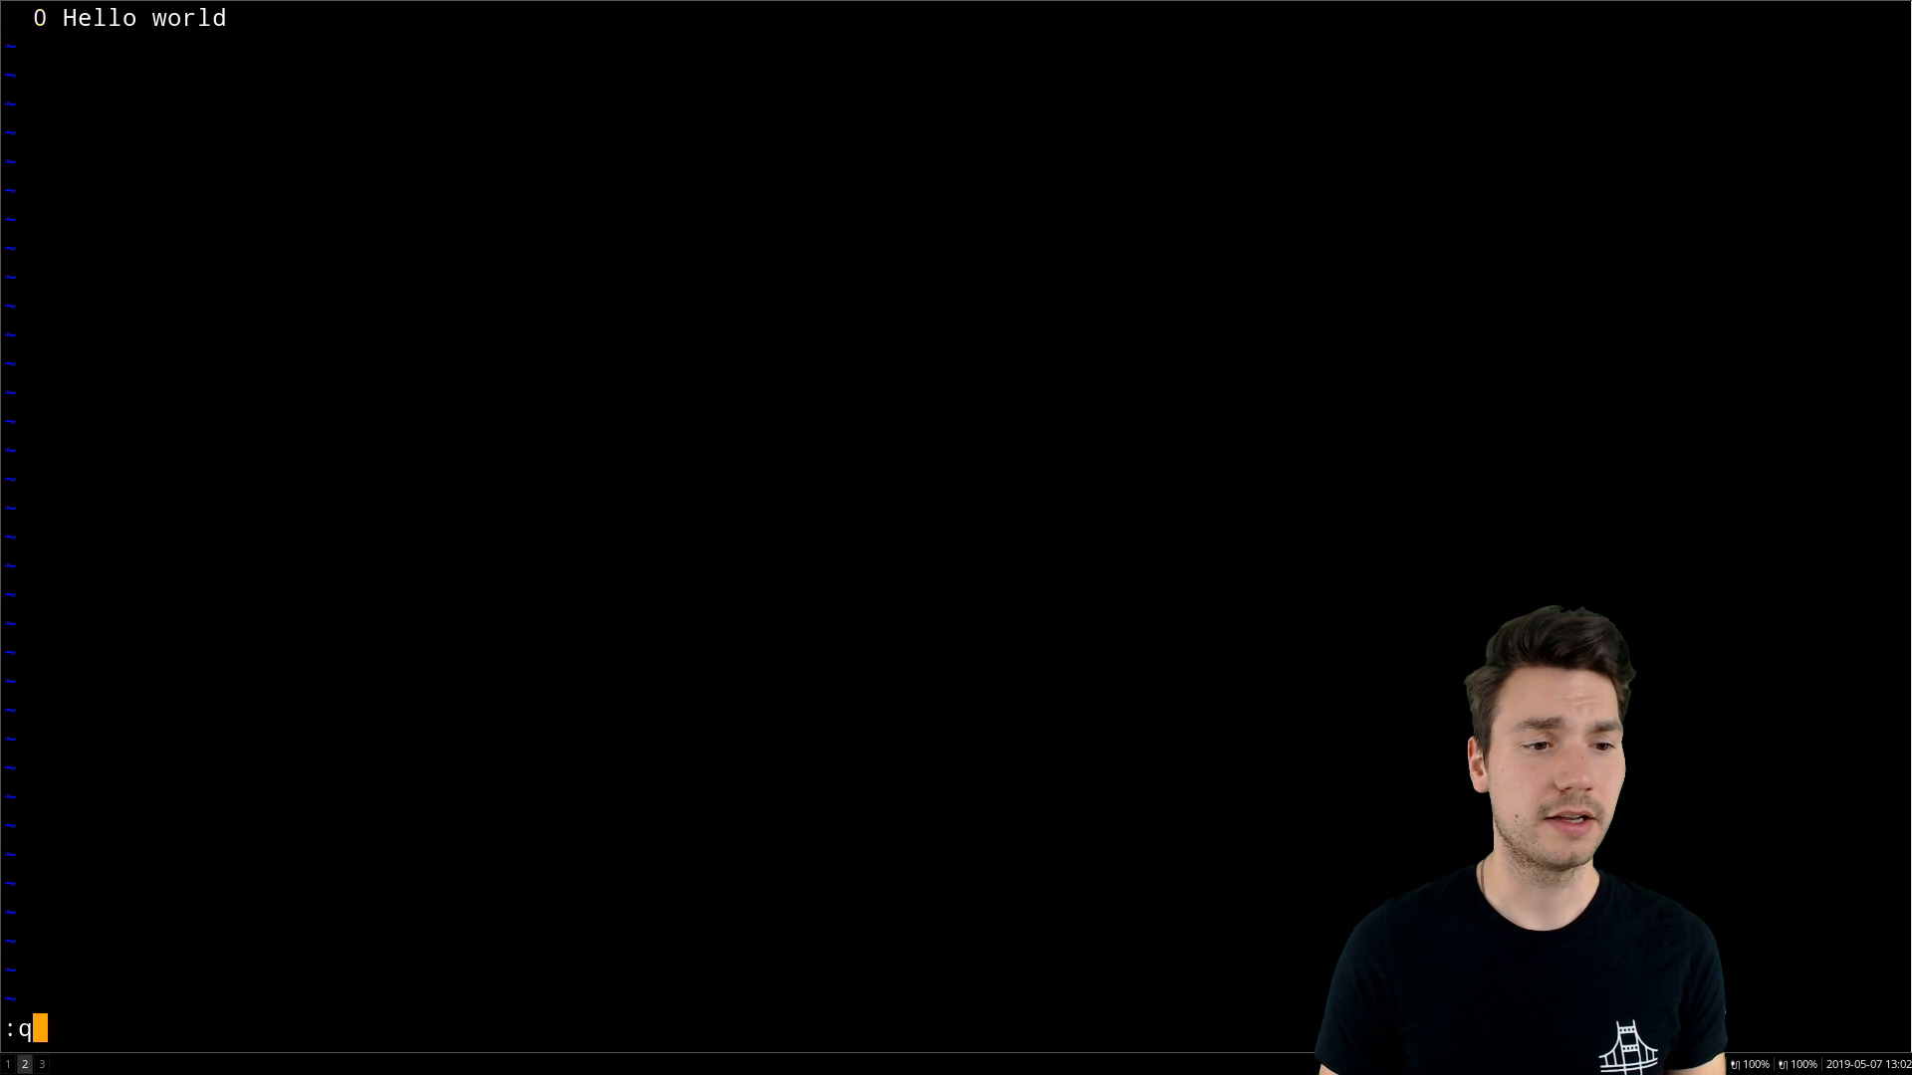
{"action": "key", "text": "BackSpace"}
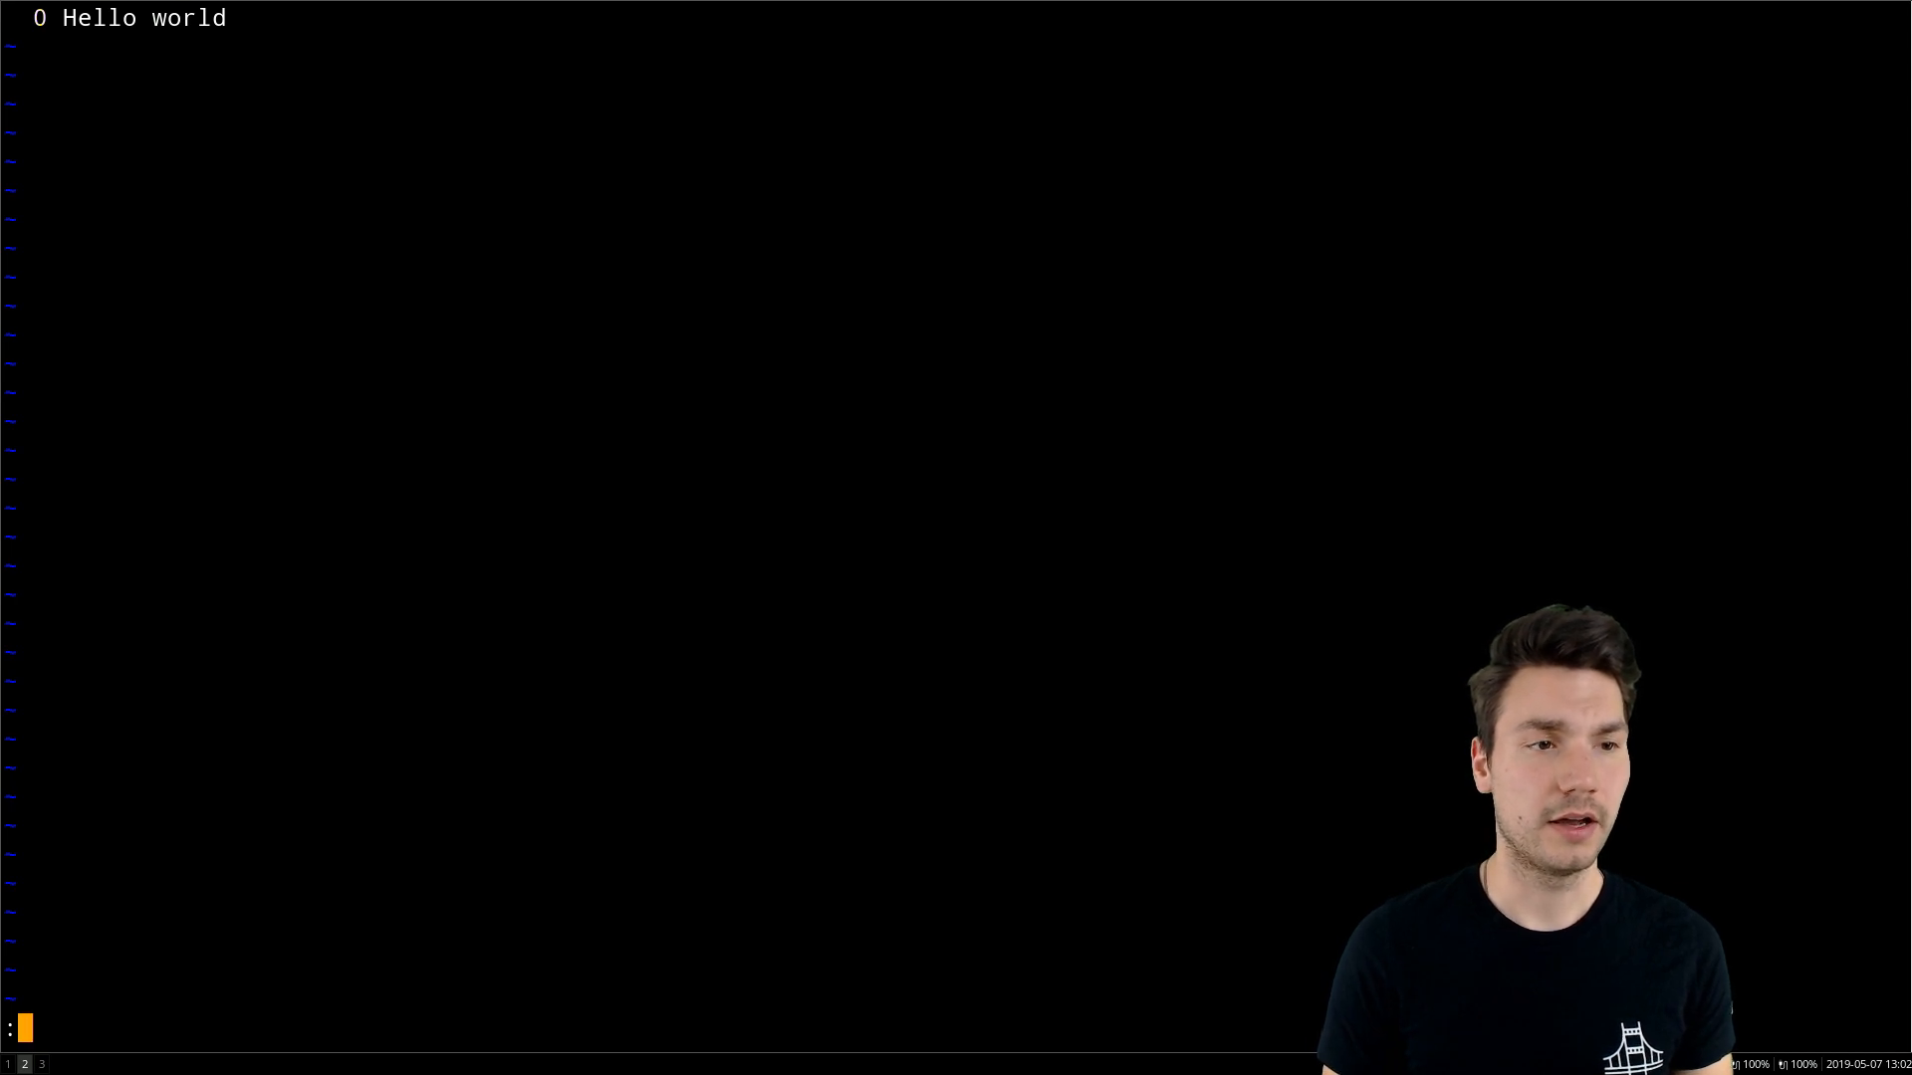